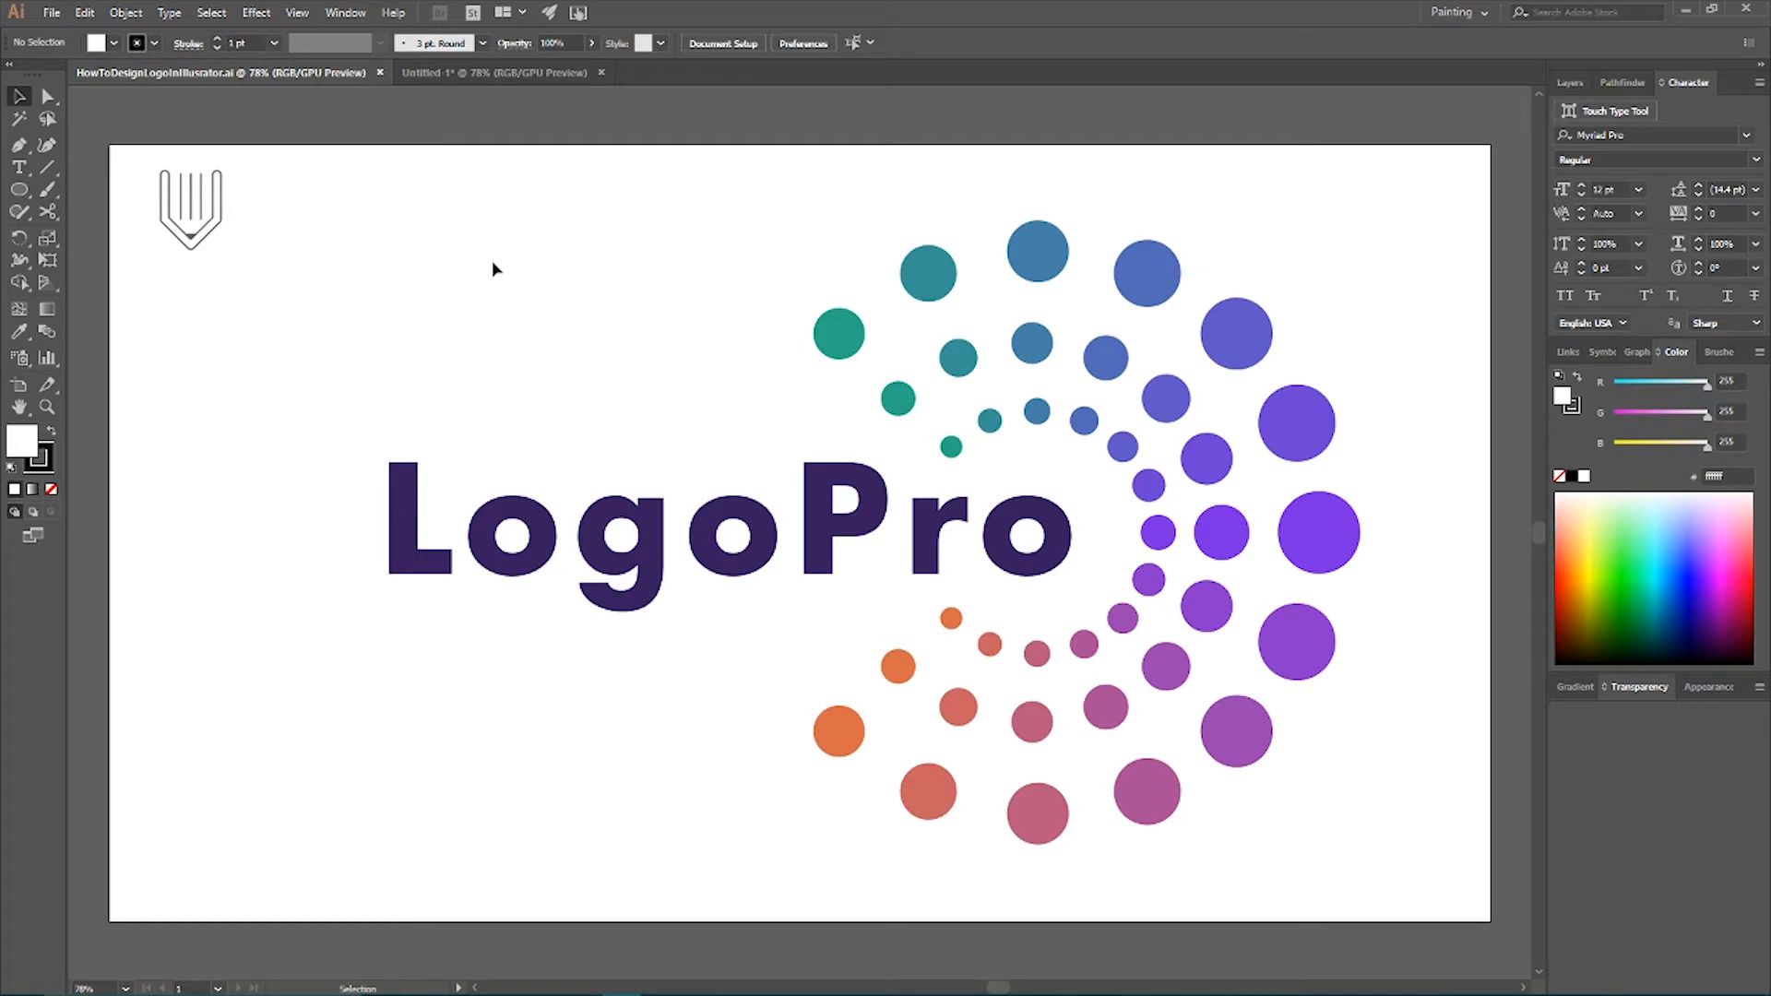
mouse_move(652, 260)
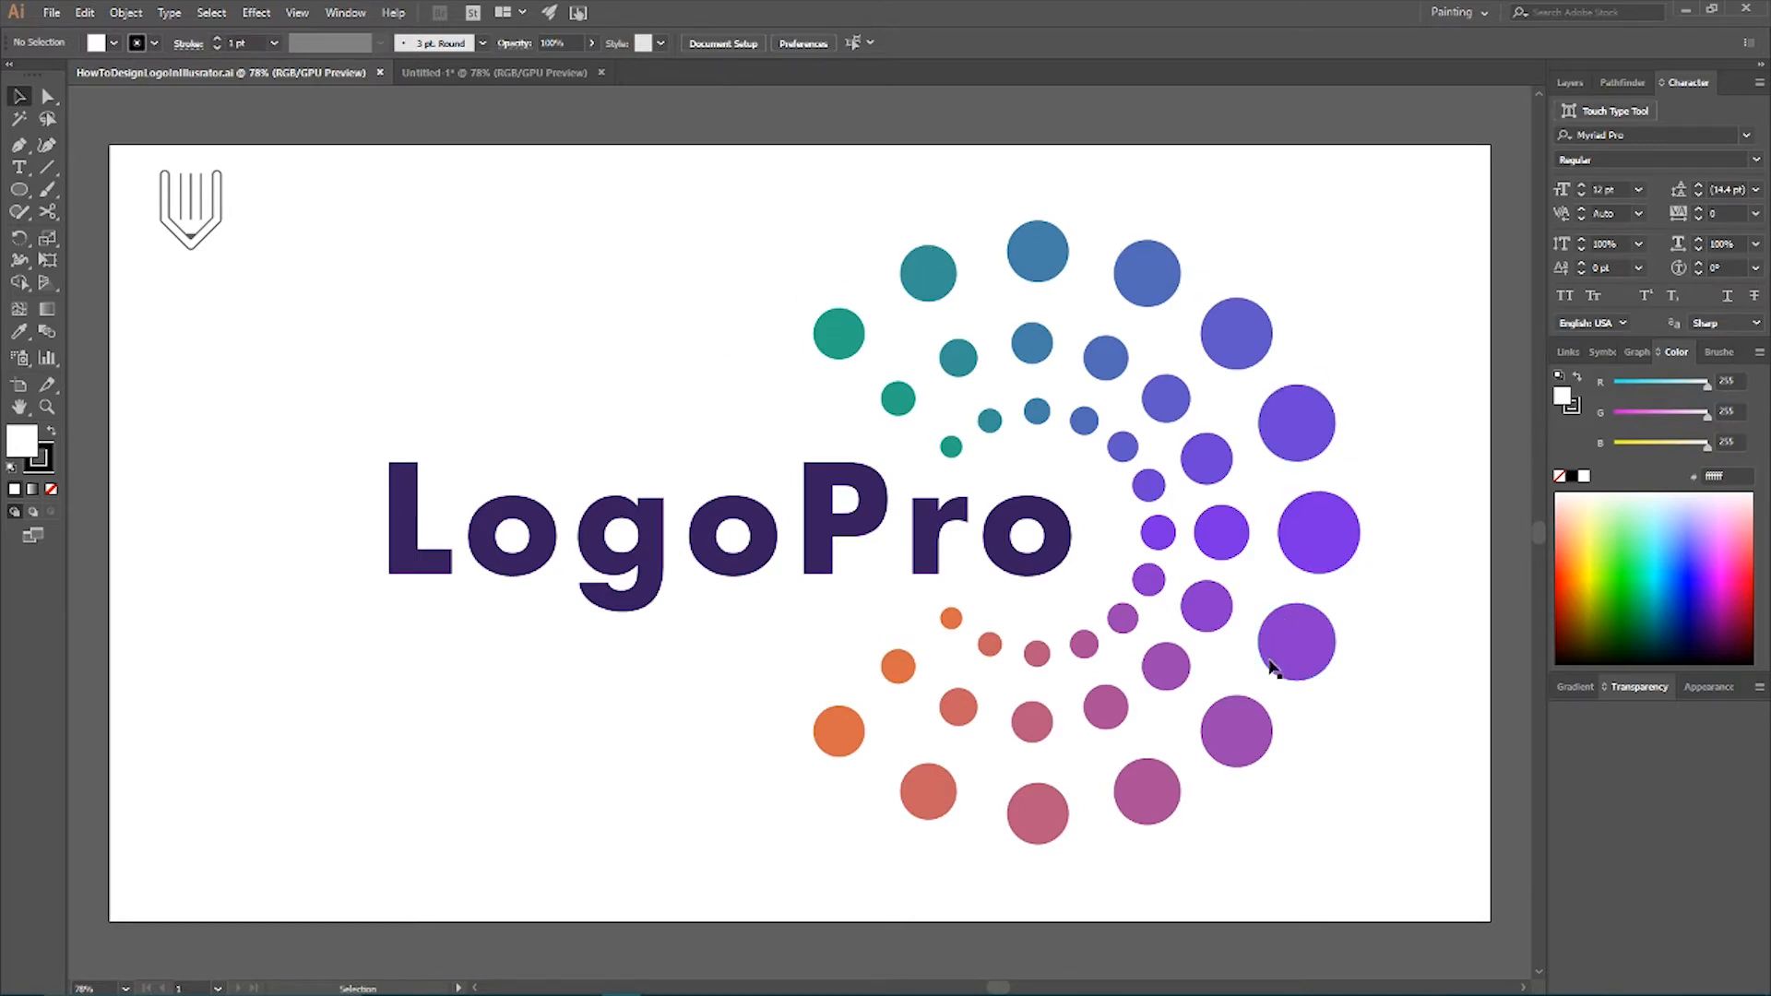
mouse_move(810, 754)
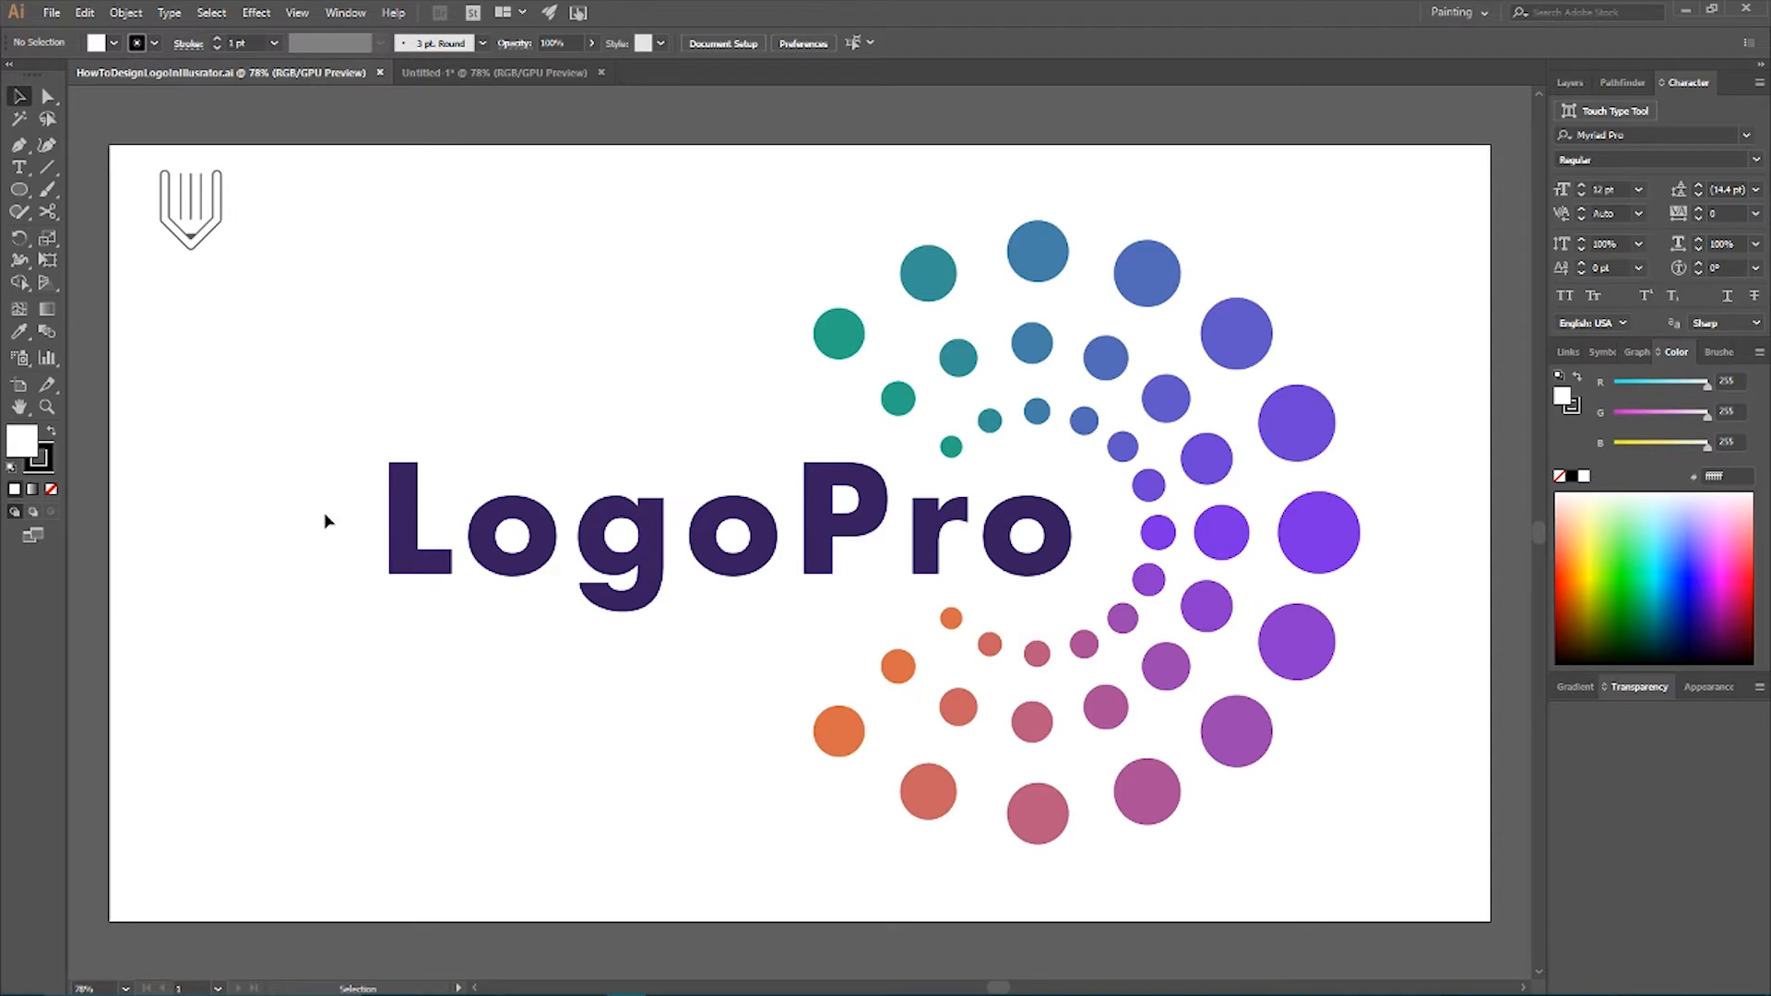
mouse_move(386, 292)
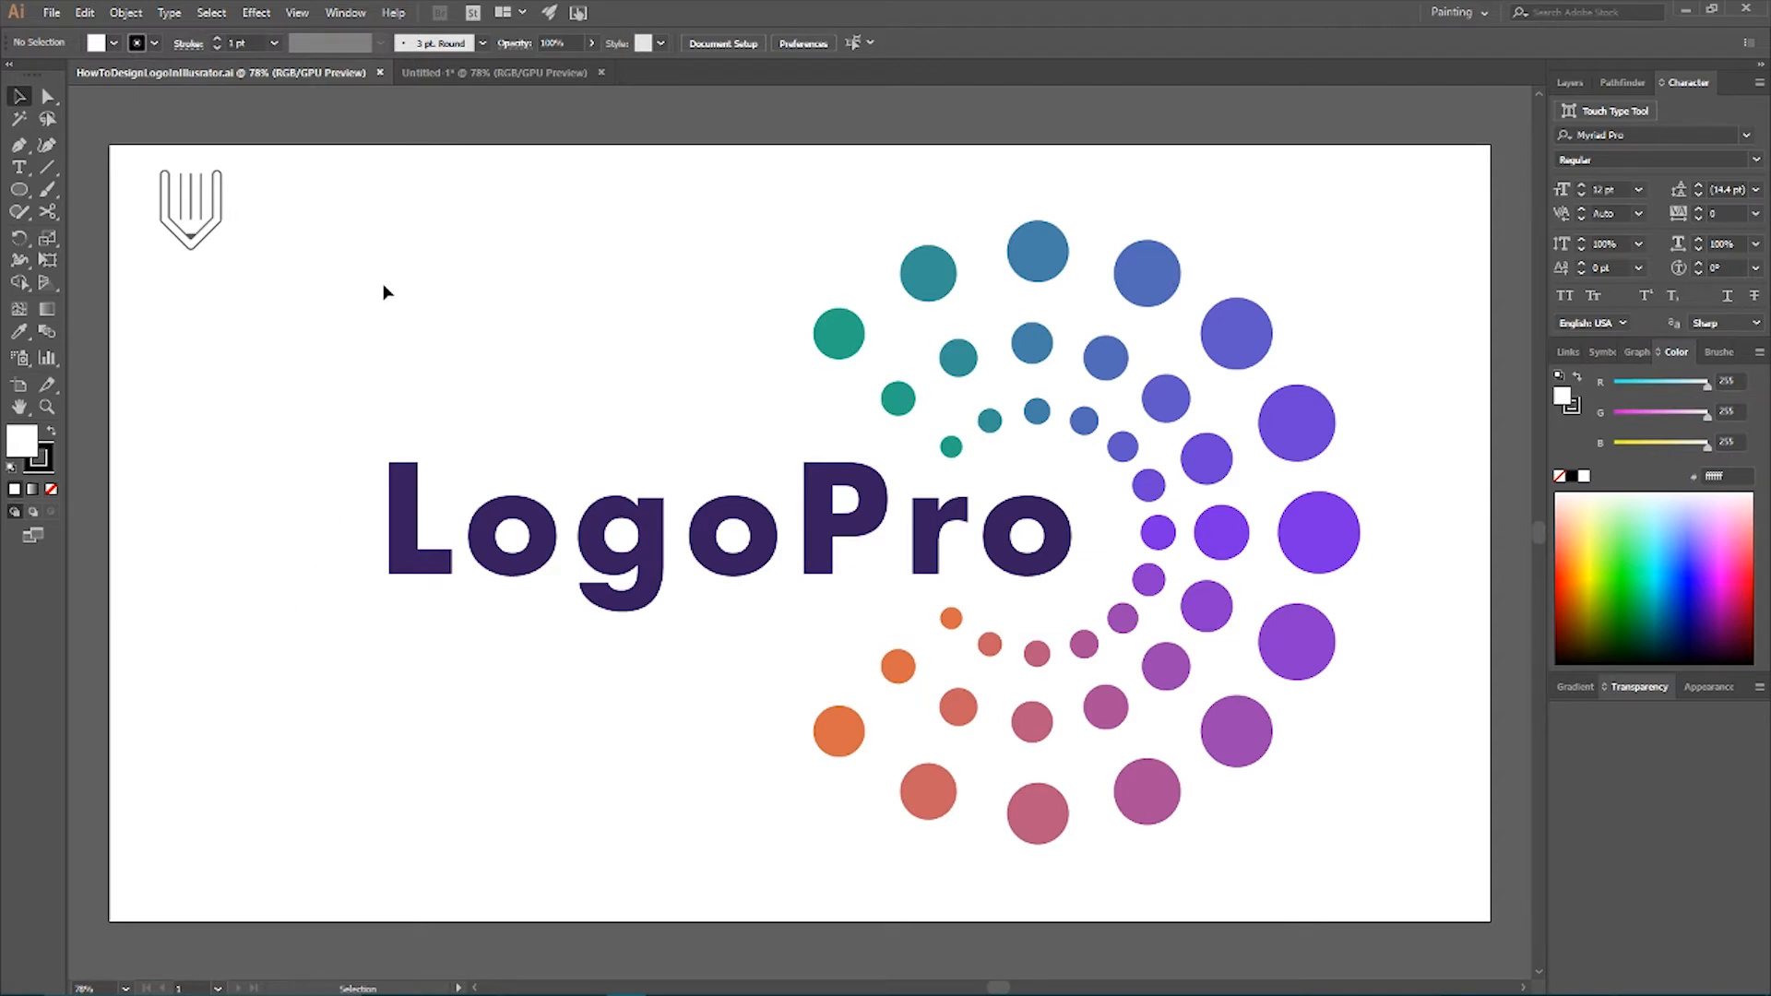
mouse_move(407, 275)
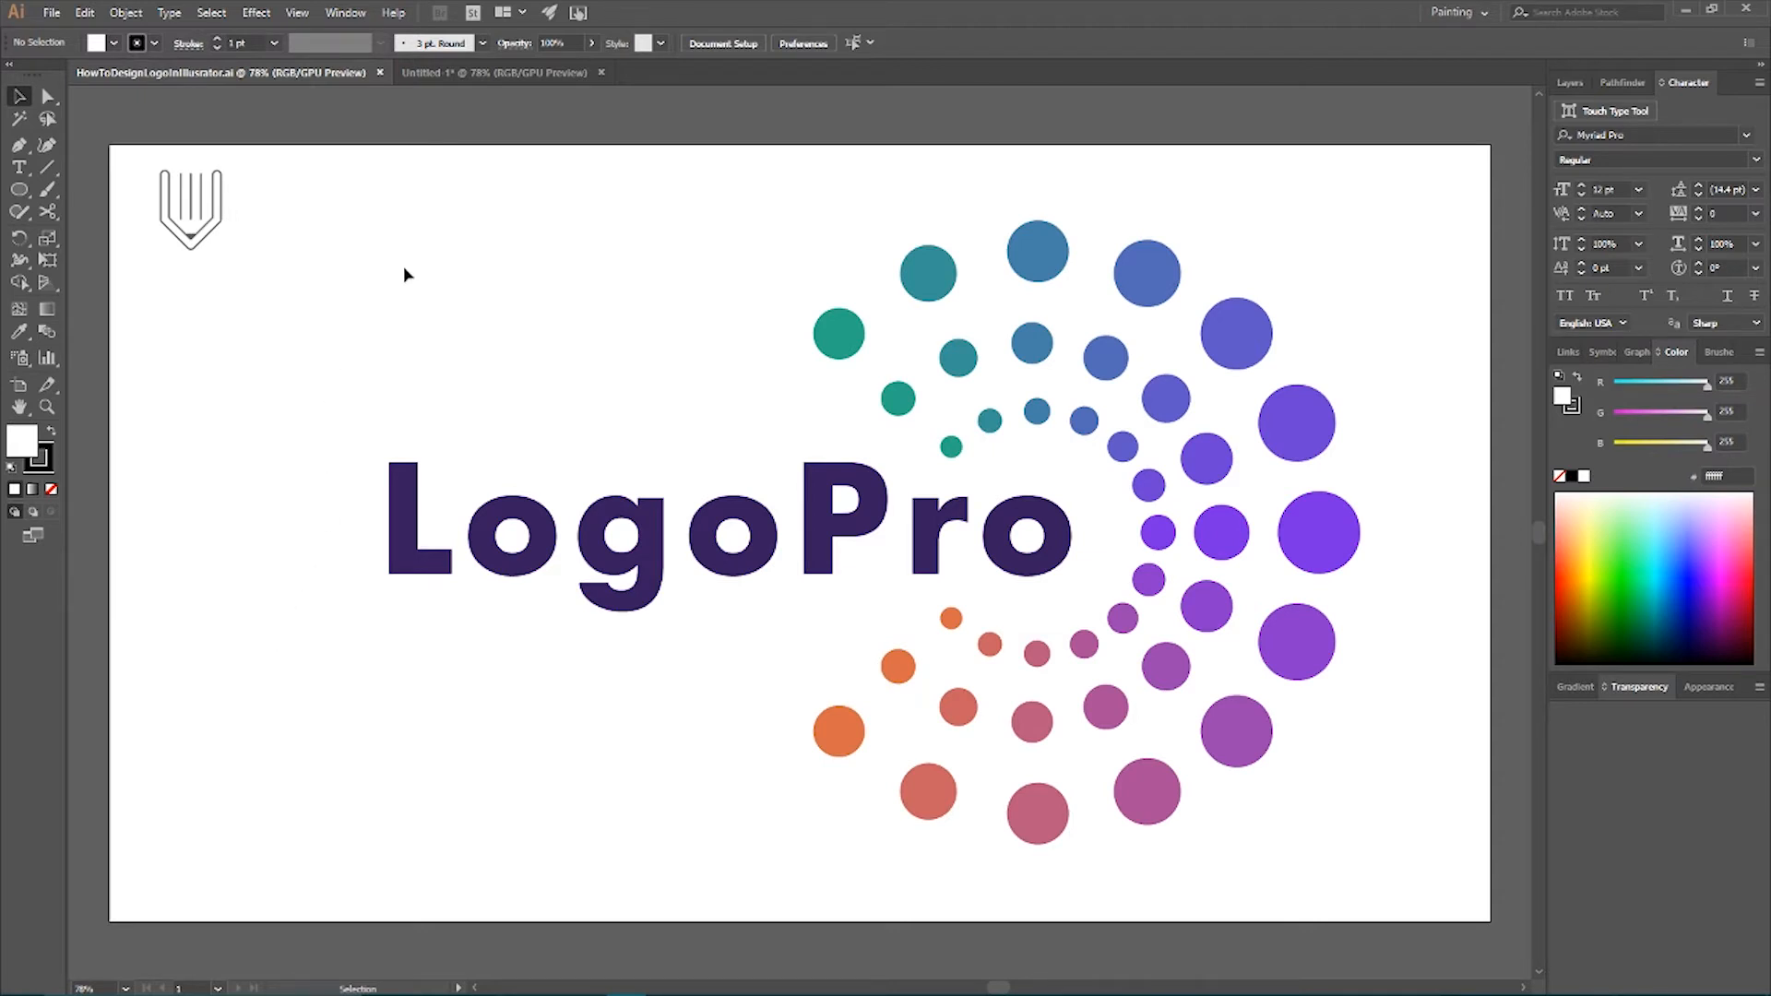
mouse_move(397, 251)
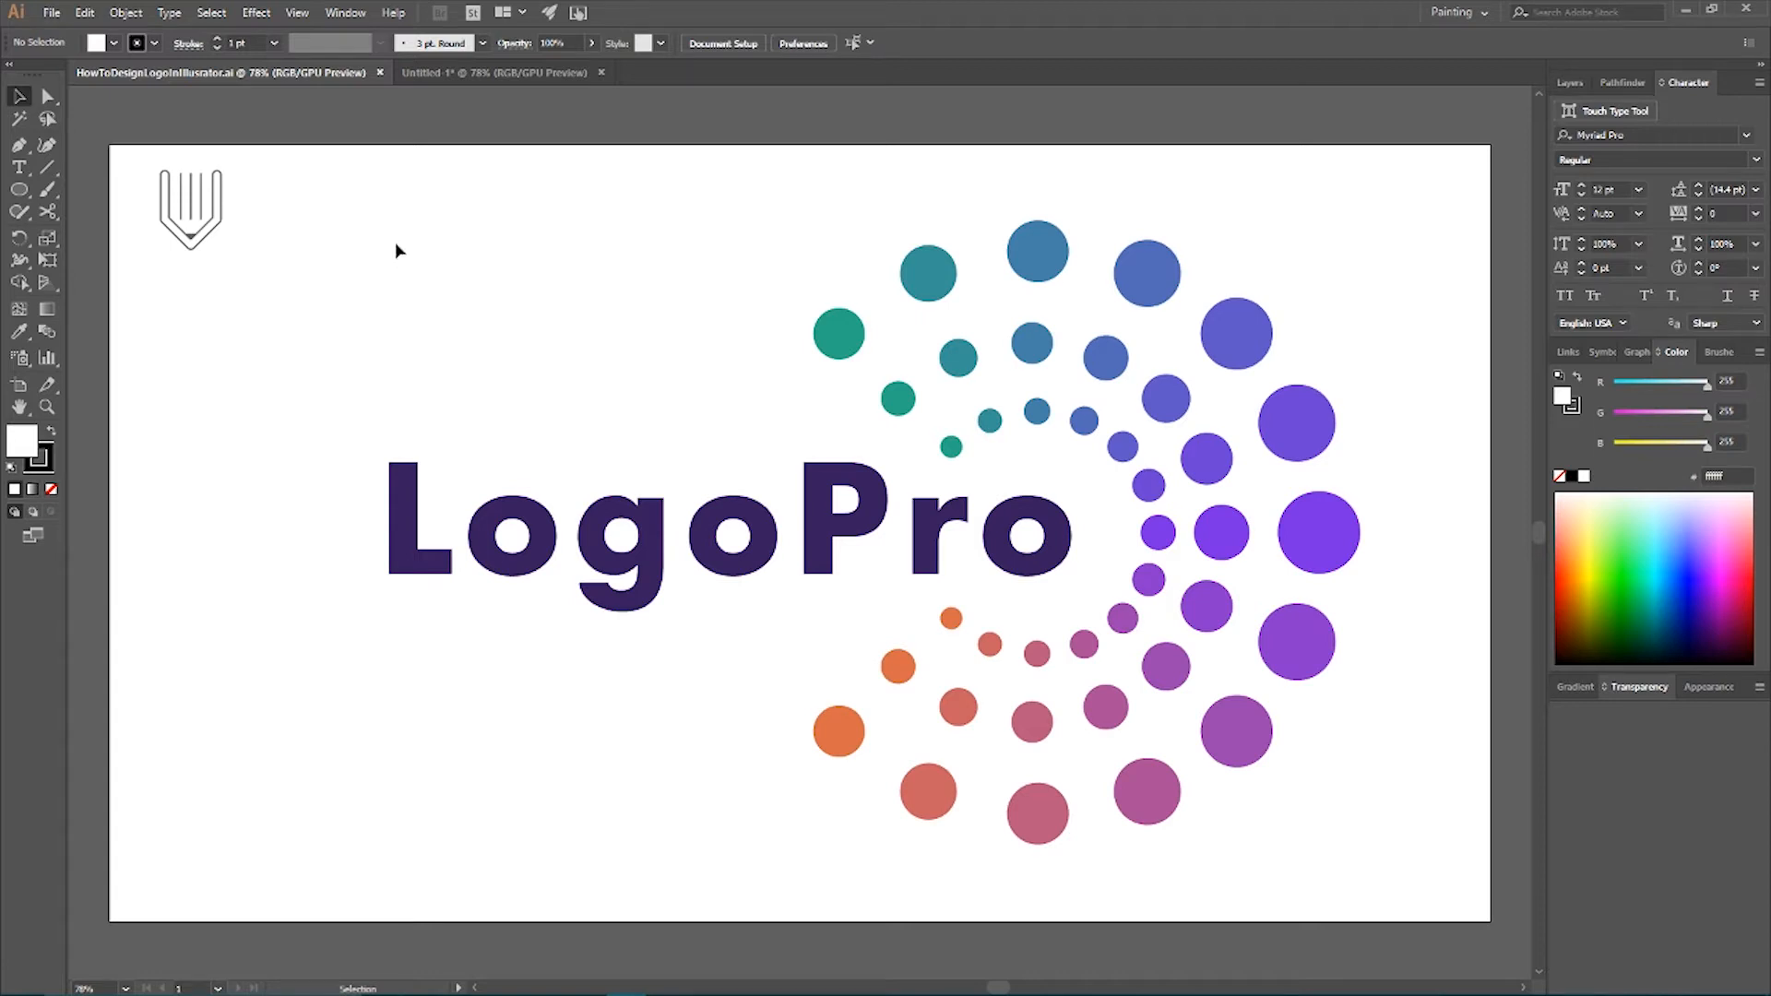
Switch from the finished LogoPro reference file to the blank Untitled-1 document
left_click(494, 72)
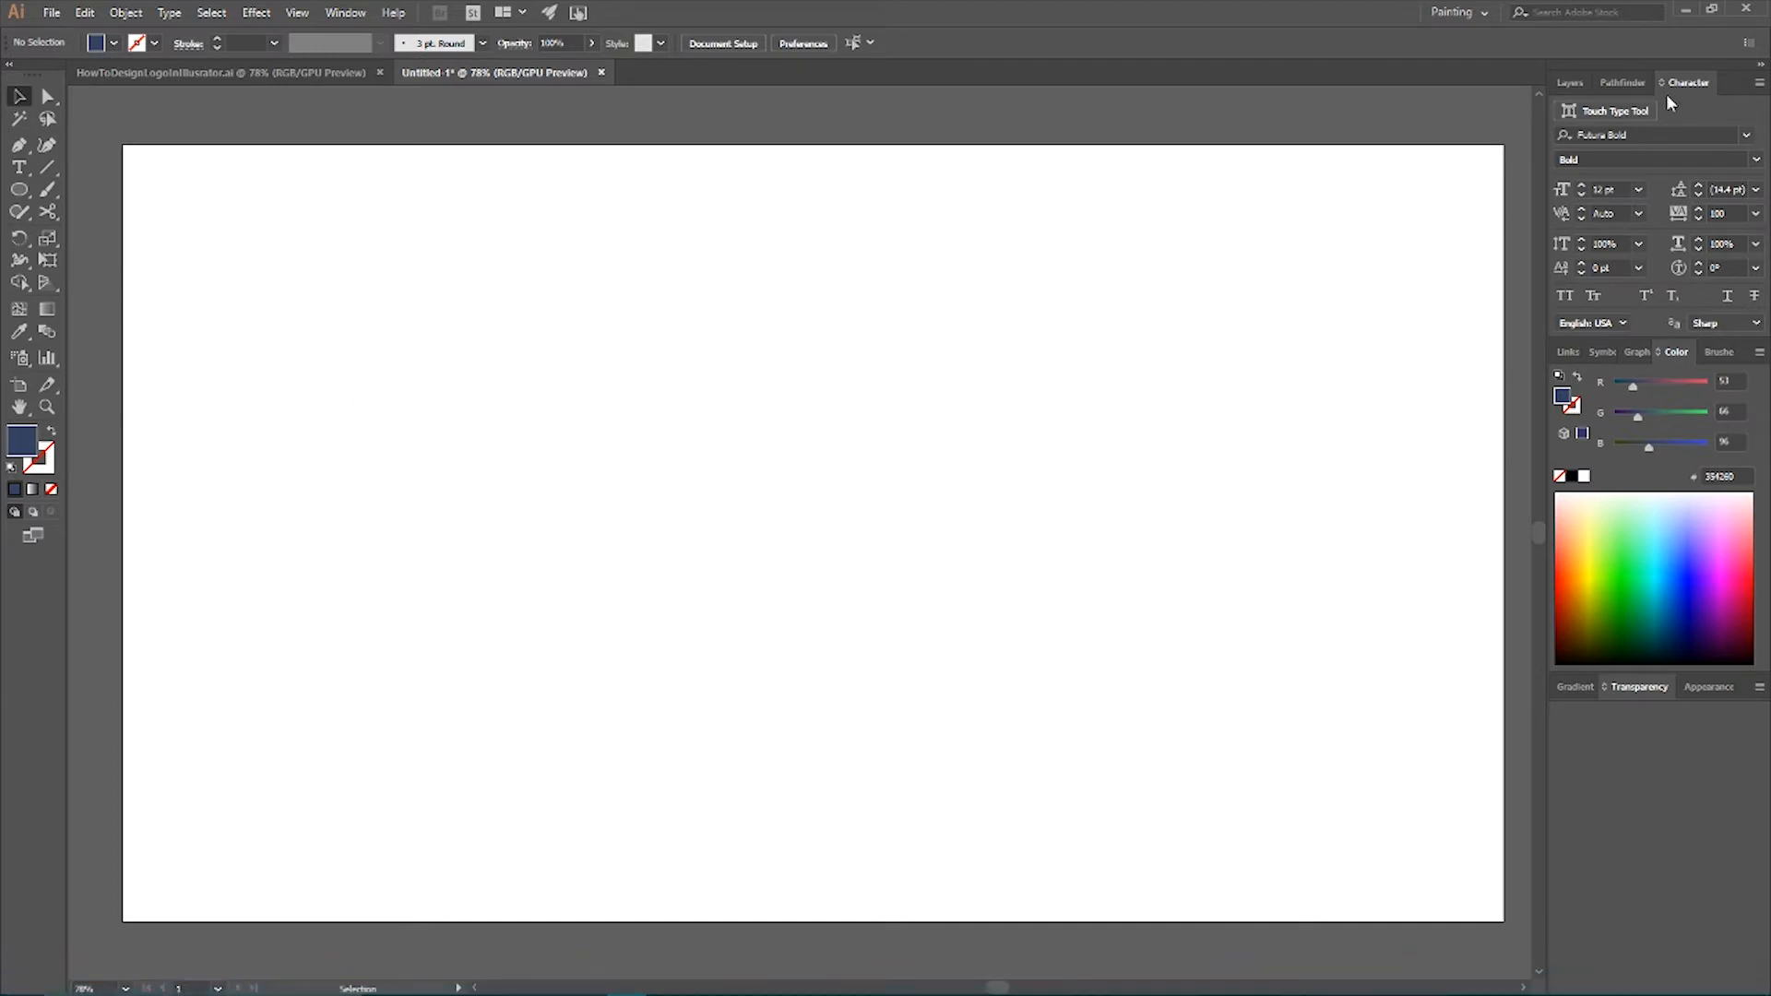
Draw a 40 px by 40 px circle on the artboard with the Ellipse tool
left_click(1569, 82)
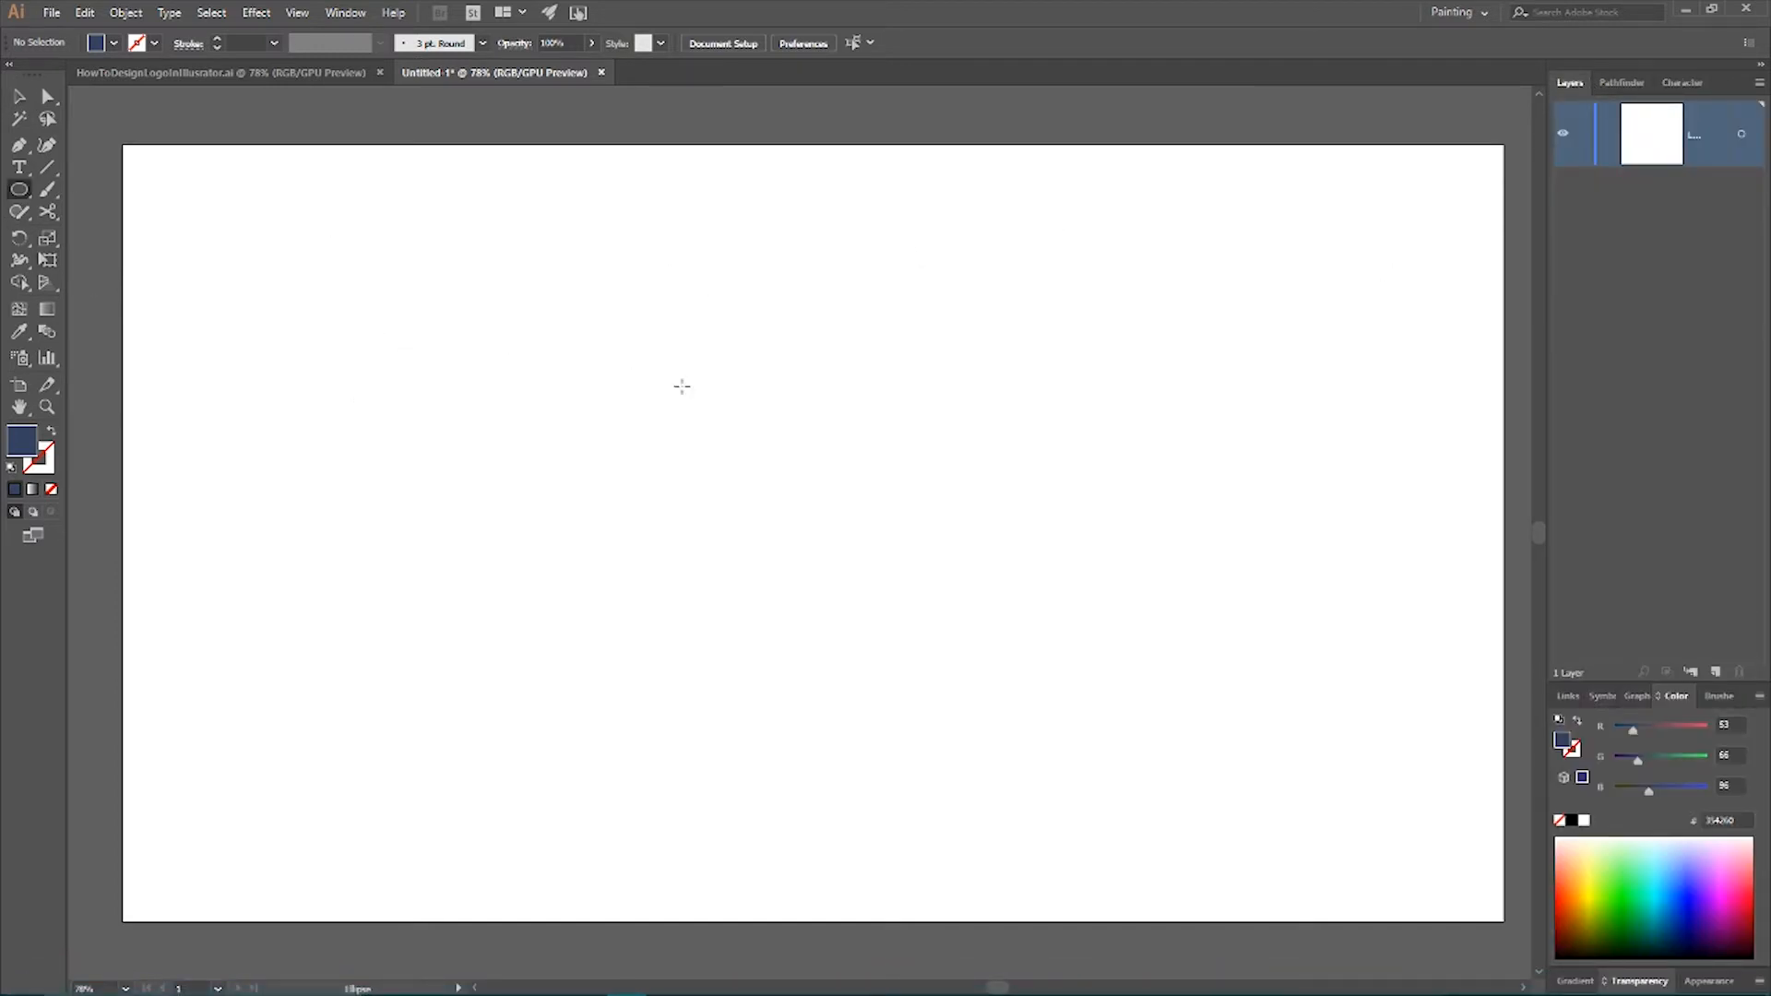
left_click(681, 386)
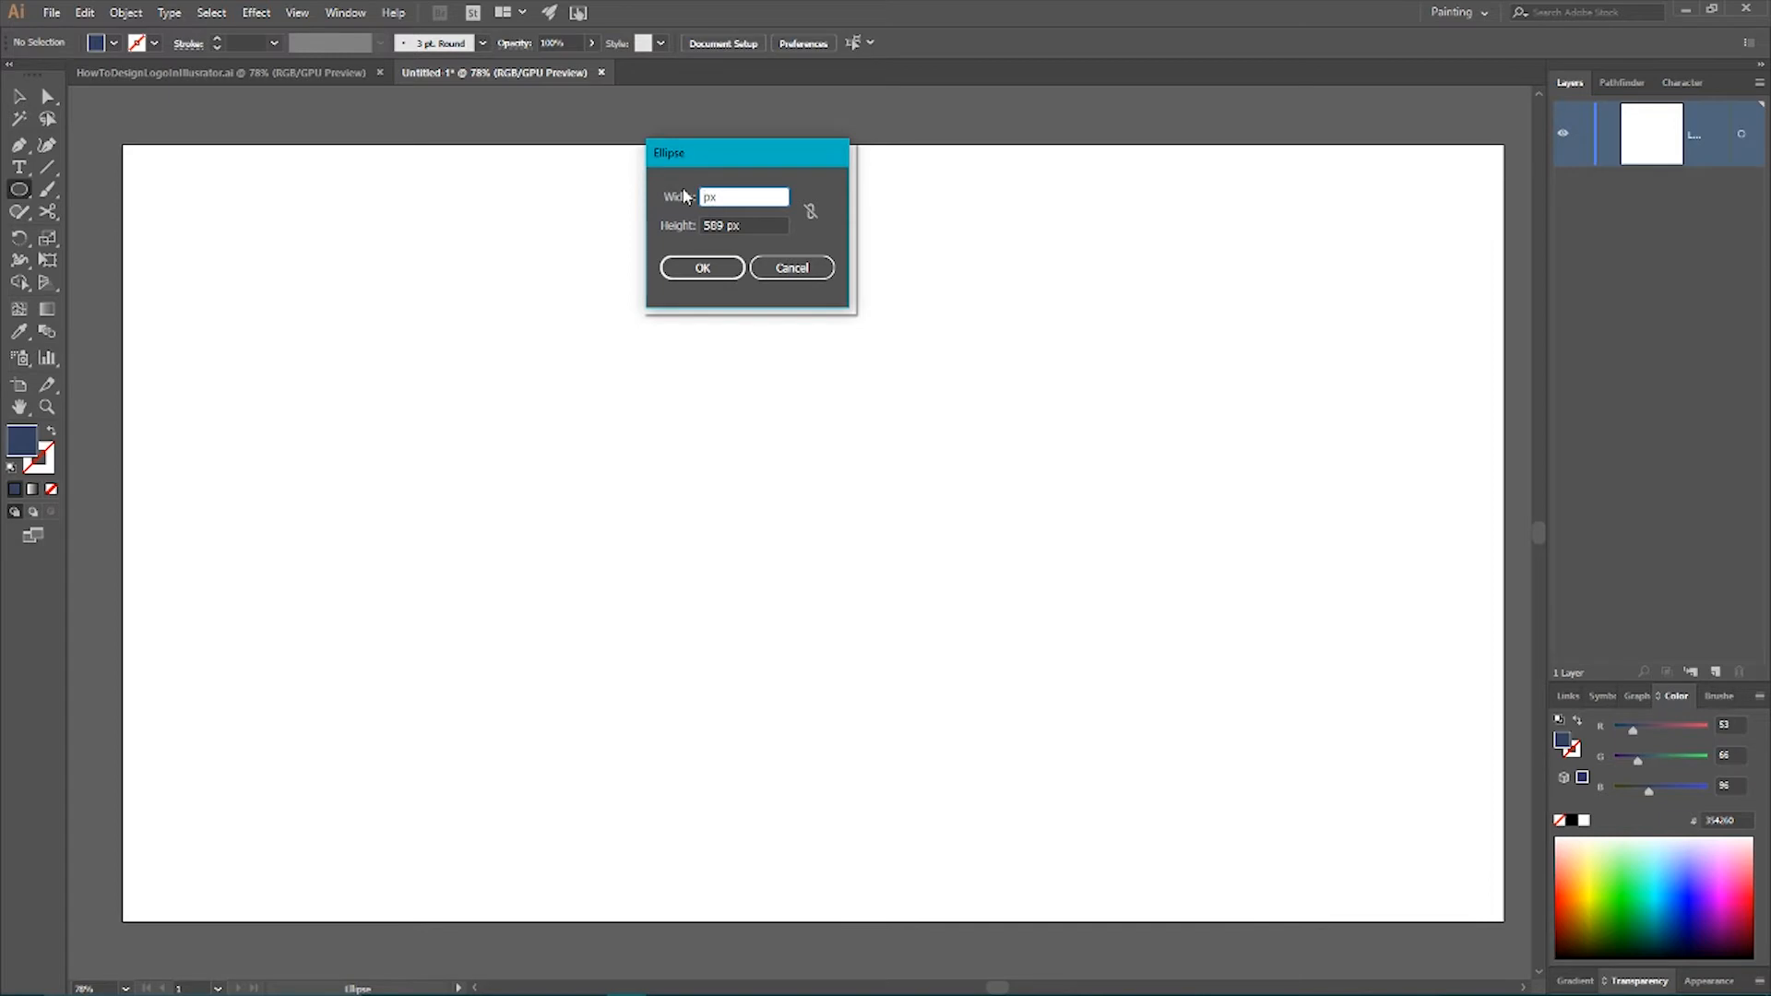
type("40")
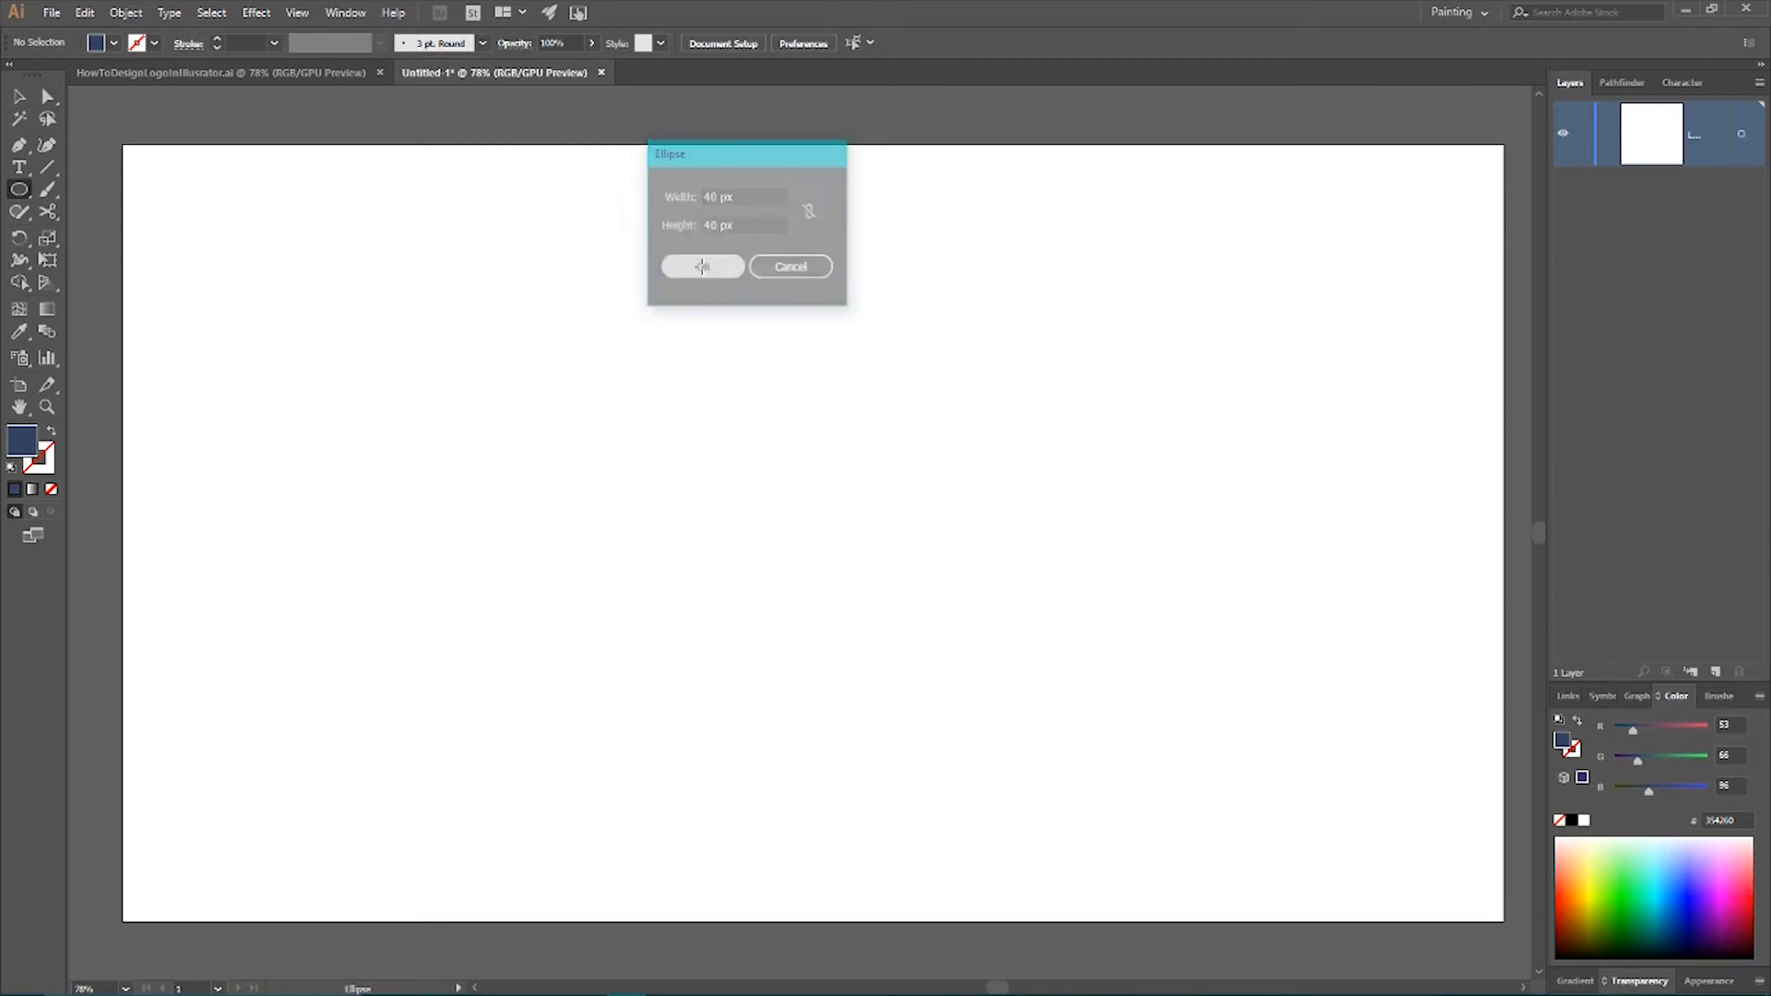
left_click(701, 267)
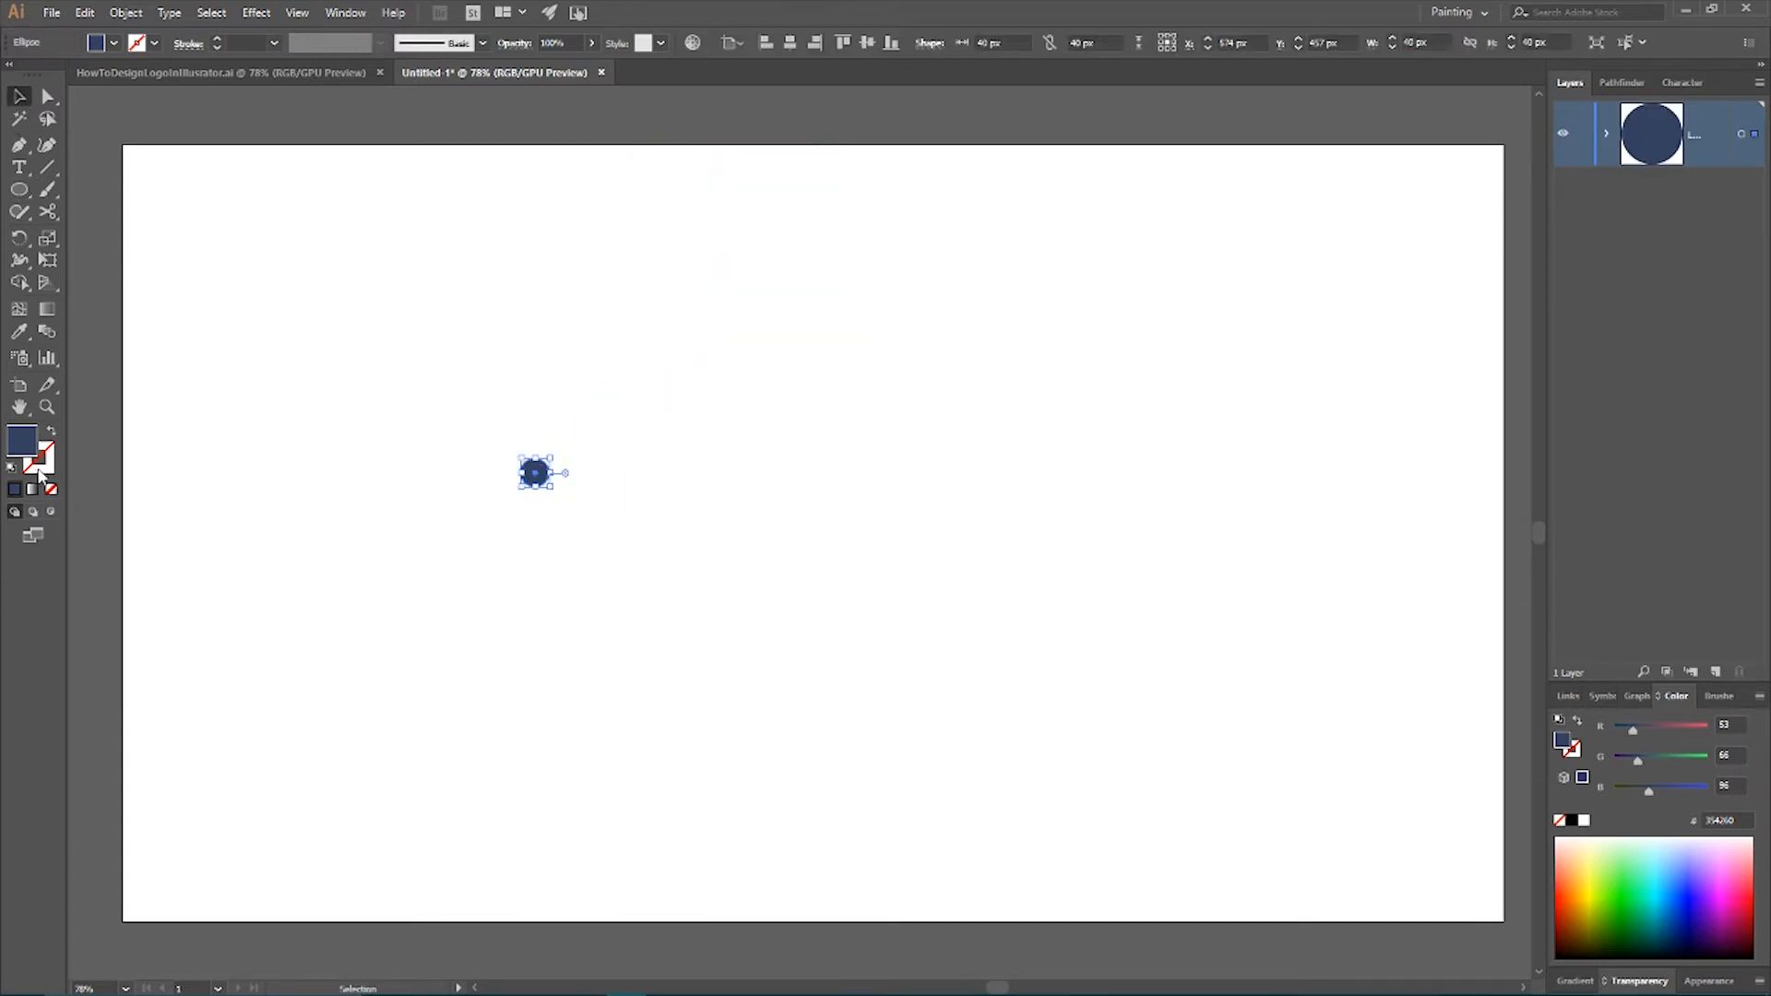
Fill the circle green, add a level copy beside it, then deselect both
double_click(22, 441)
type("22d678")
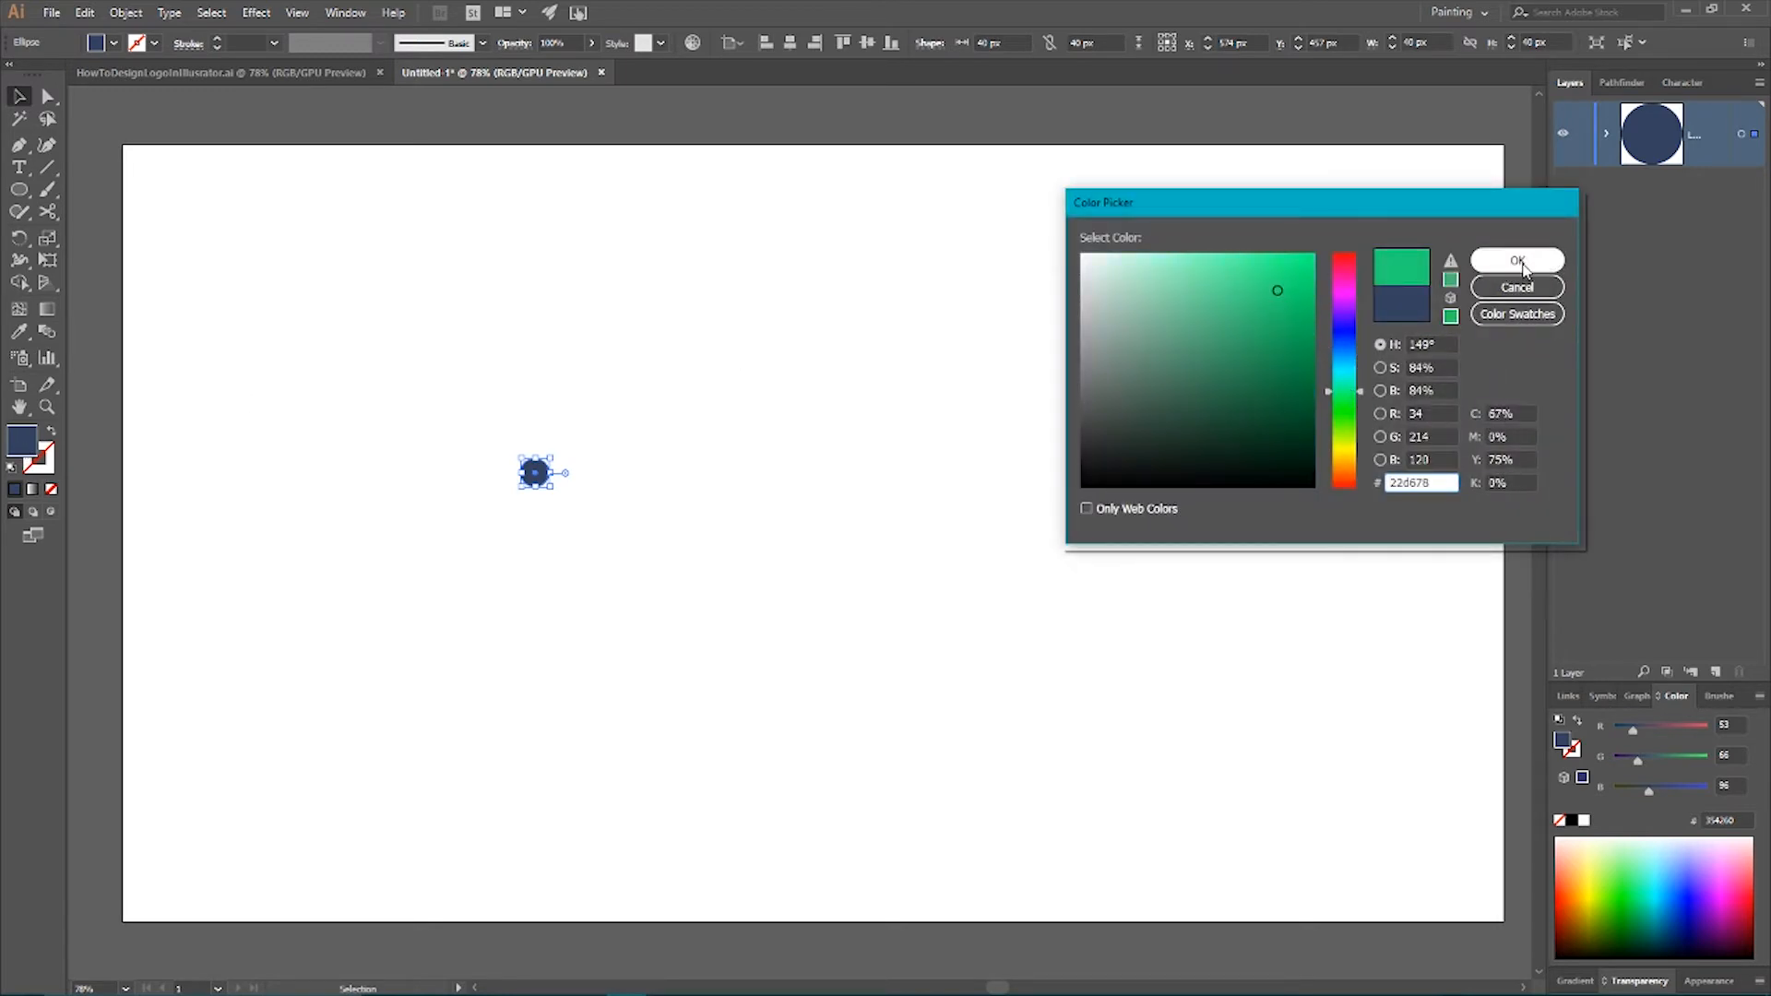
left_click(1517, 260)
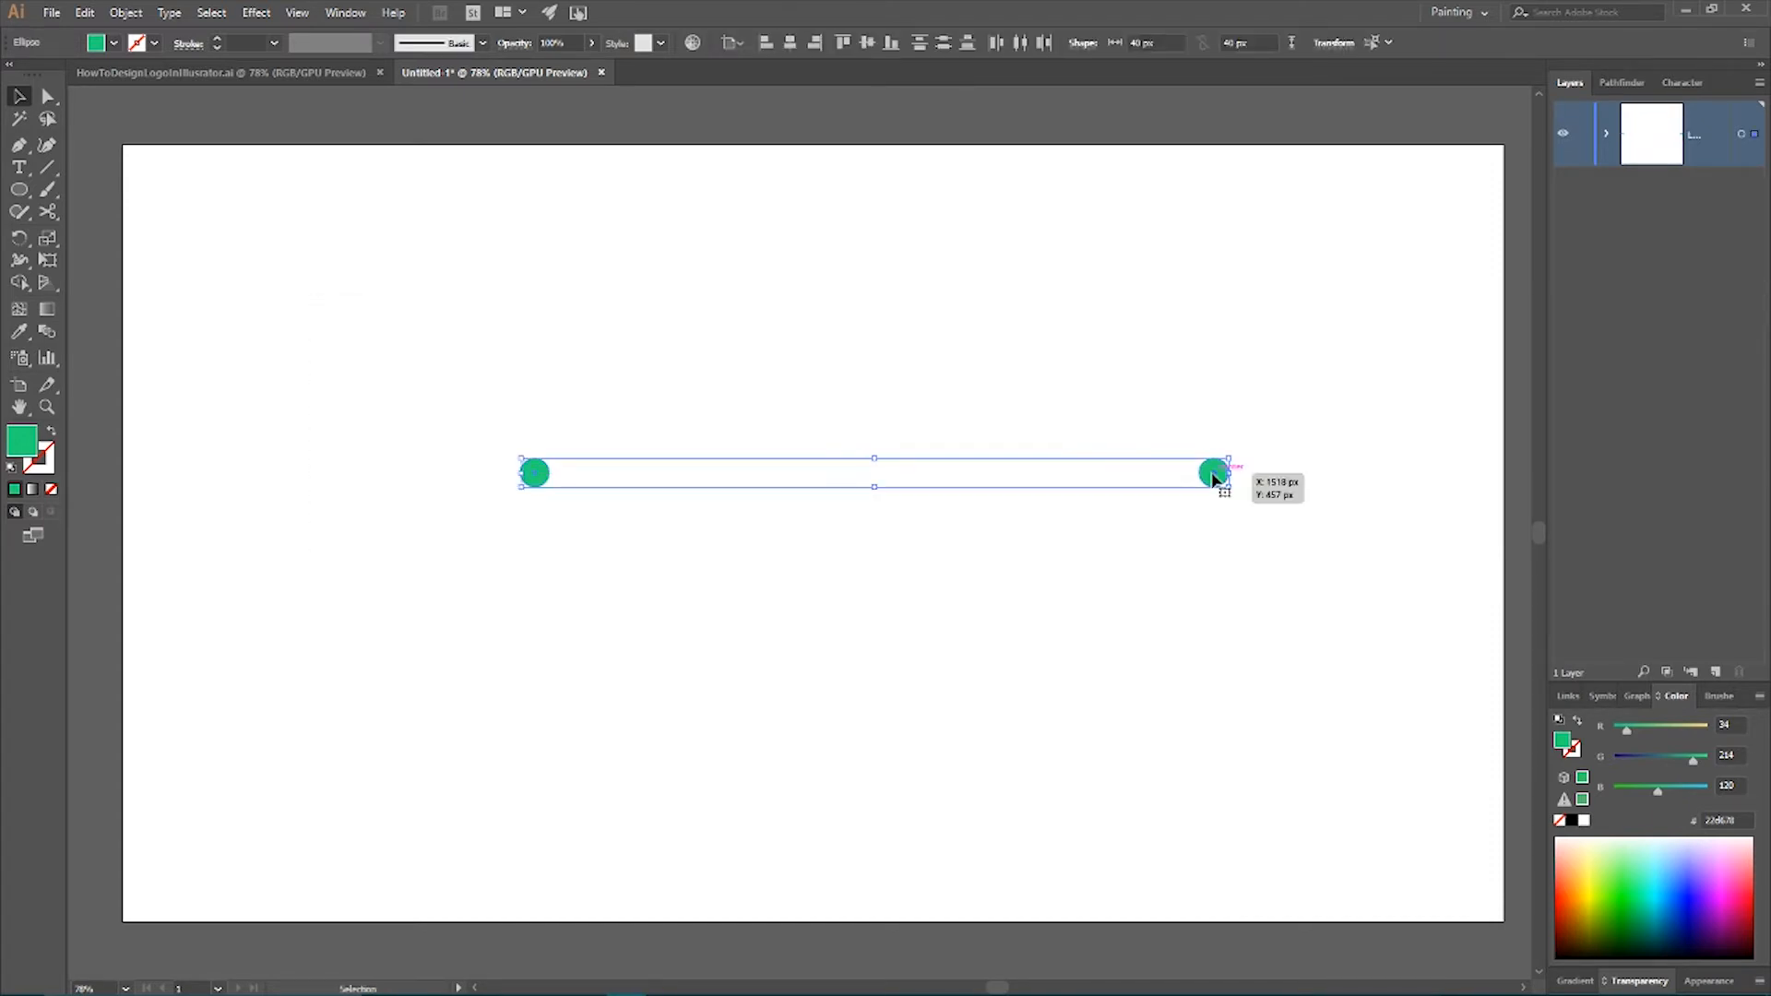
left_click(1071, 363)
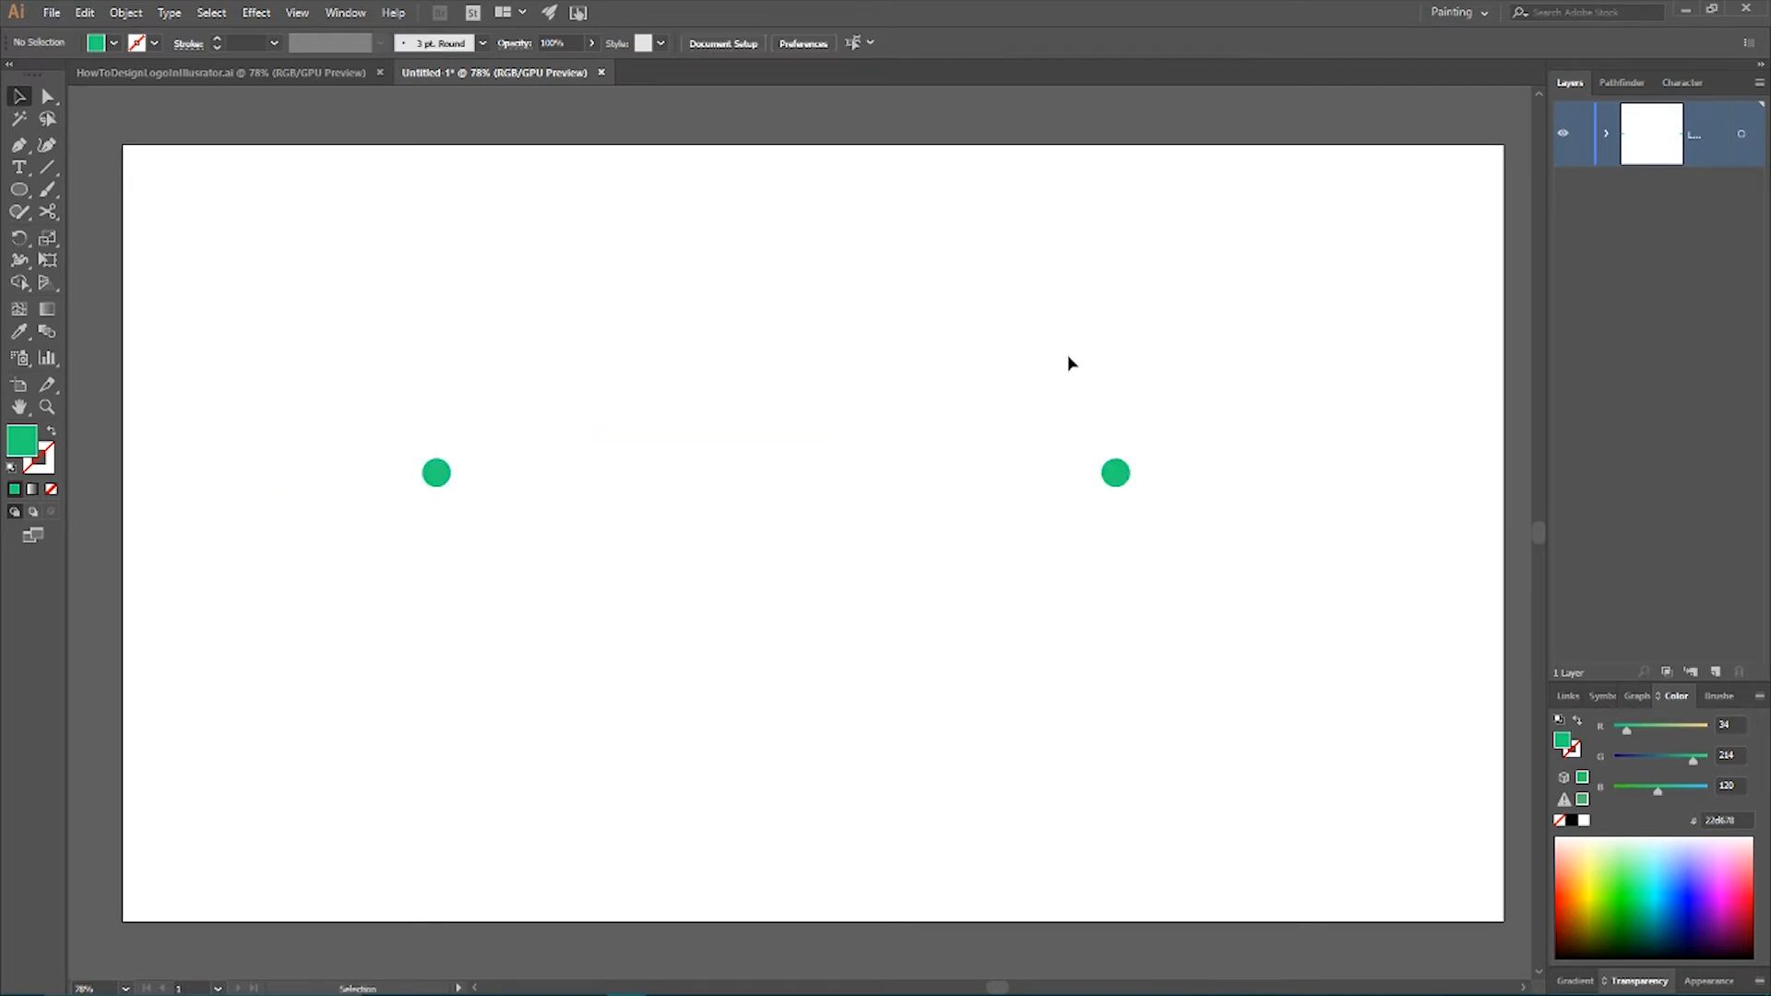
Recolour the right circle with an orange fill
left_click(1116, 472)
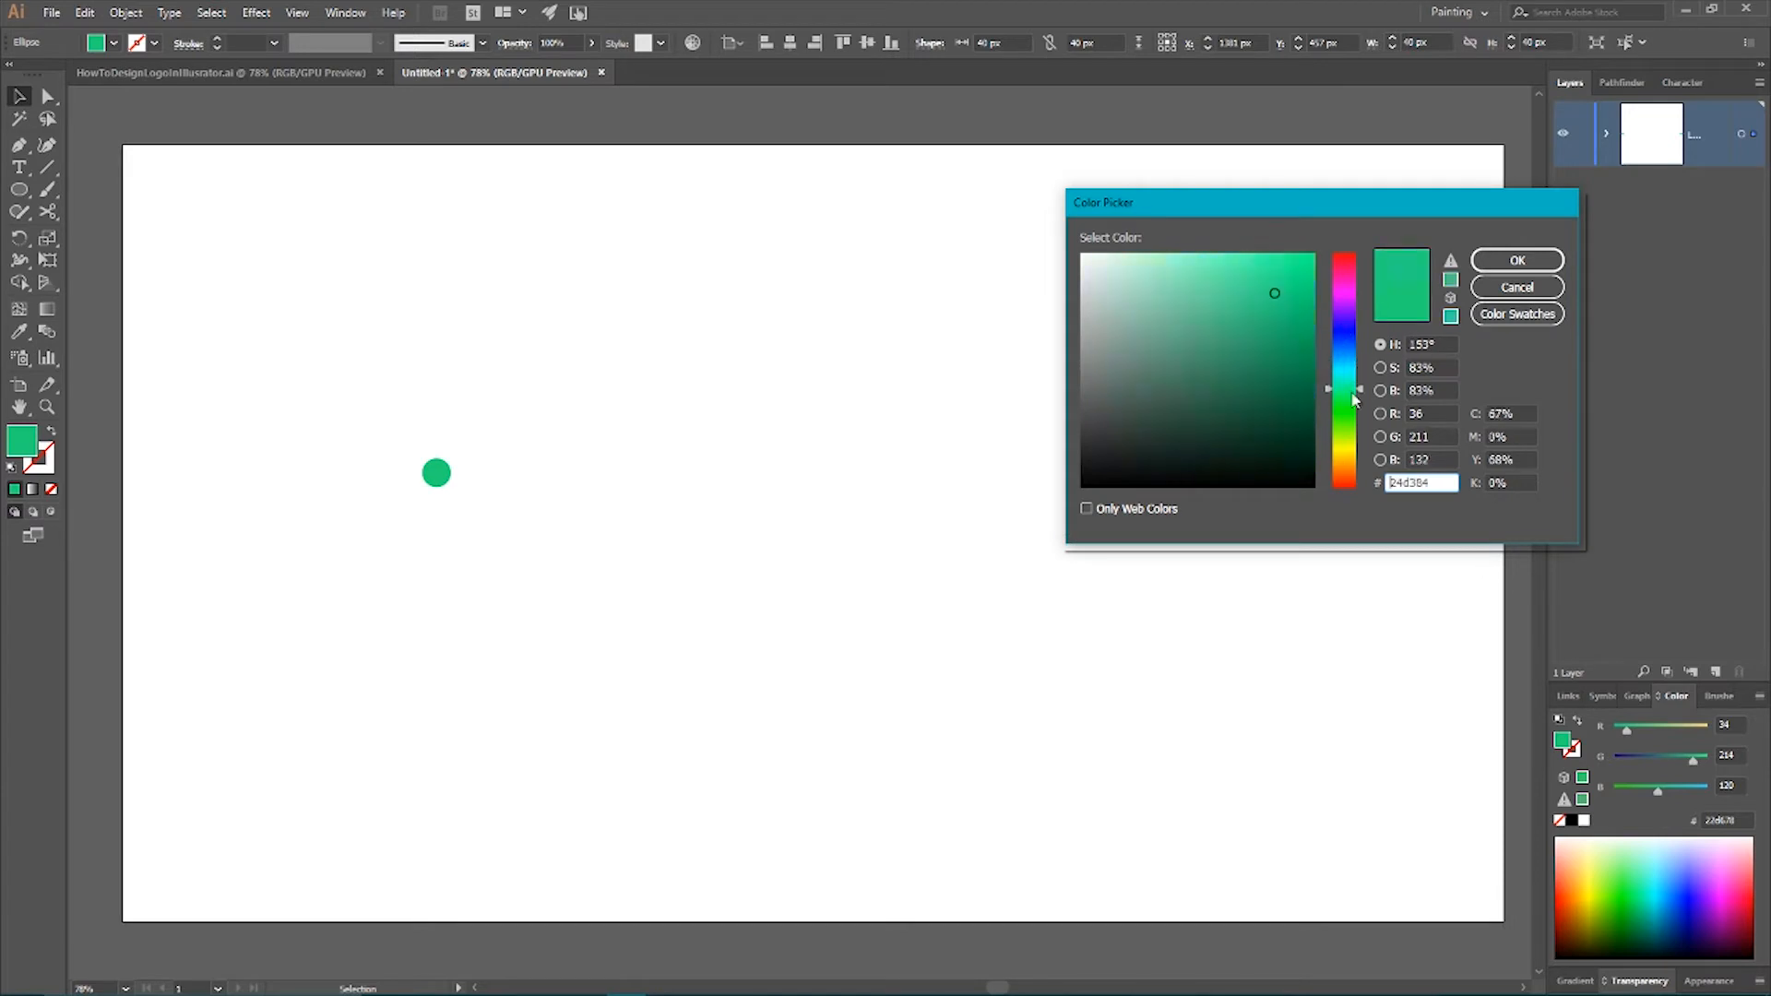
left_click(1343, 463)
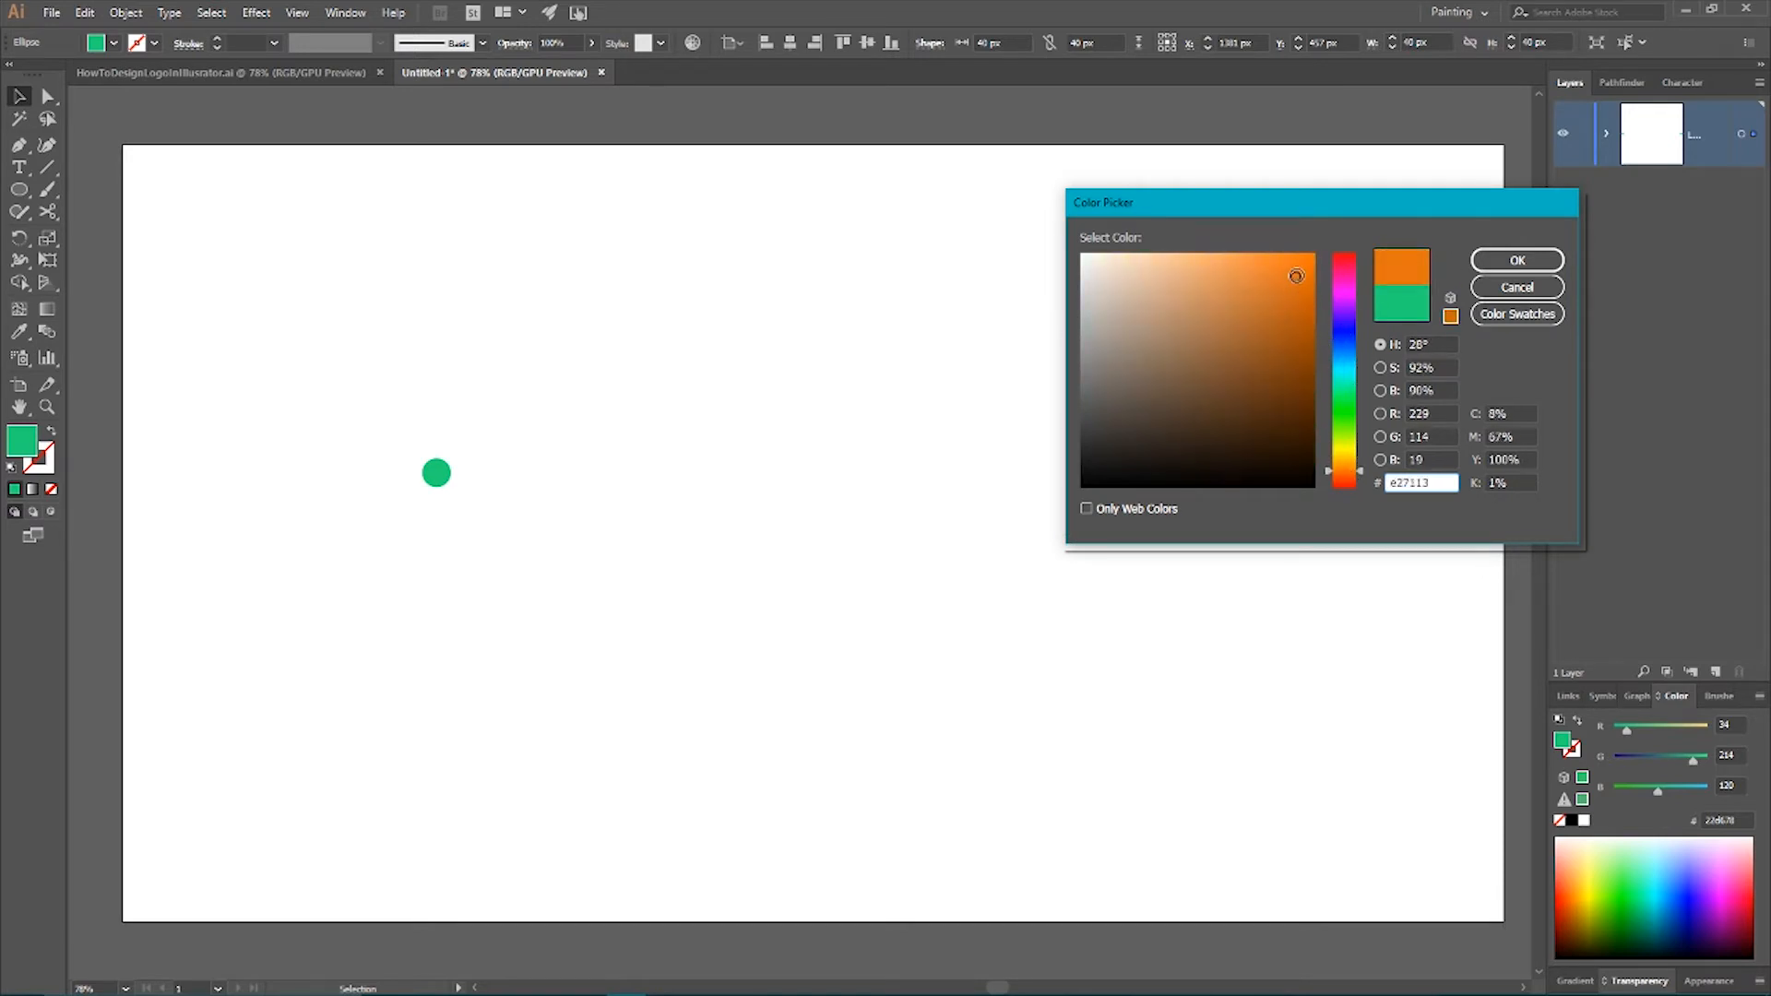
left_click(1517, 260)
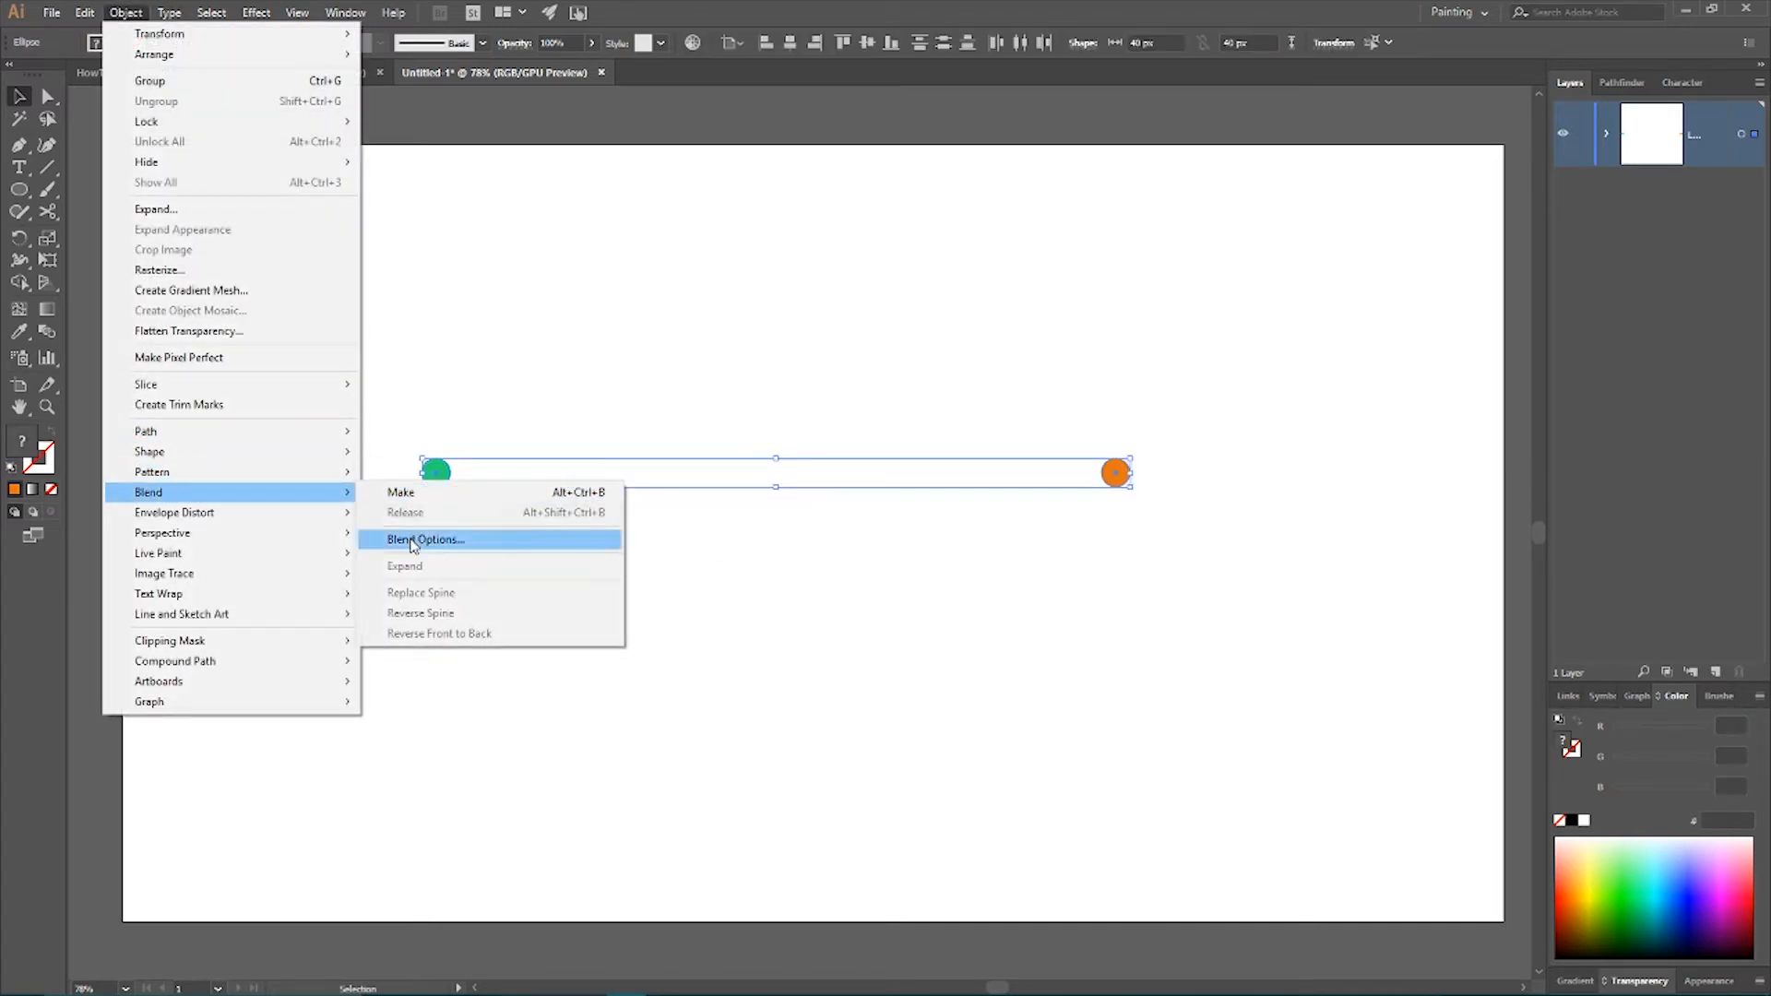
Blend the green and orange circles with Ctrl+Alt+B to add an olive middle dot
left_click(426, 539)
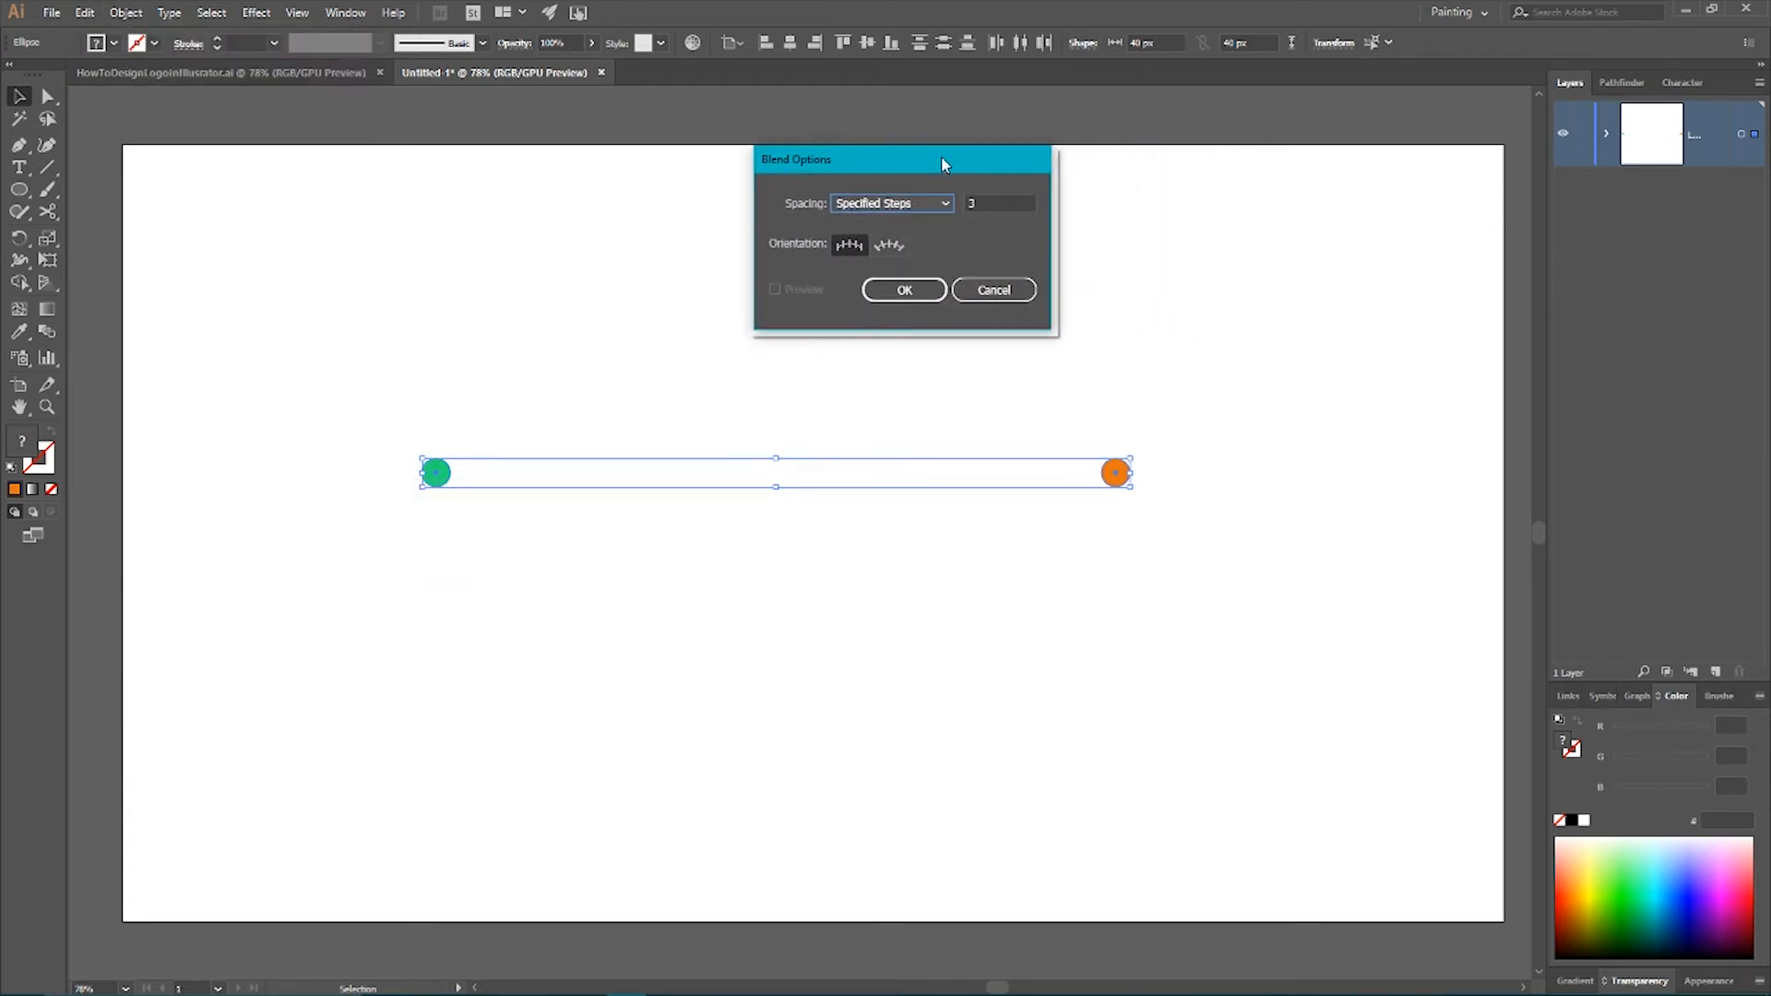
mouse_move(1003, 220)
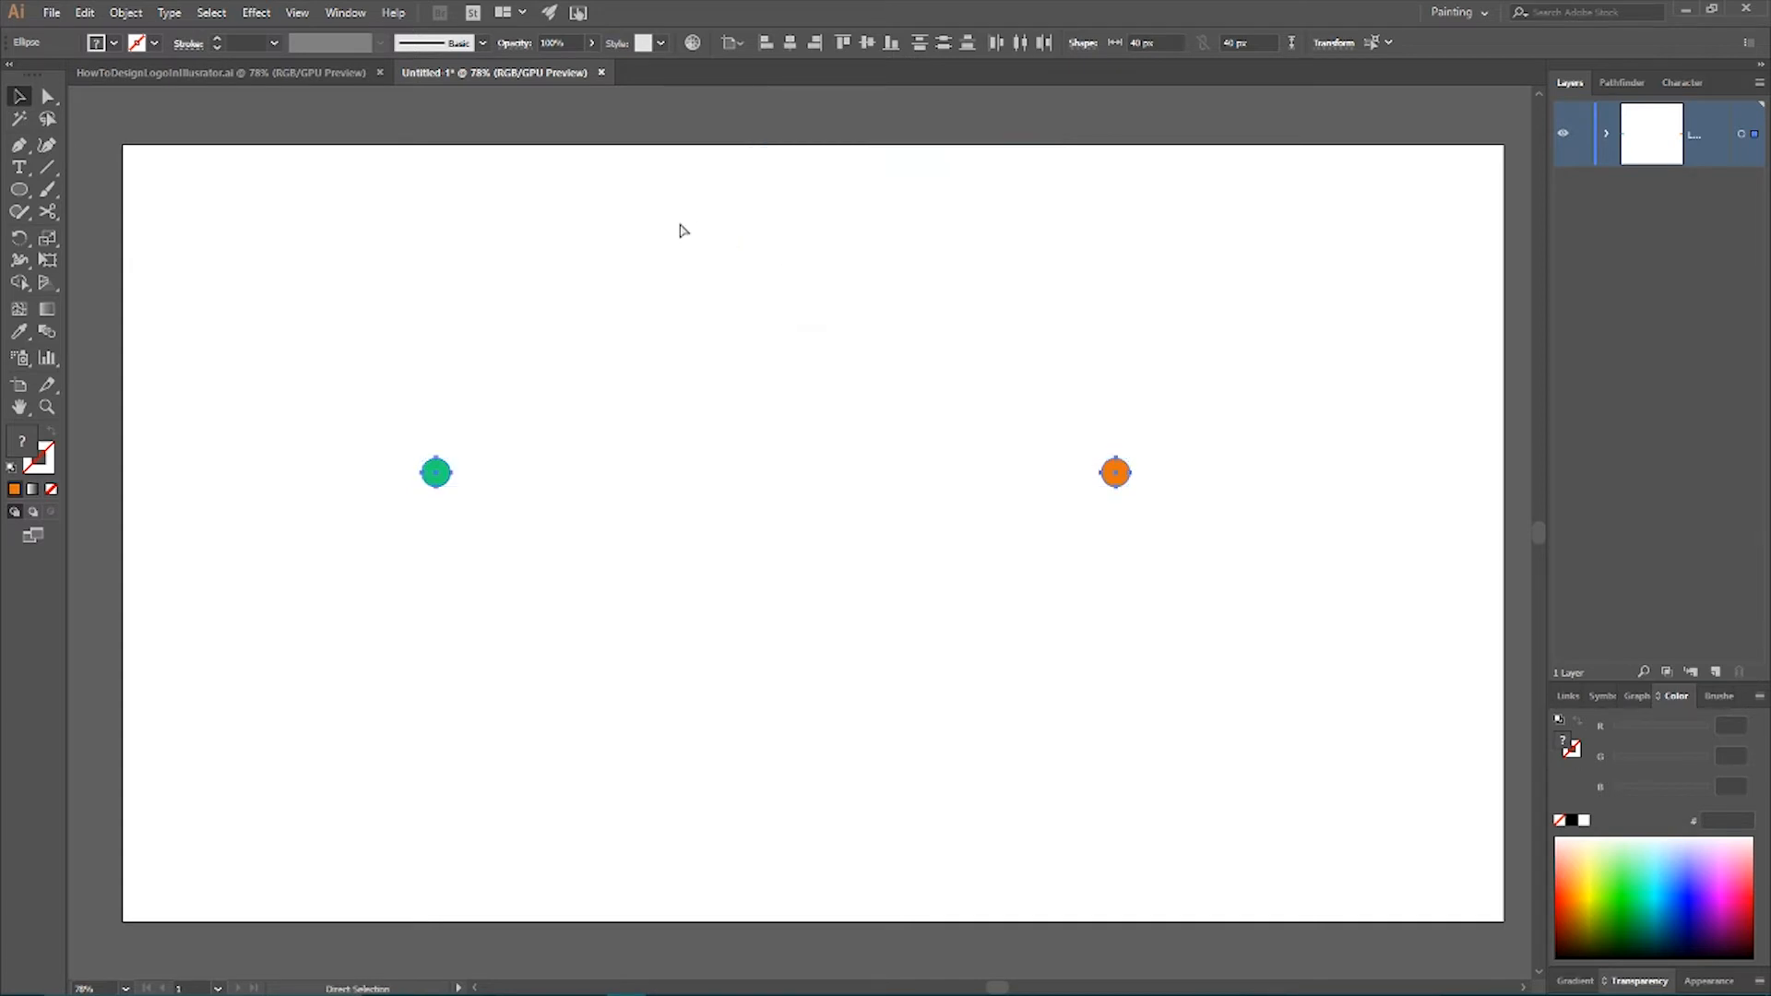
key("ctrl+alt+b")
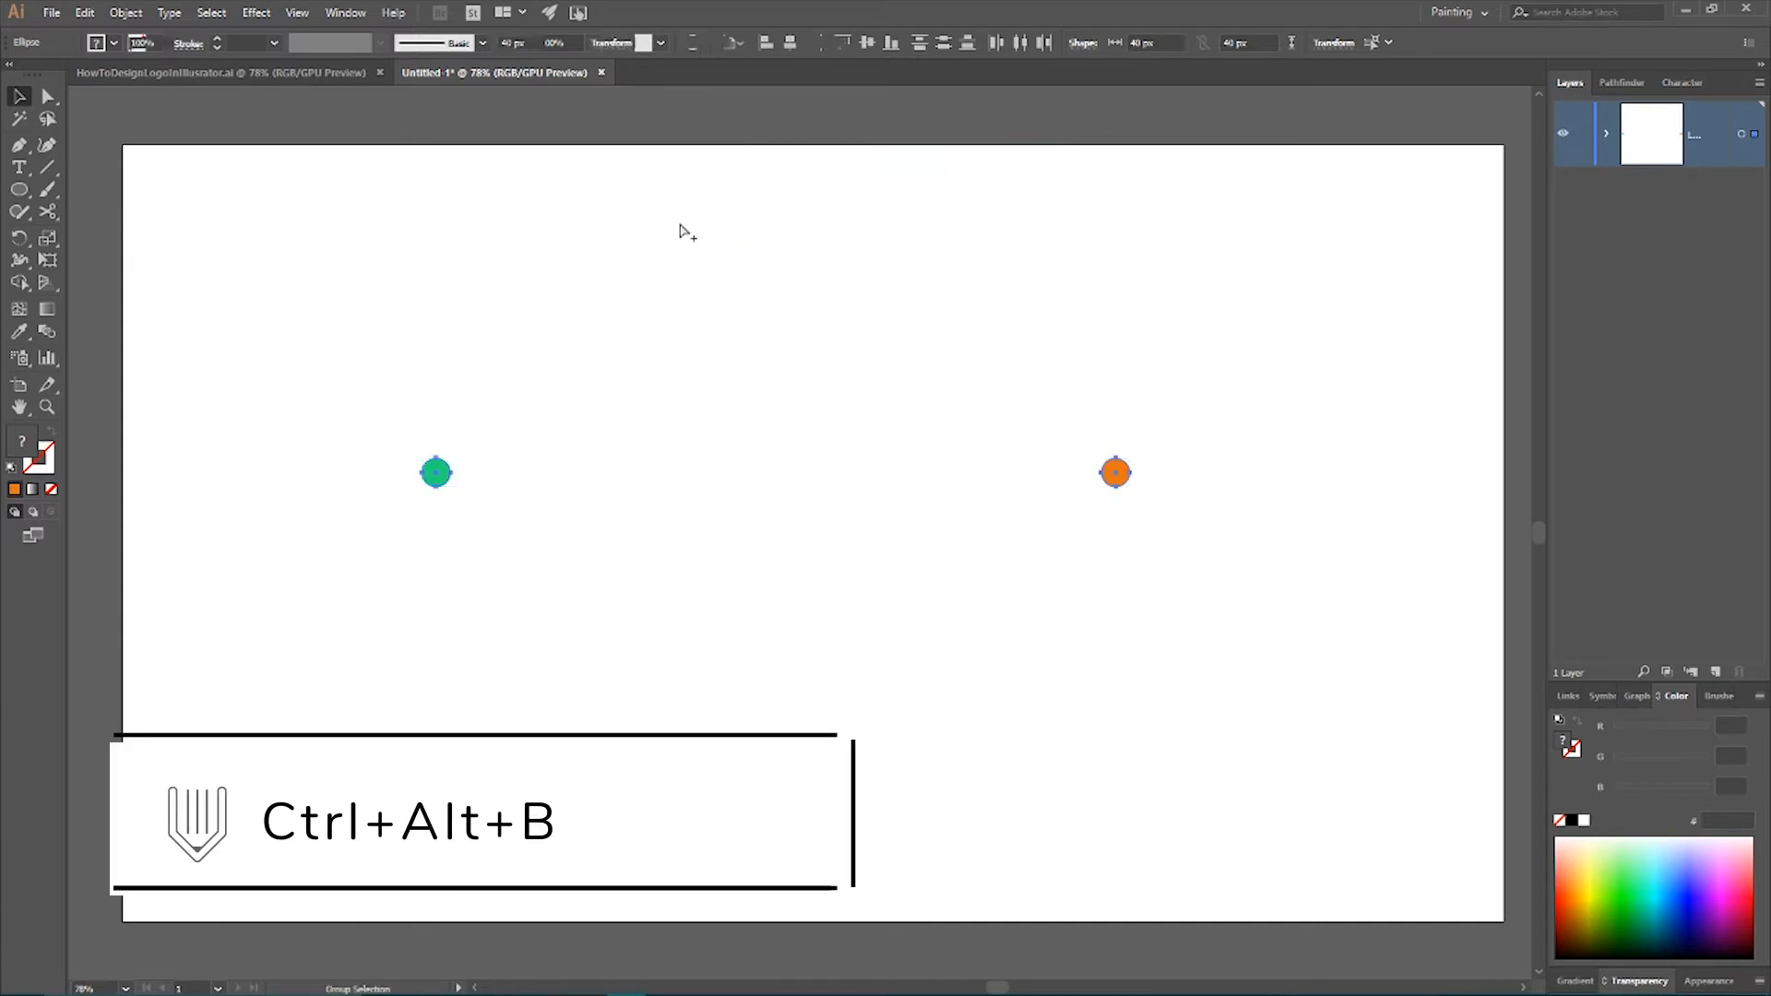
key("ctrl+alt+b")
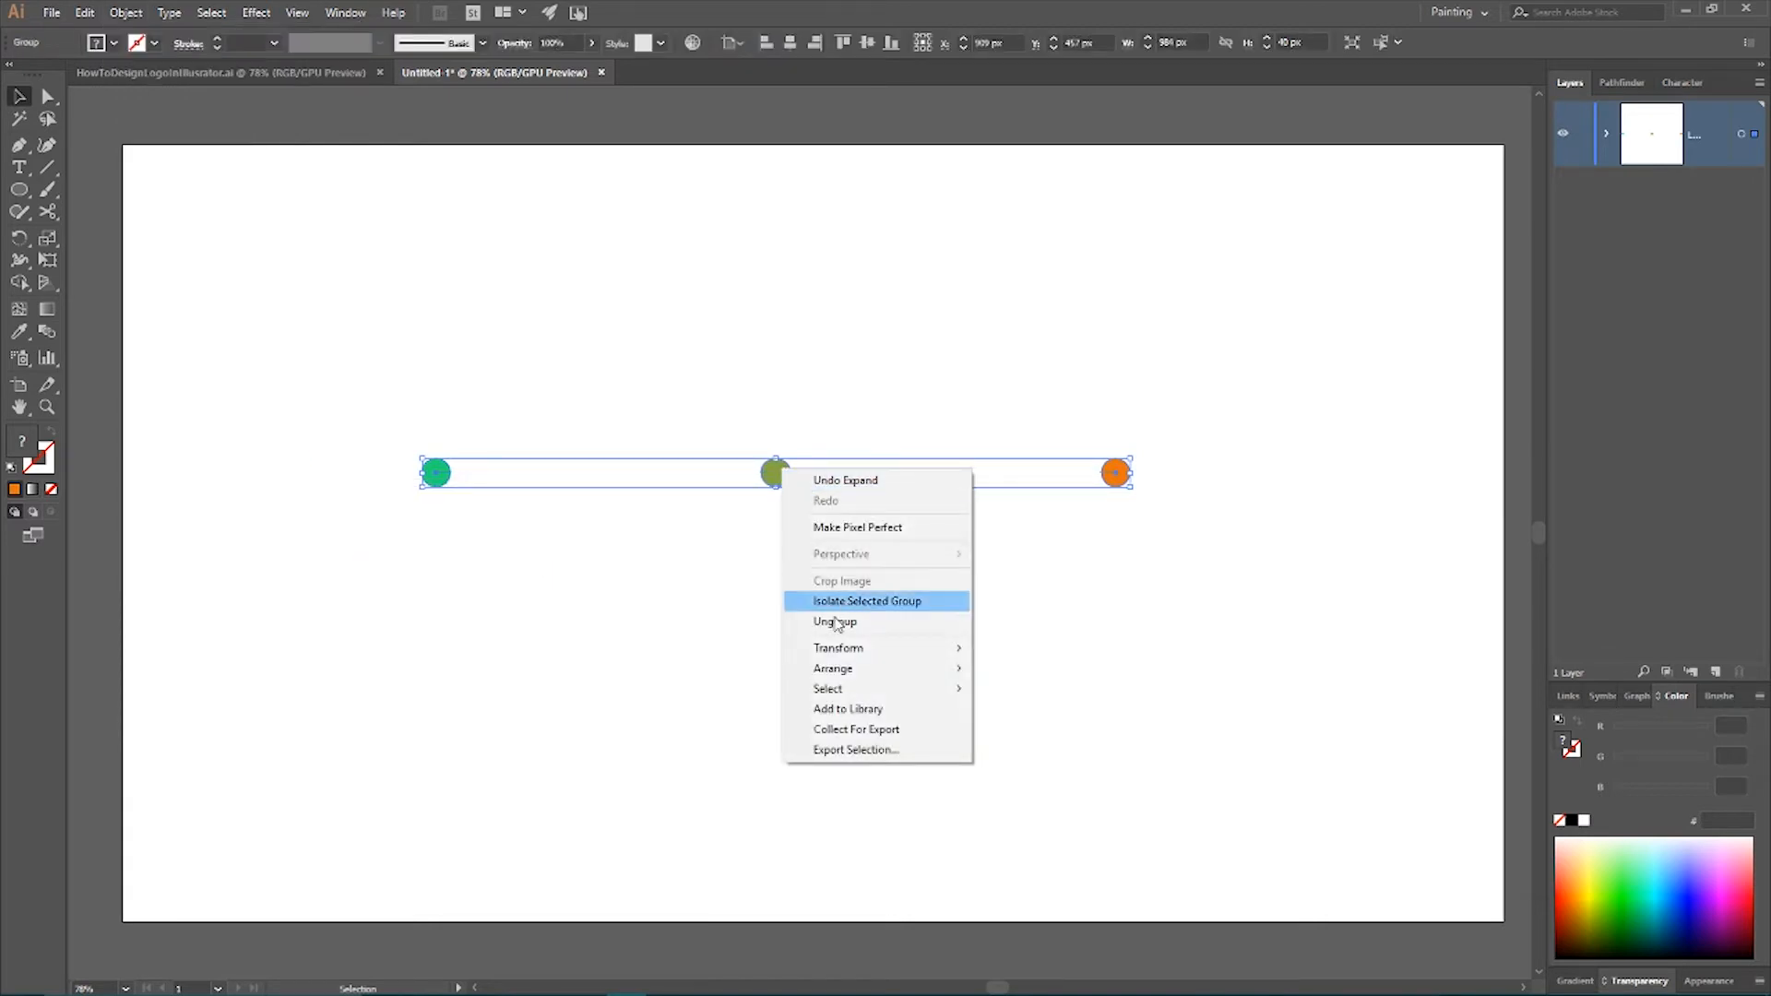
Ungroup the blend and make a 200% scaled copy of the middle circle
left_click(835, 621)
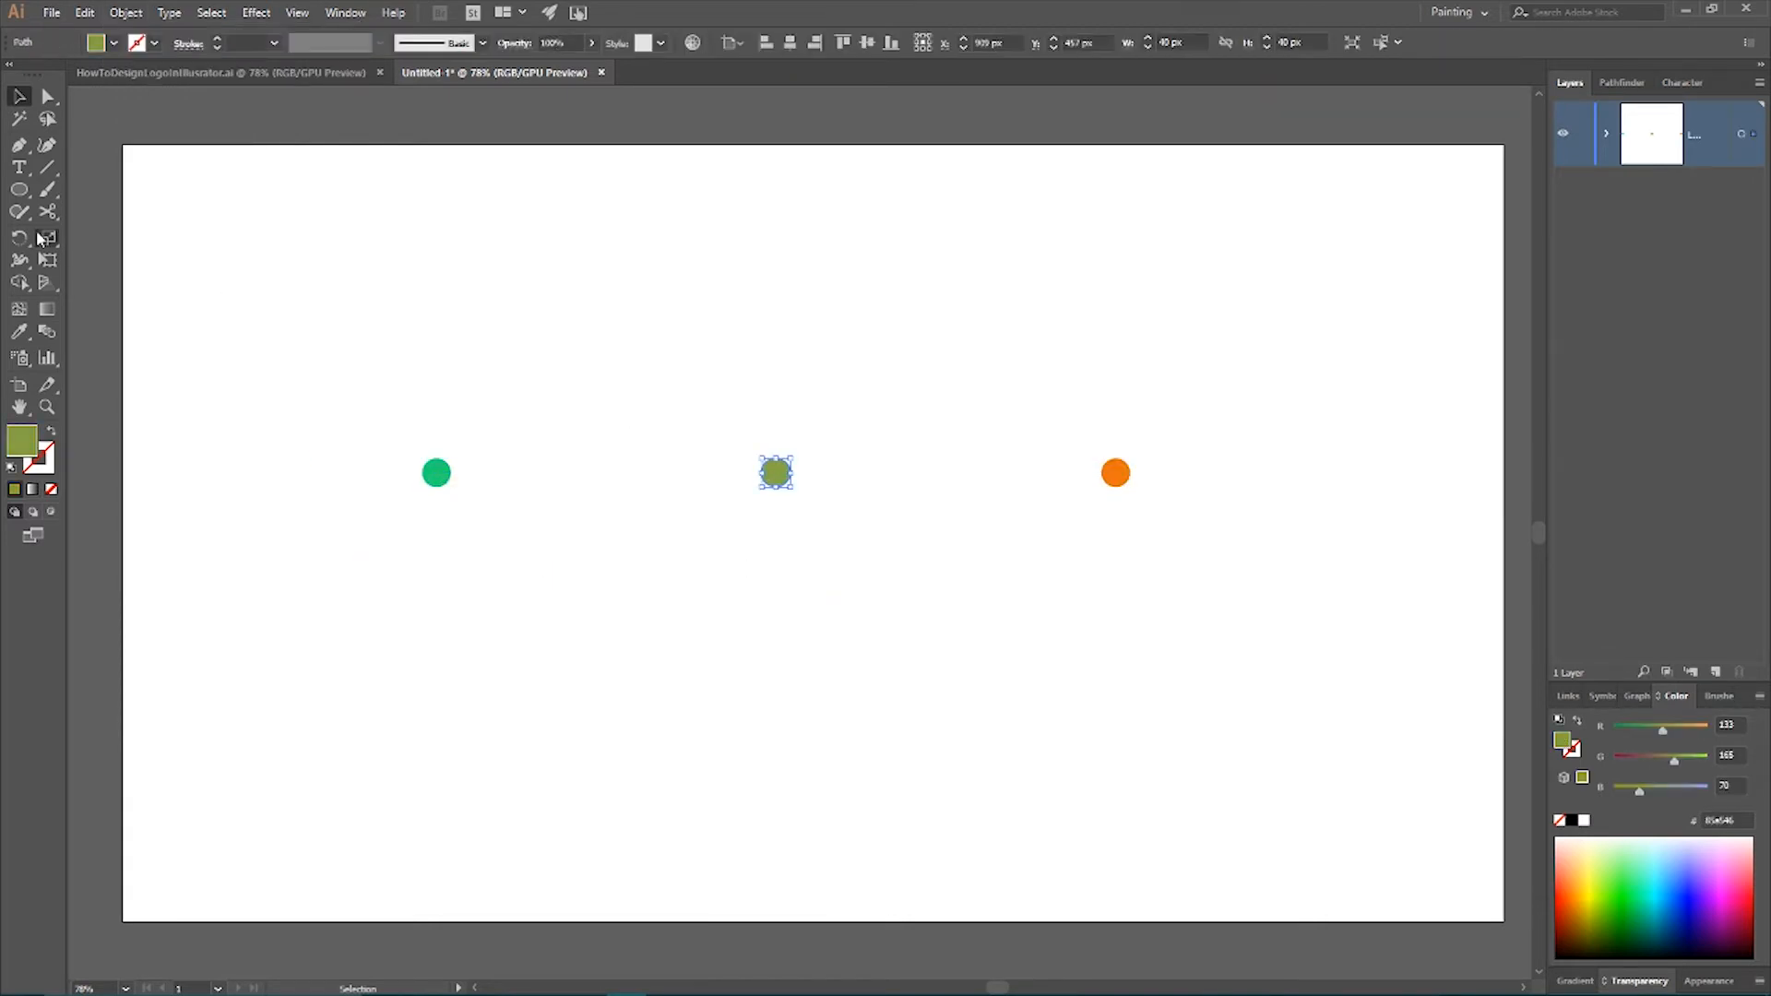
mouse_move(250, 333)
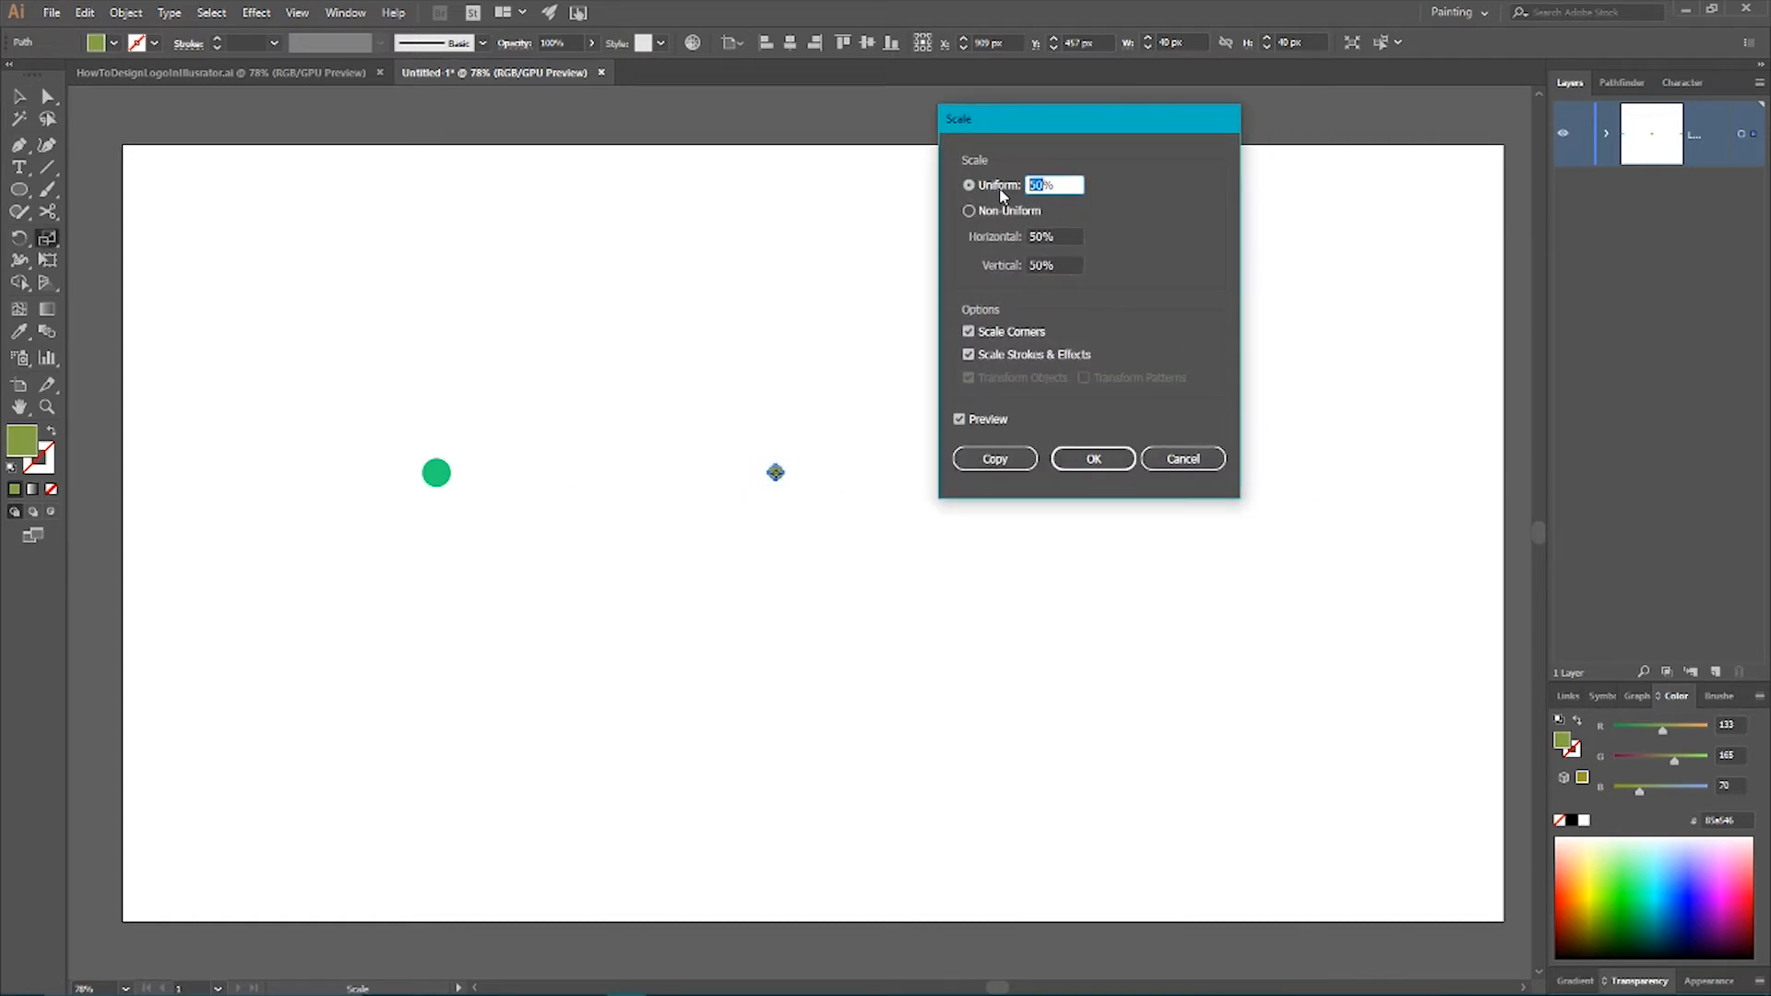
type("200%")
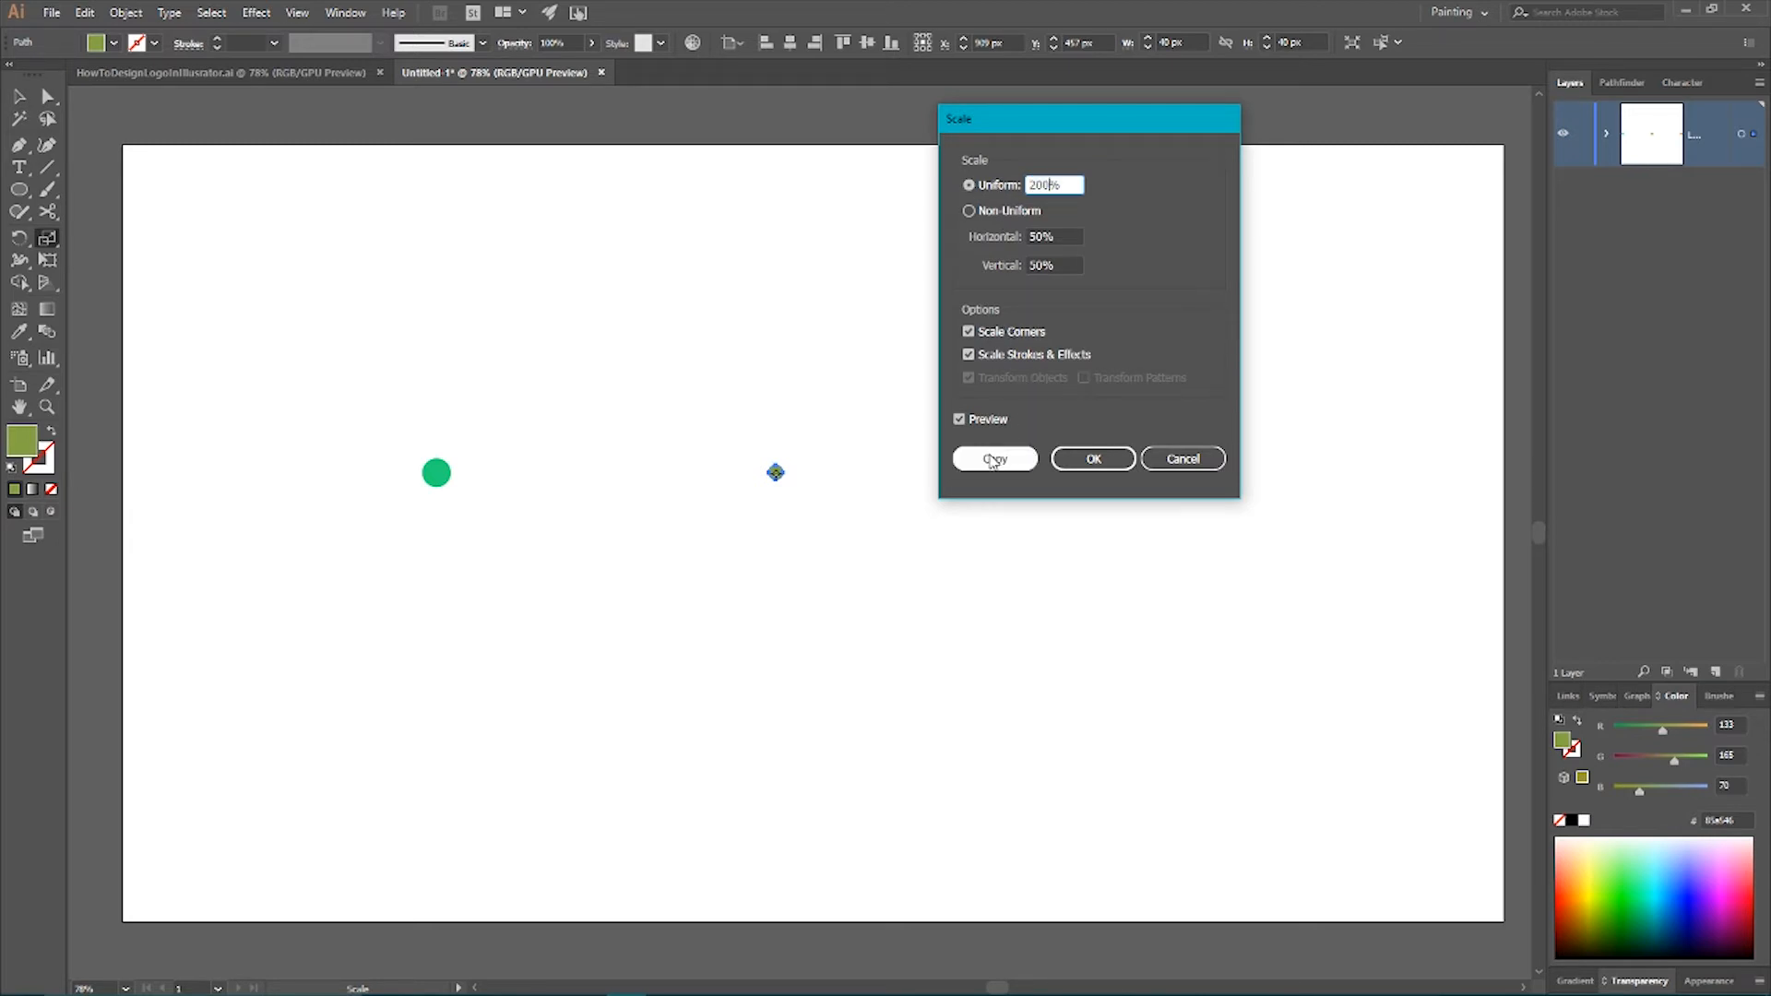
left_click(993, 459)
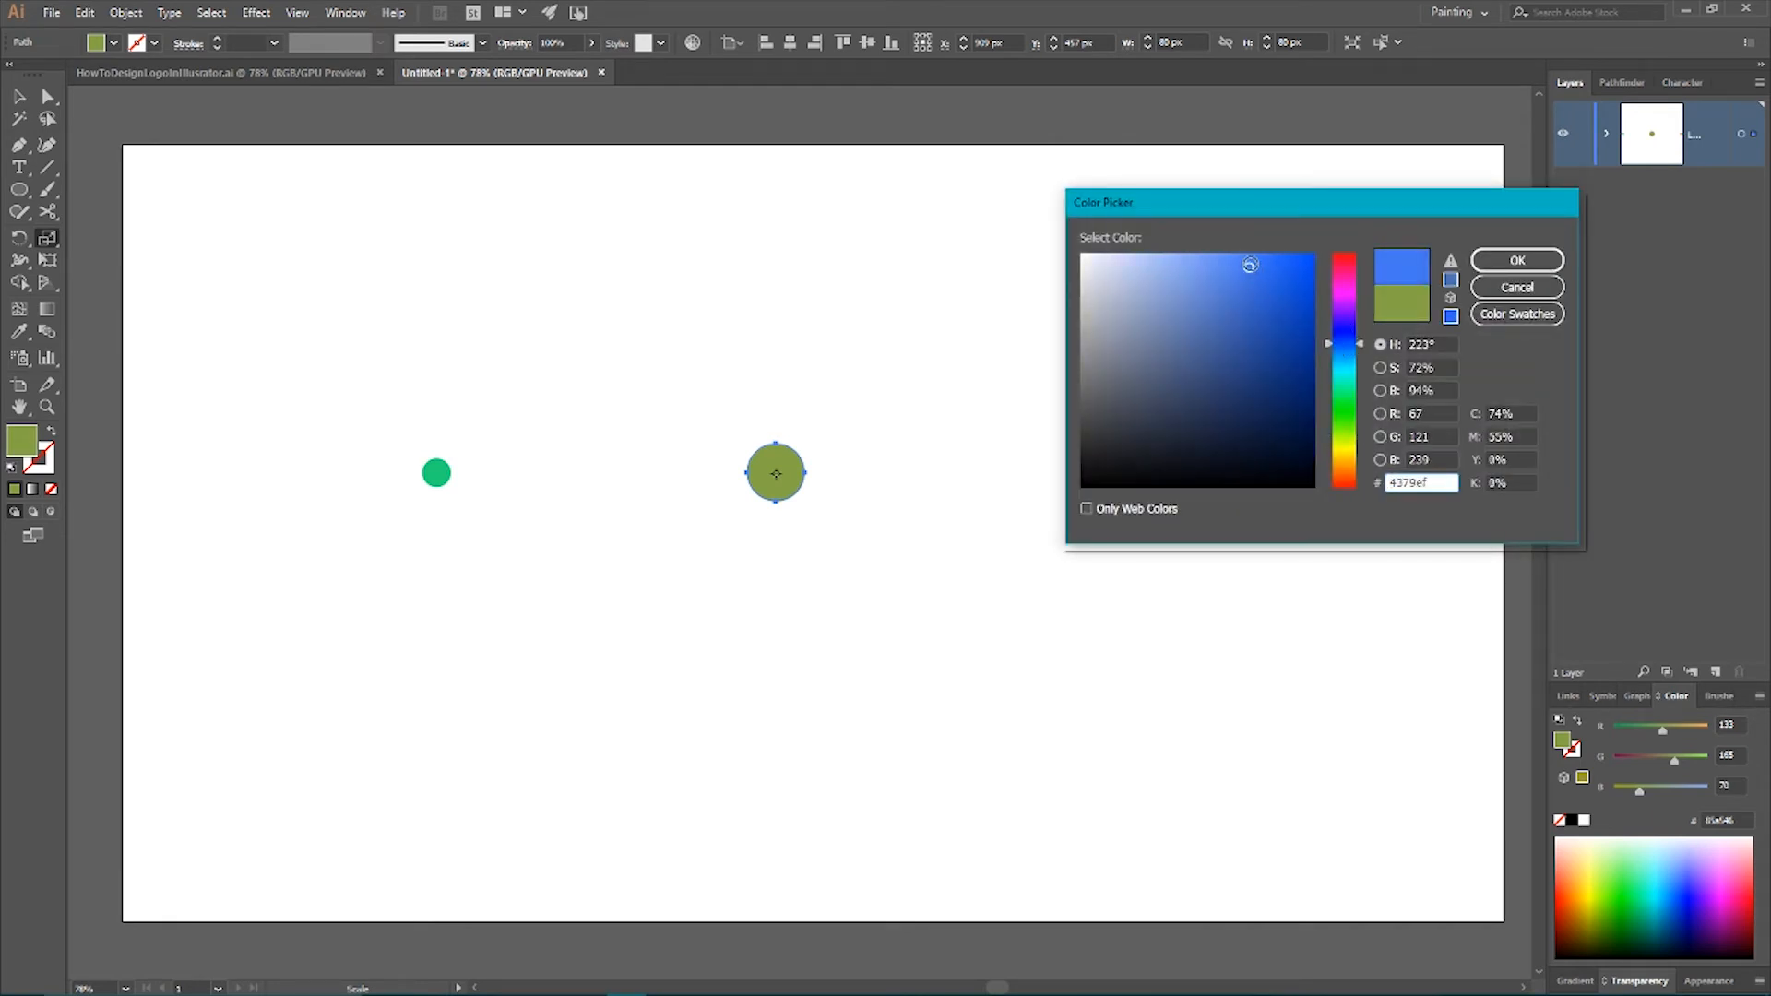
Fill the large circle blue and blend the three circles into a five-dot row
left_click(1517, 260)
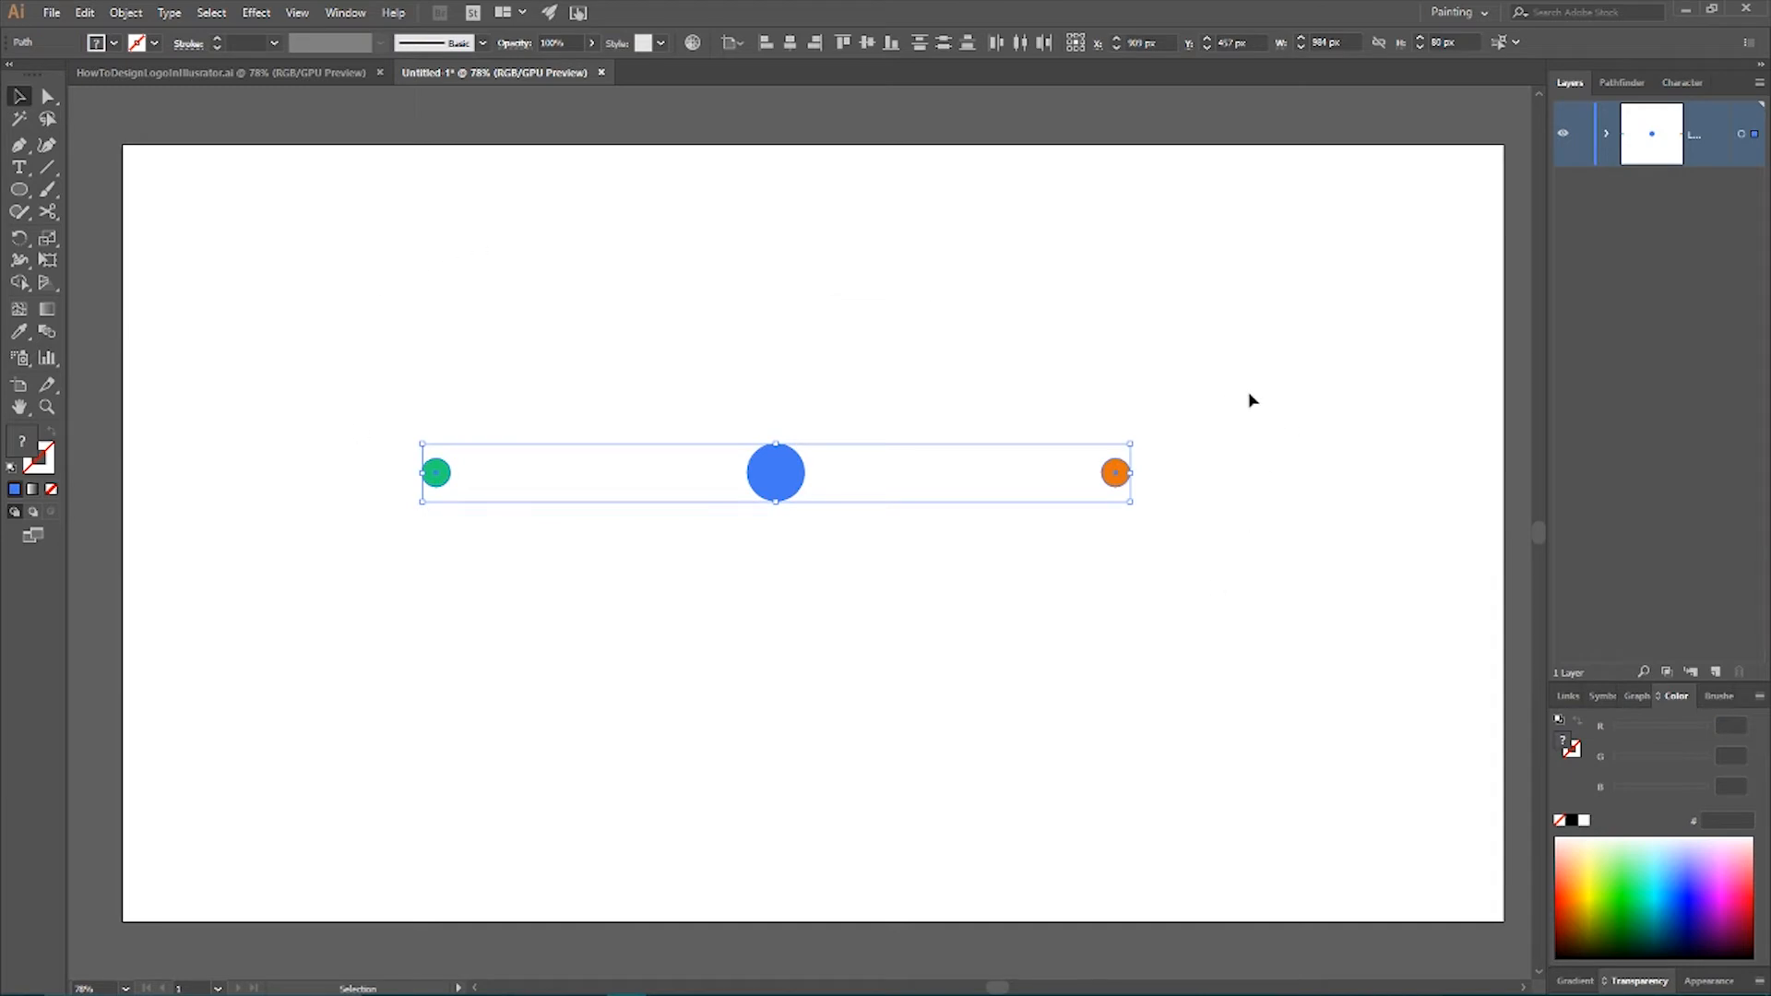
key("Cmd+Opt+B")
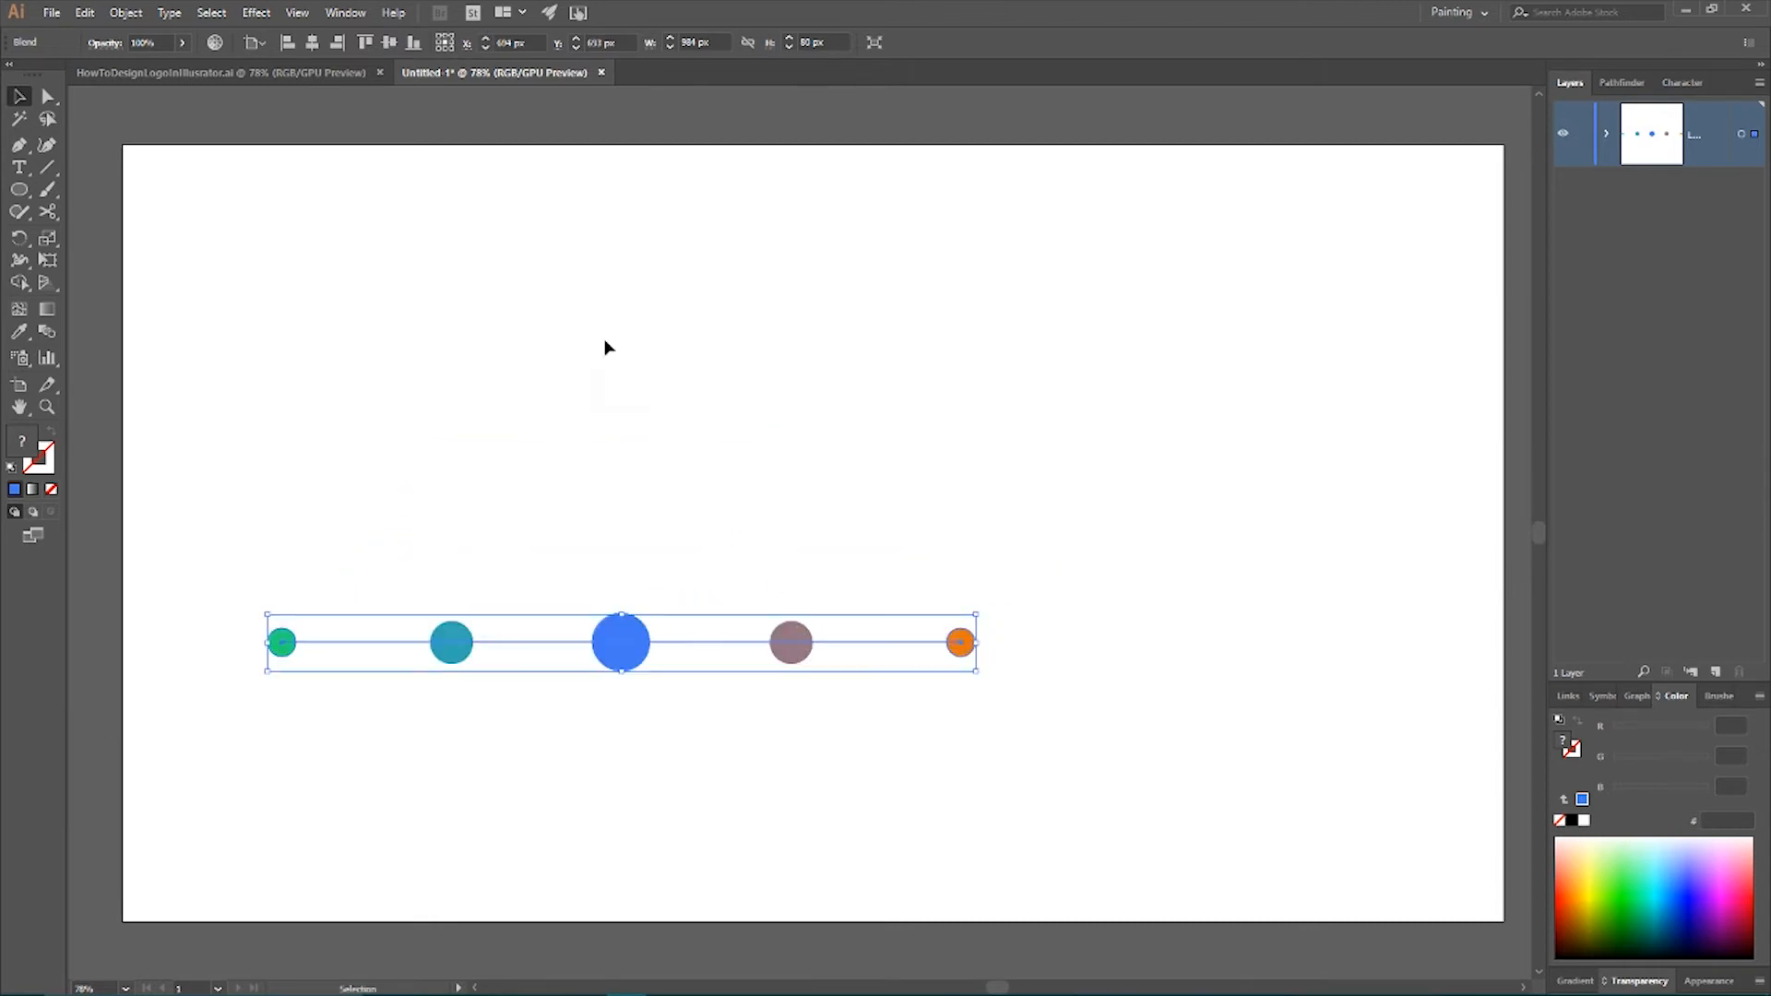
left_click(19, 190)
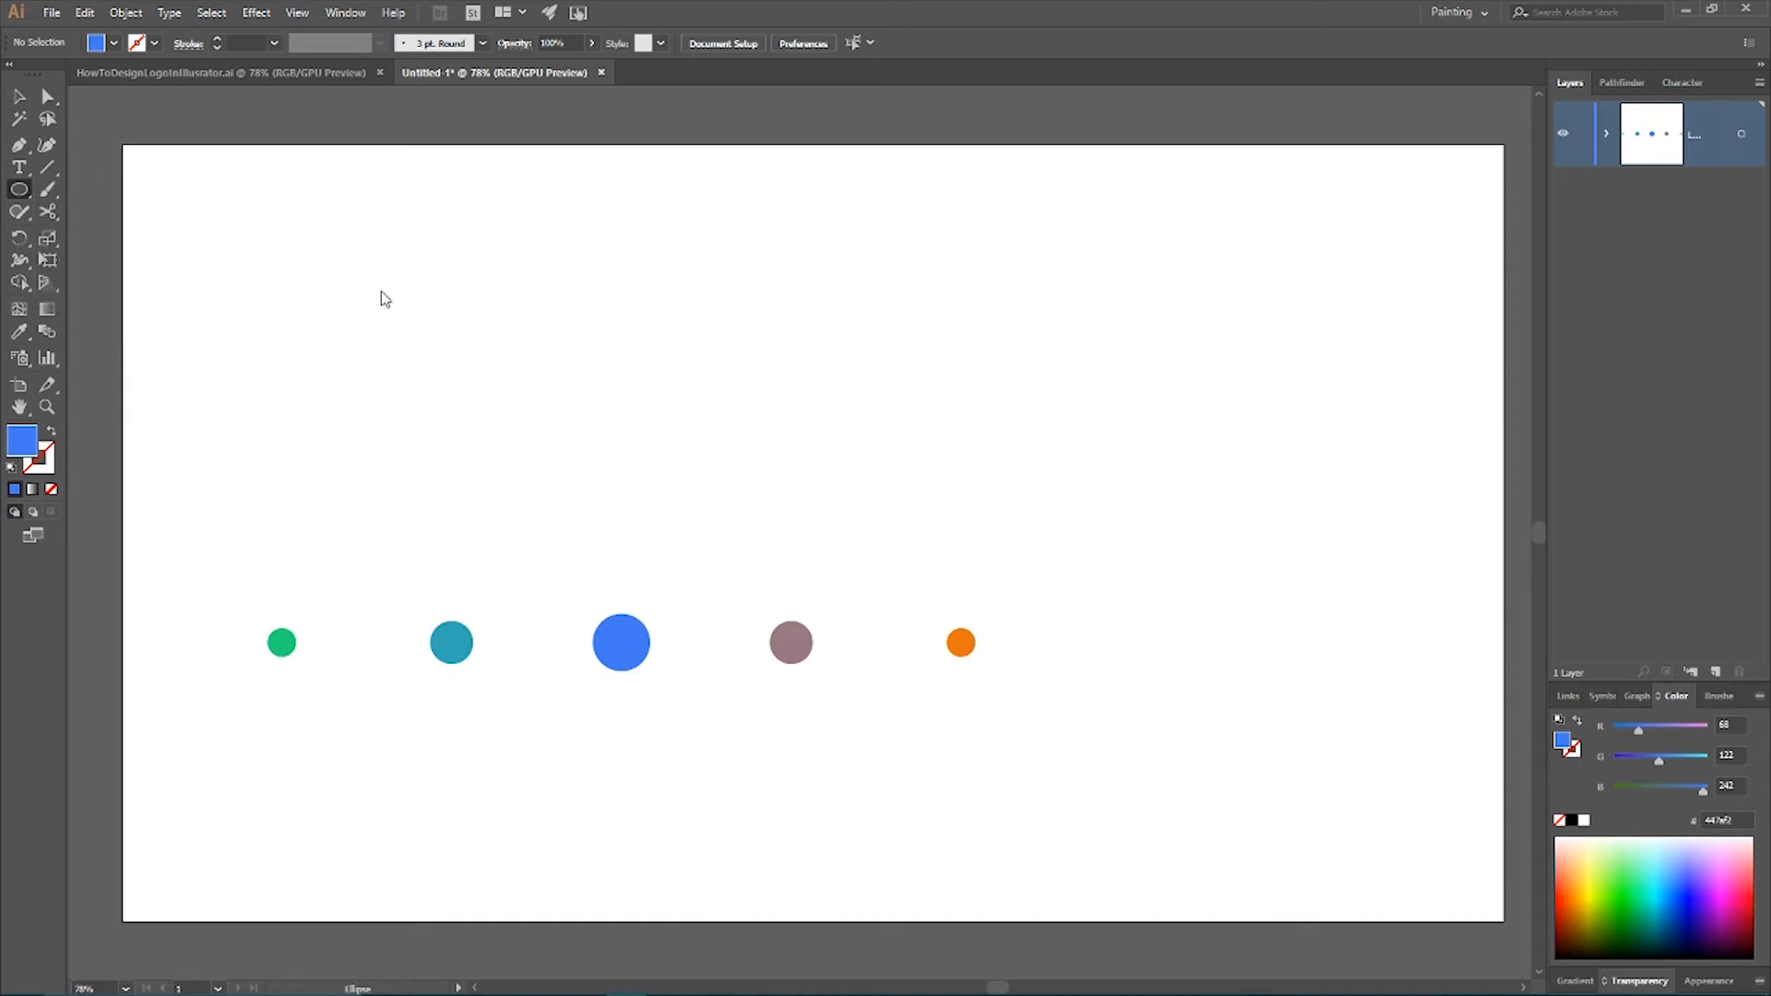
Use Object > Blend > Replace Spine so the five dots run along the large circle
left_click(19, 188)
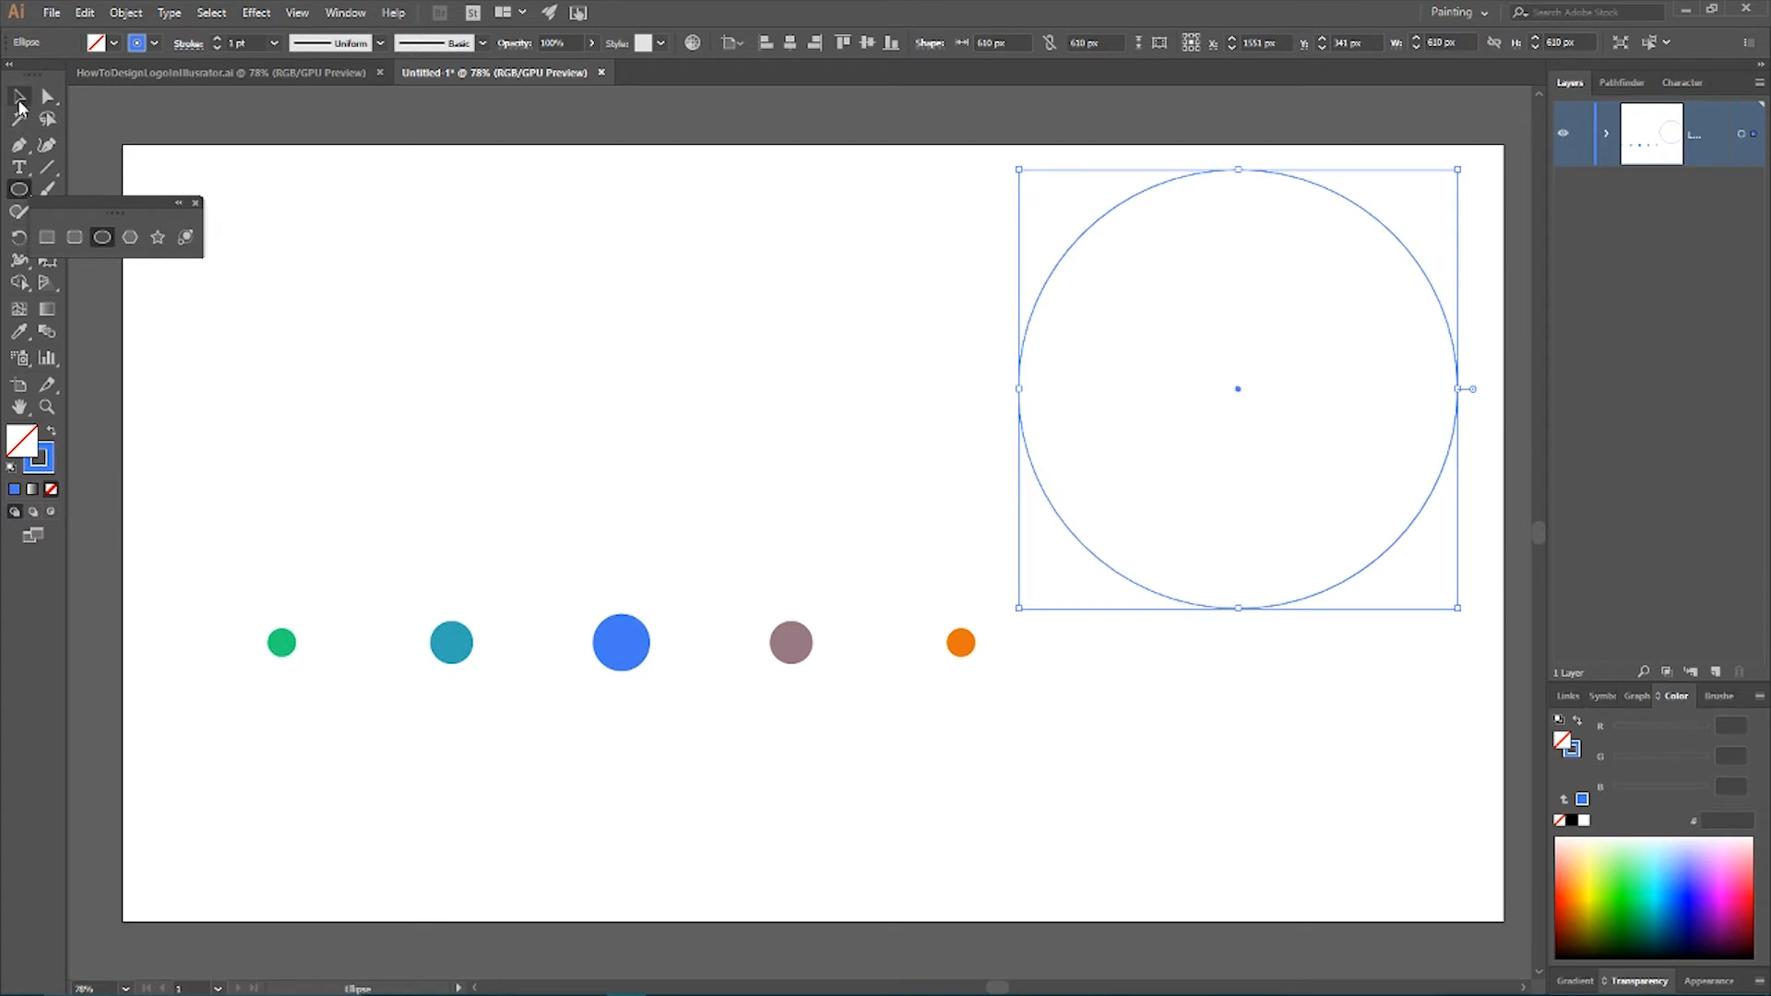
left_click(19, 96)
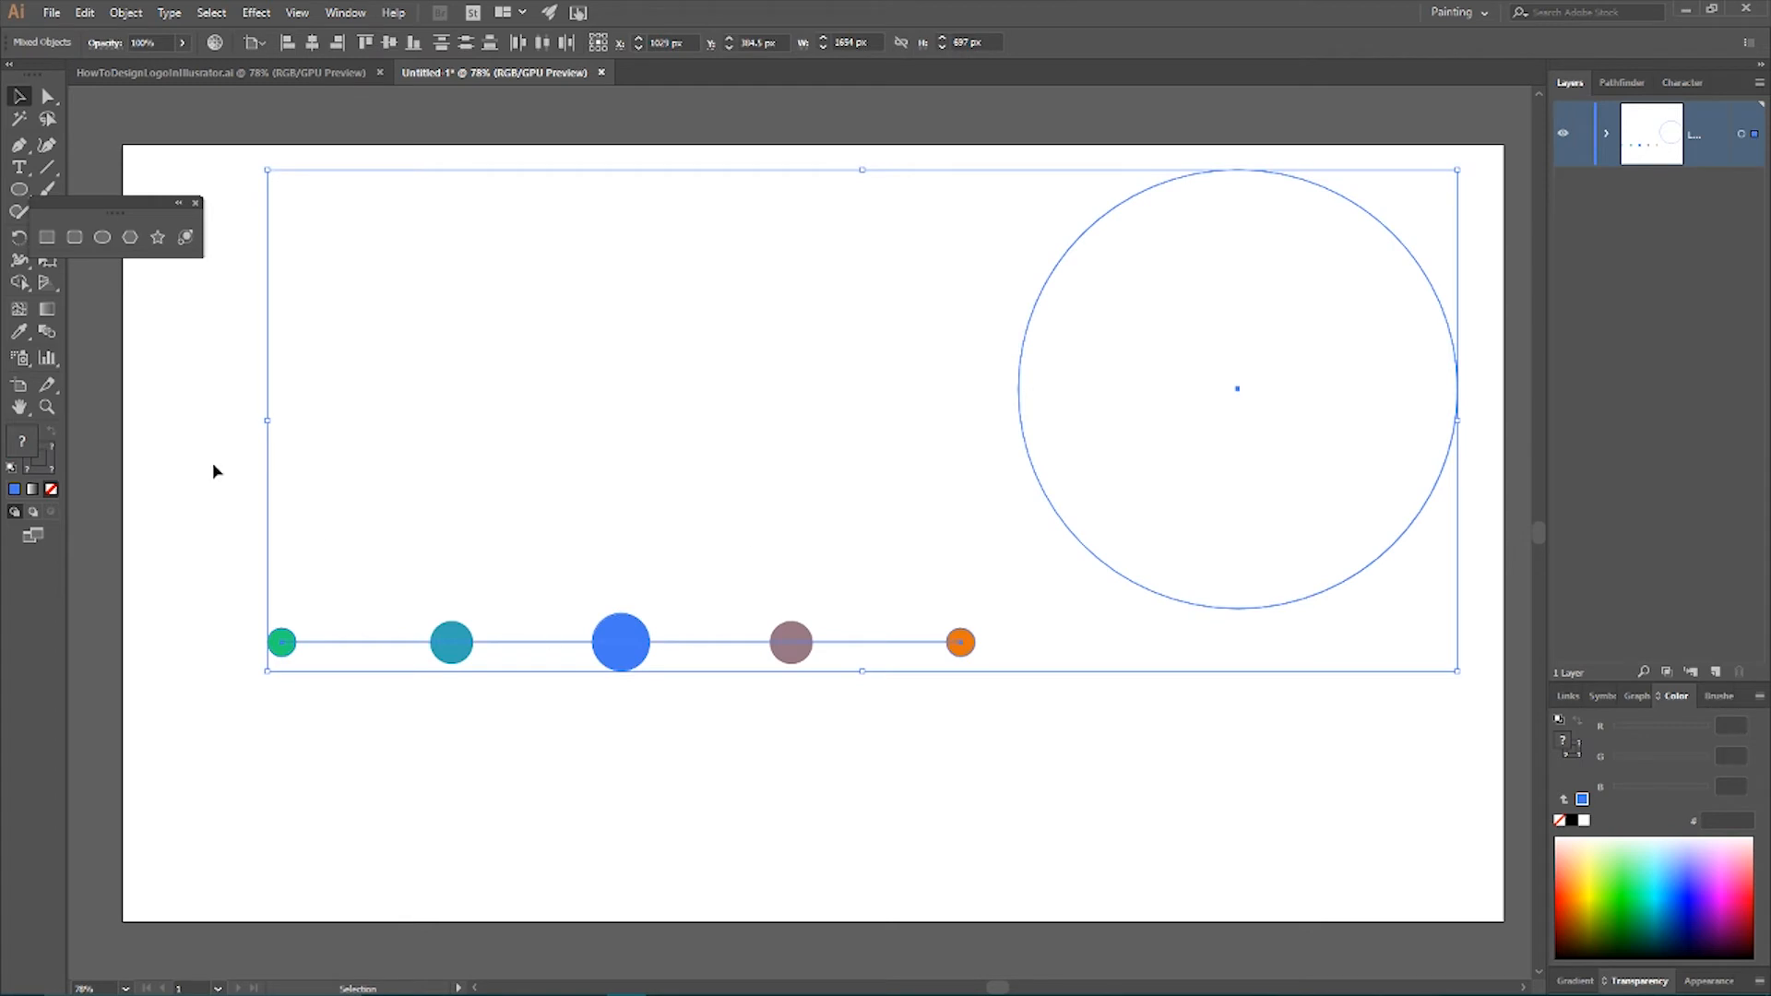
left_click(125, 12)
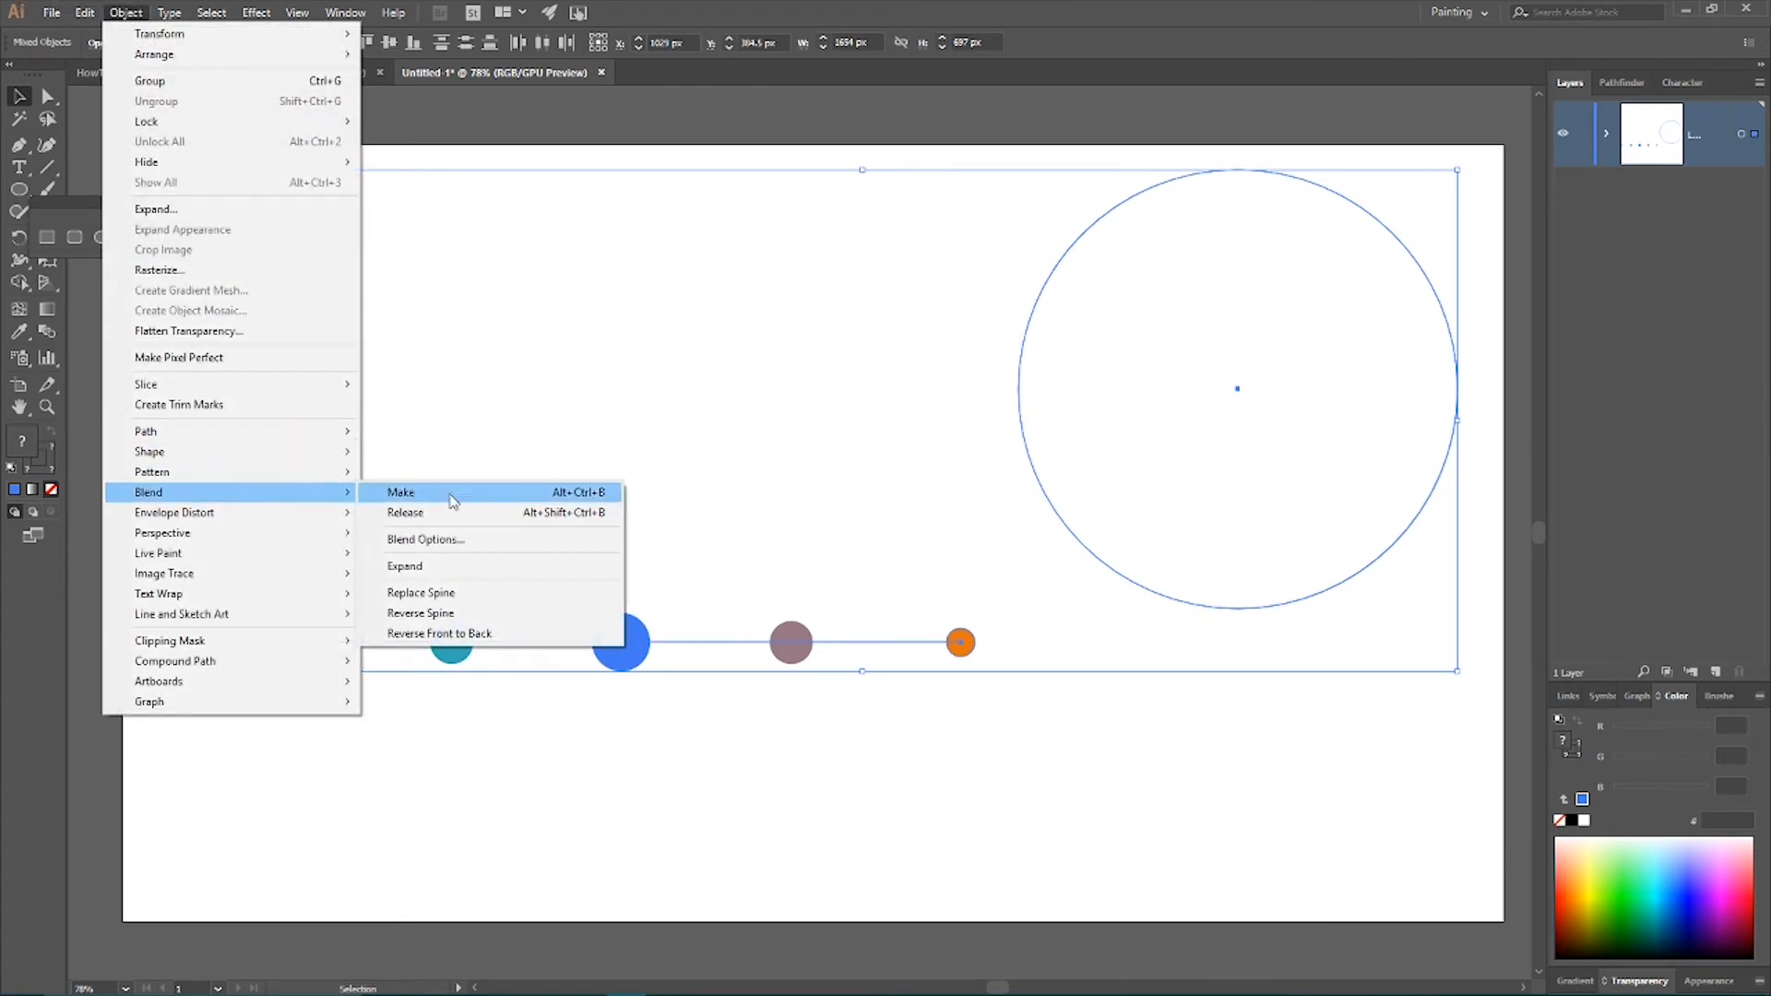
mouse_move(447, 594)
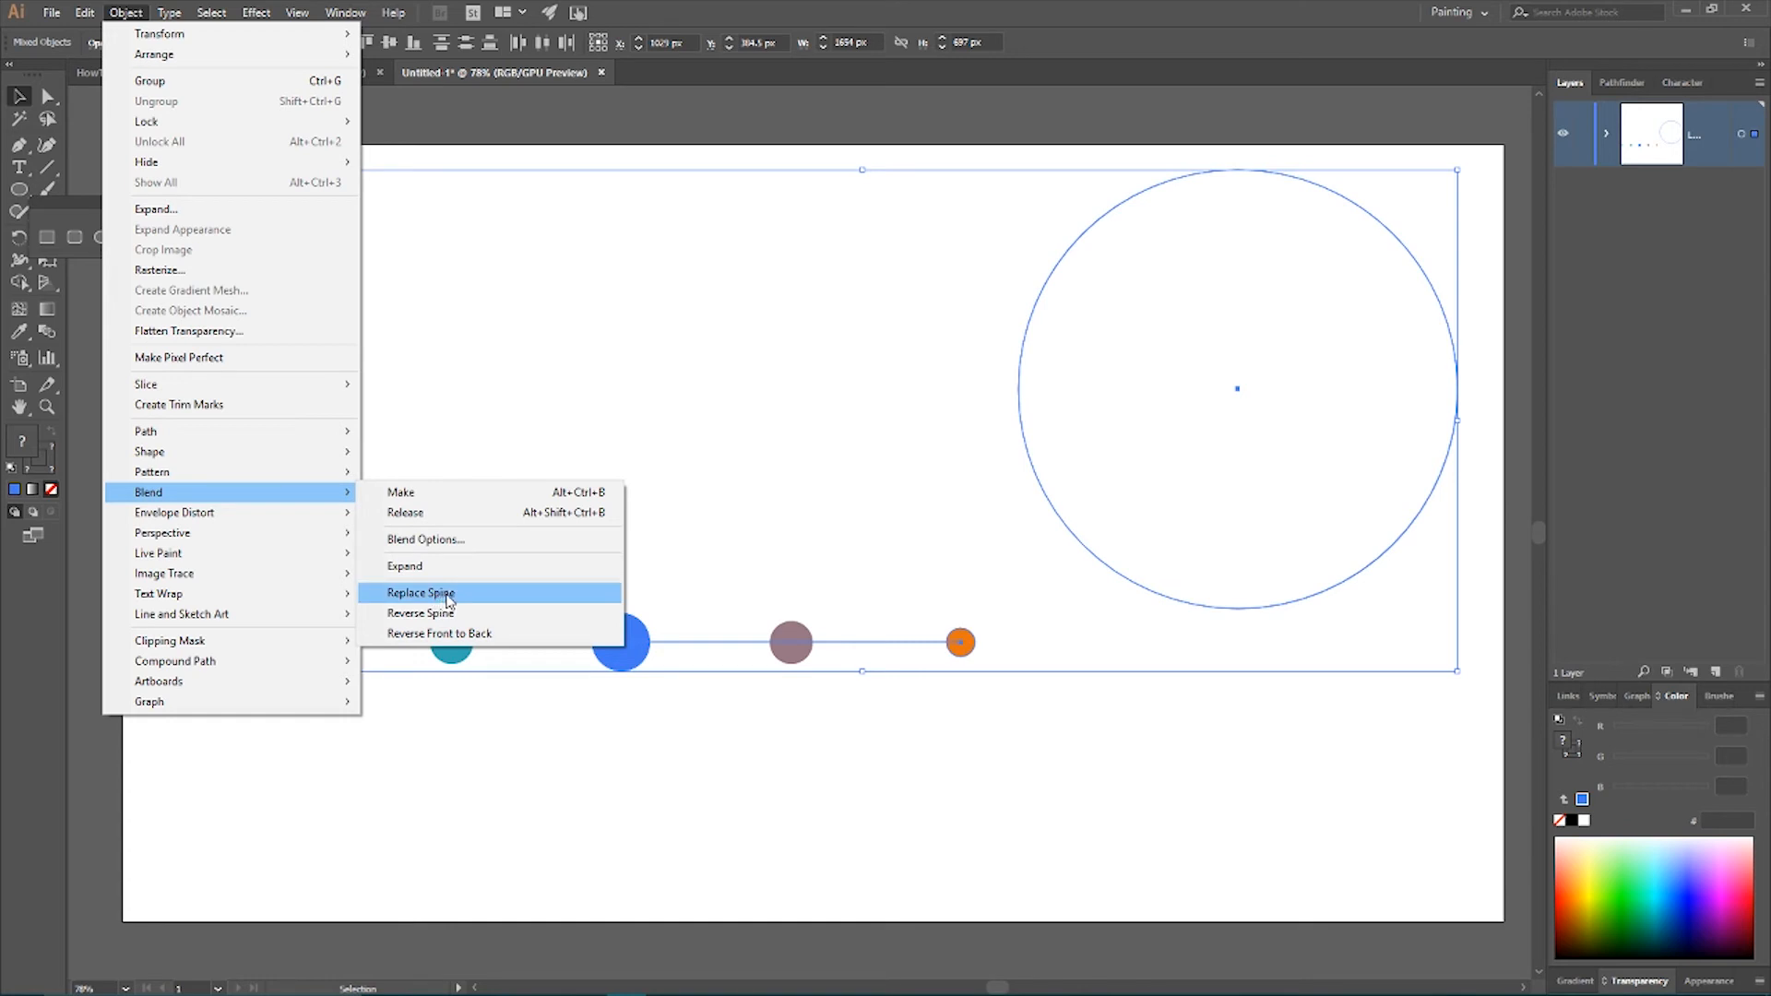
left_click(421, 593)
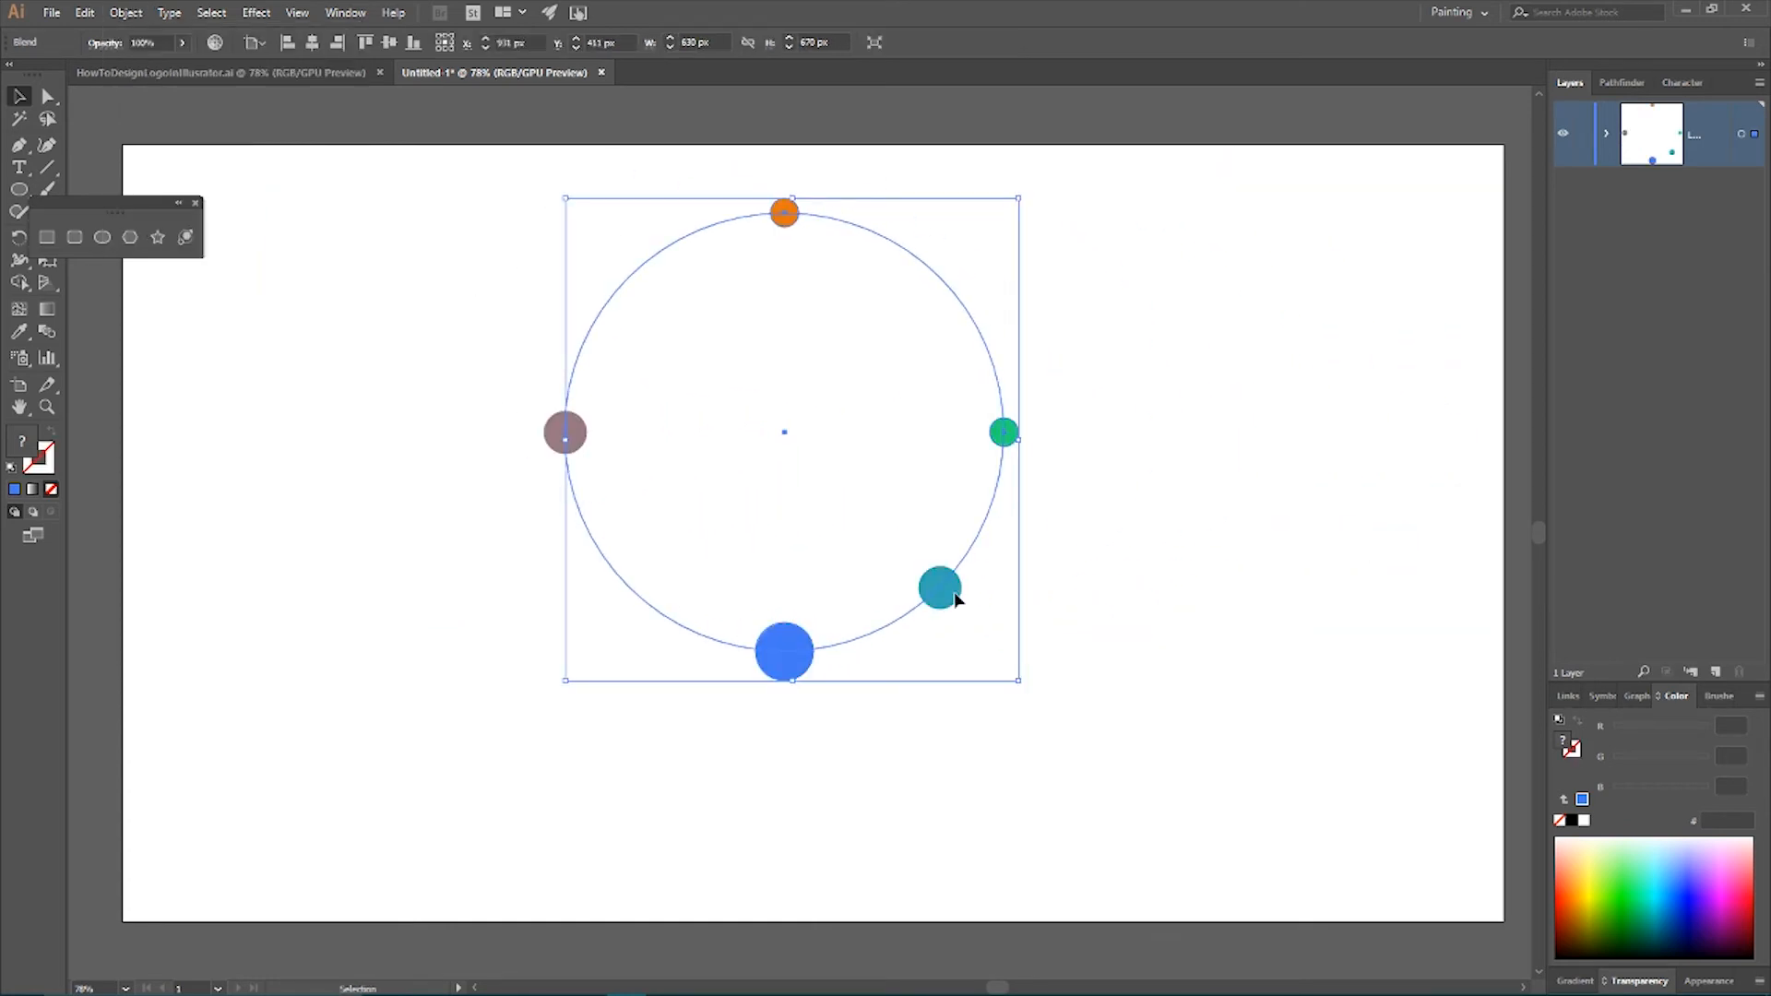
mouse_move(486, 429)
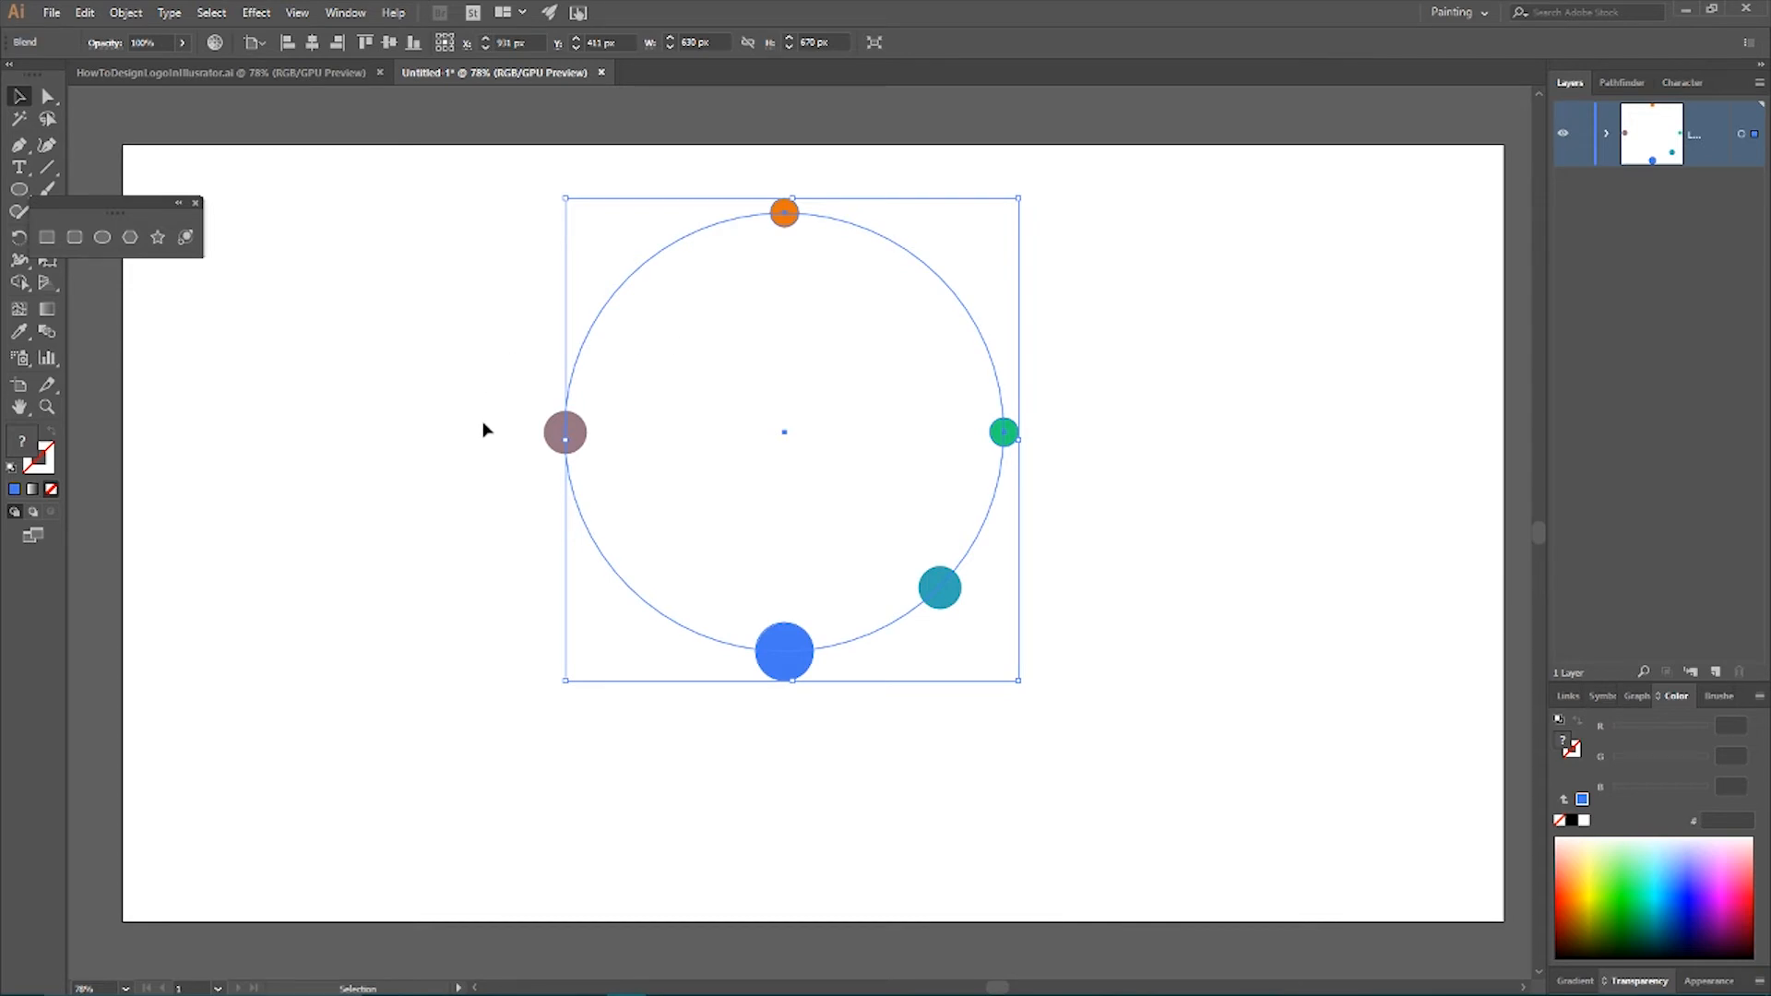
mouse_move(519, 477)
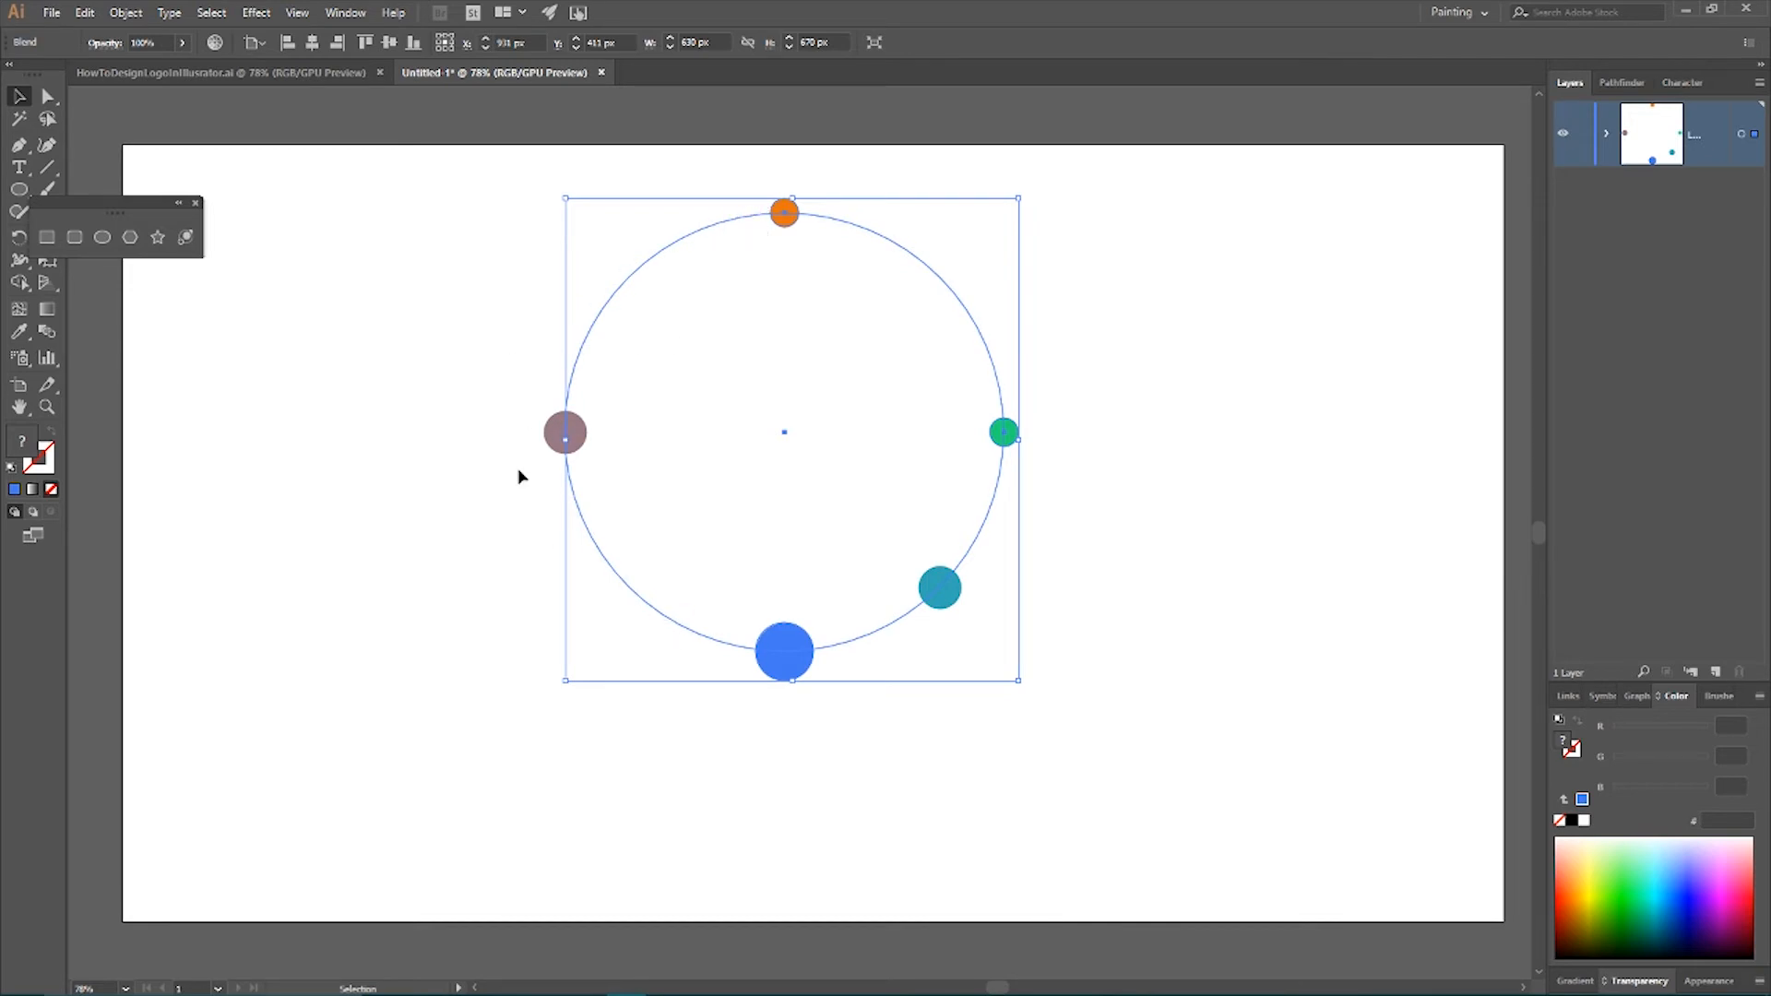
mouse_move(113, 211)
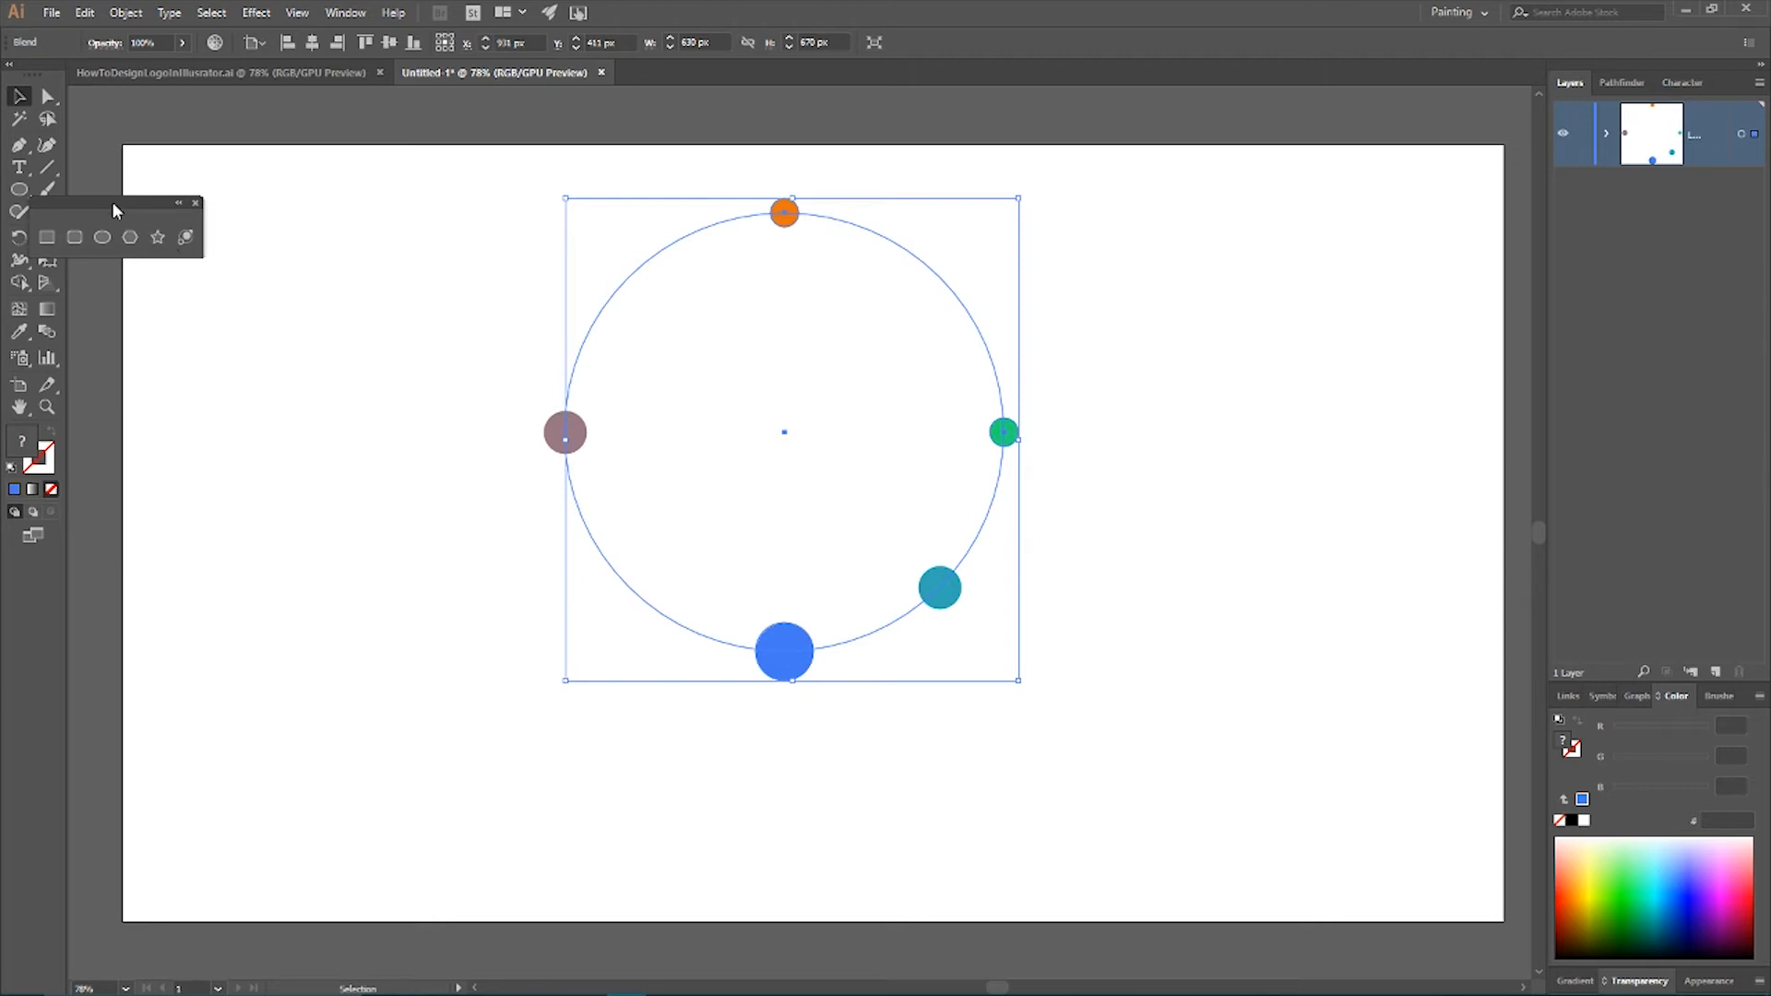
left_click(195, 203)
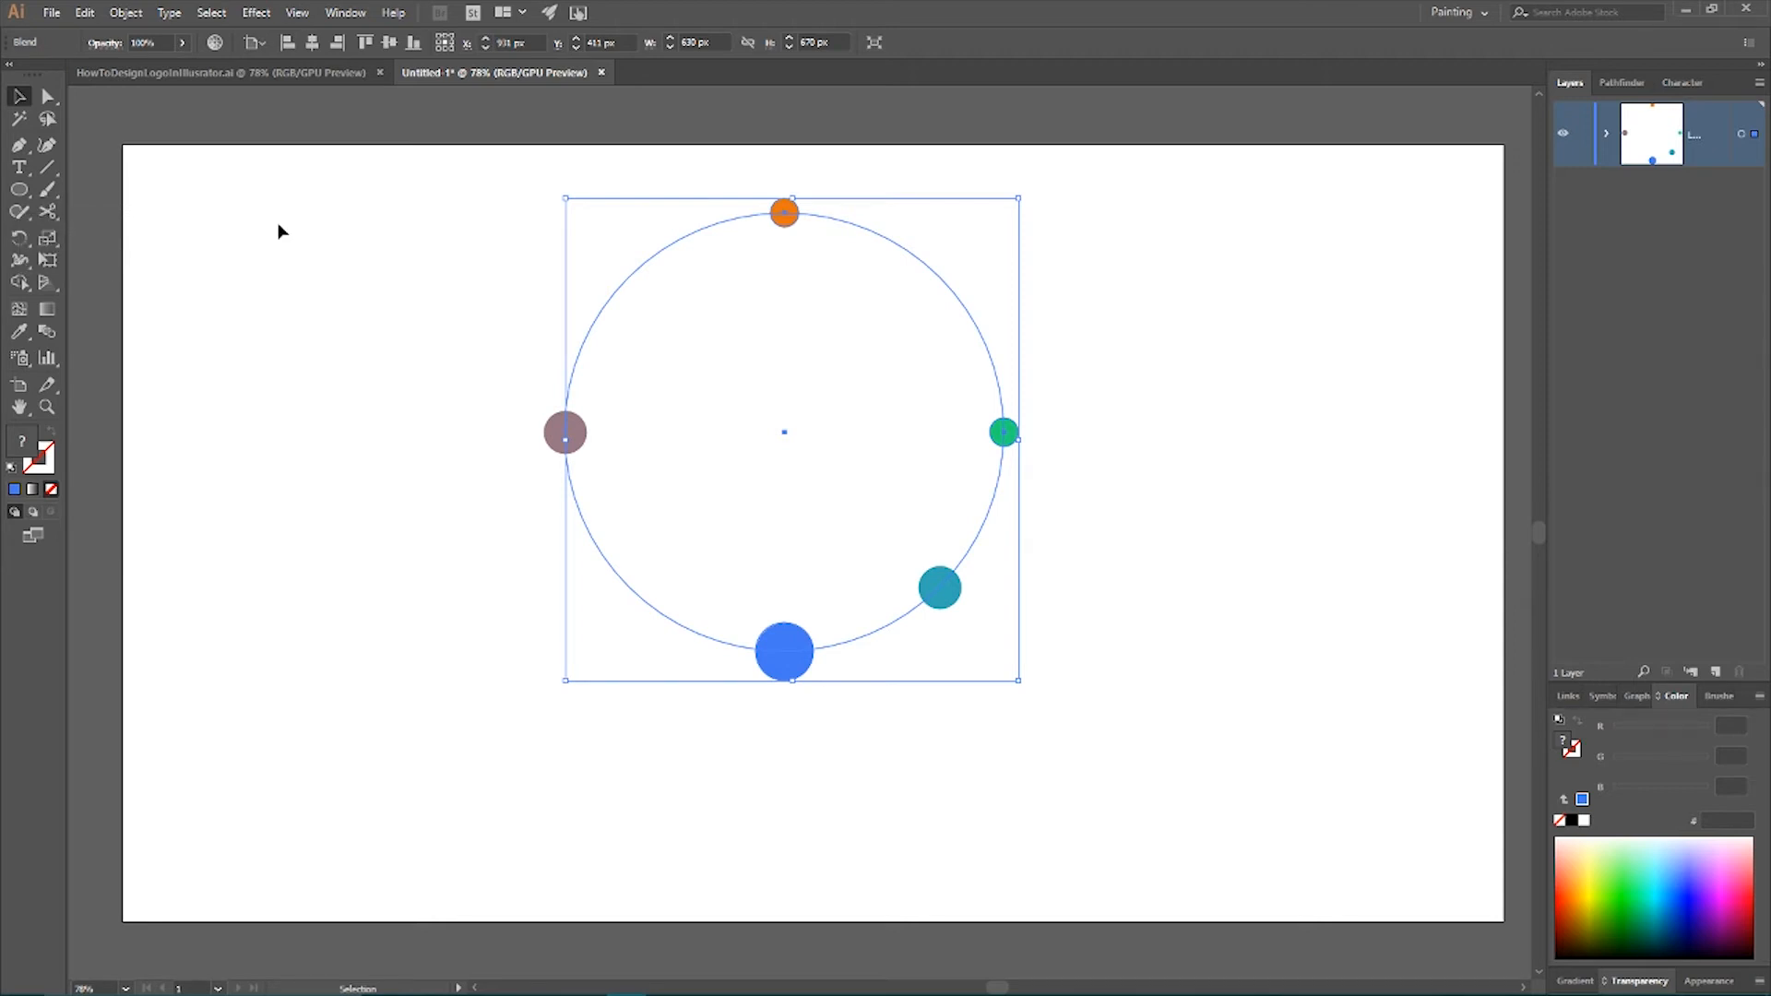
mouse_move(170, 231)
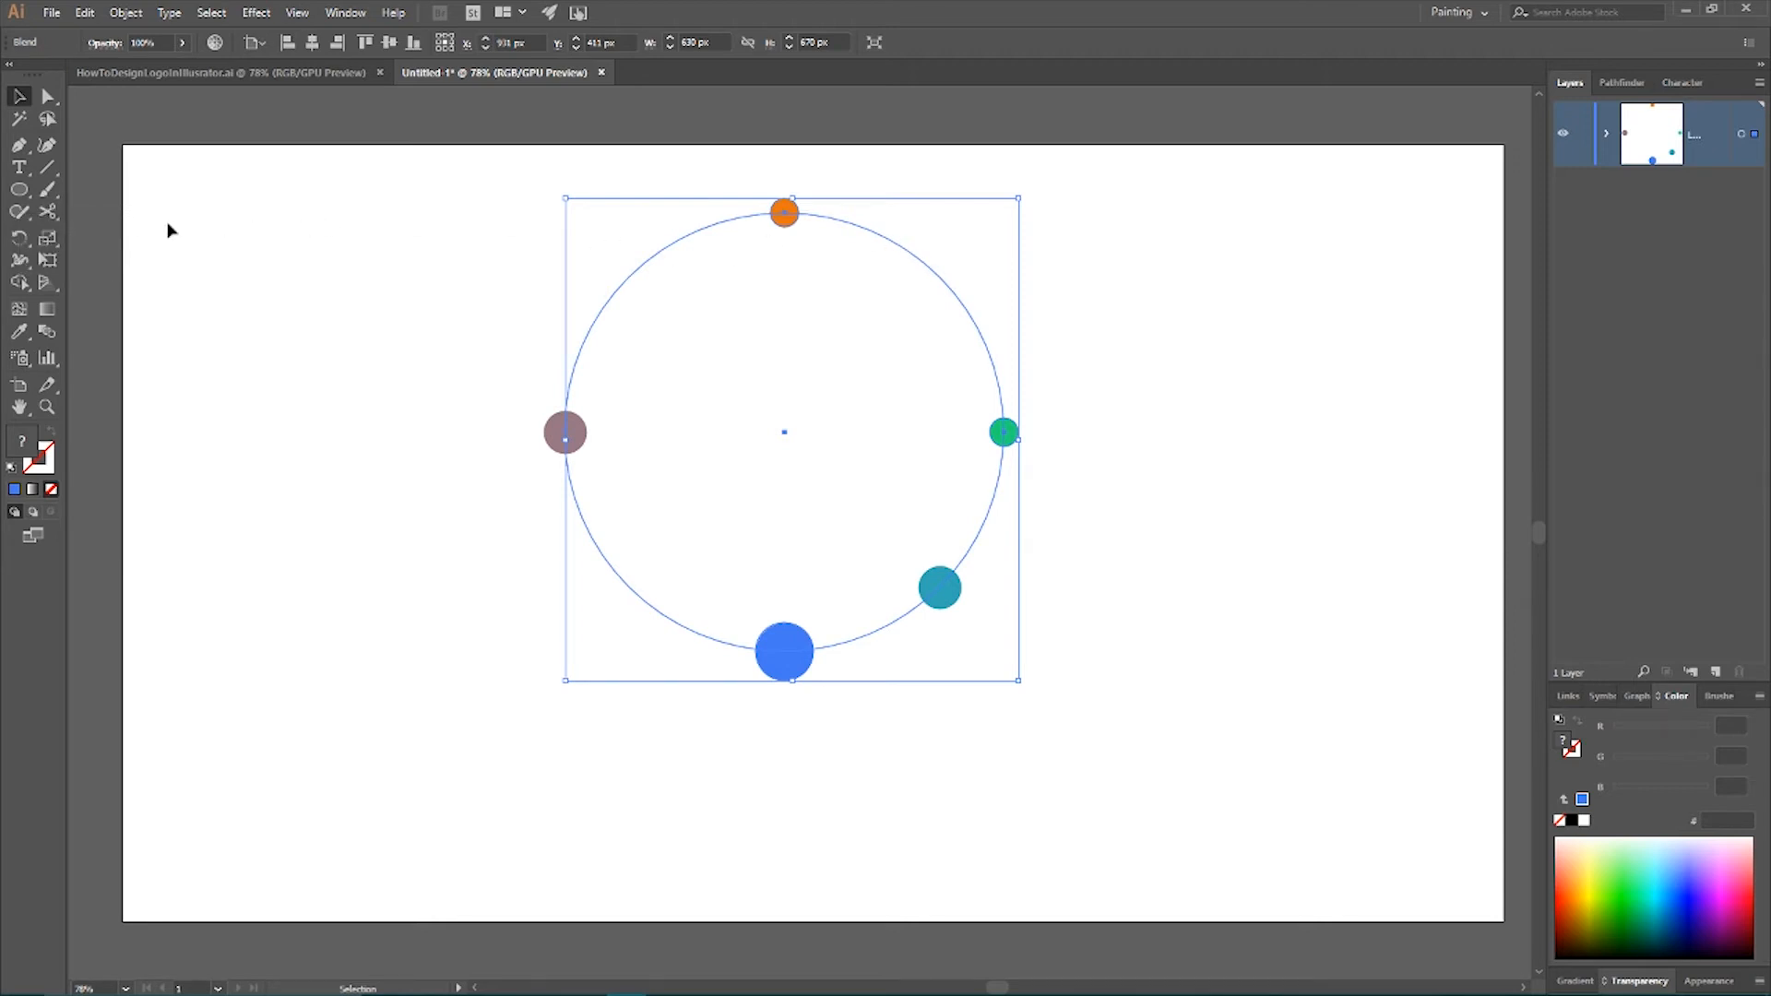
left_click(20, 211)
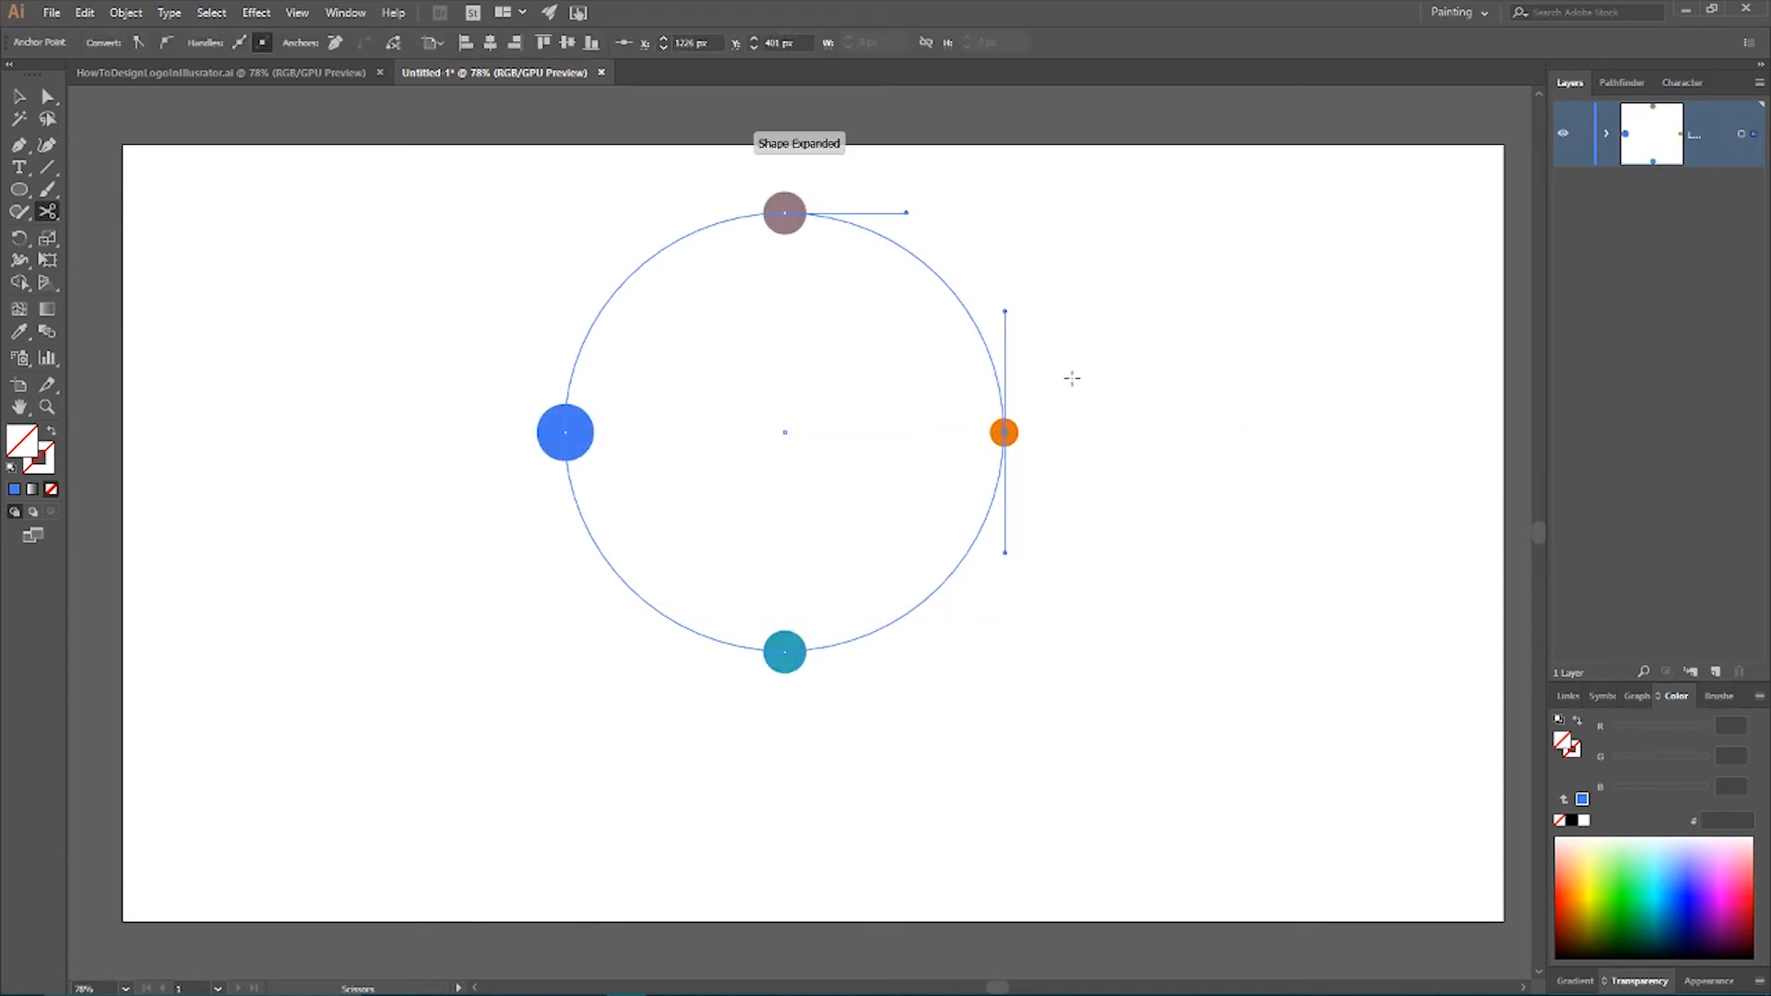
Cut the circle path at its right anchor and return to the Selection tool
left_click(19, 96)
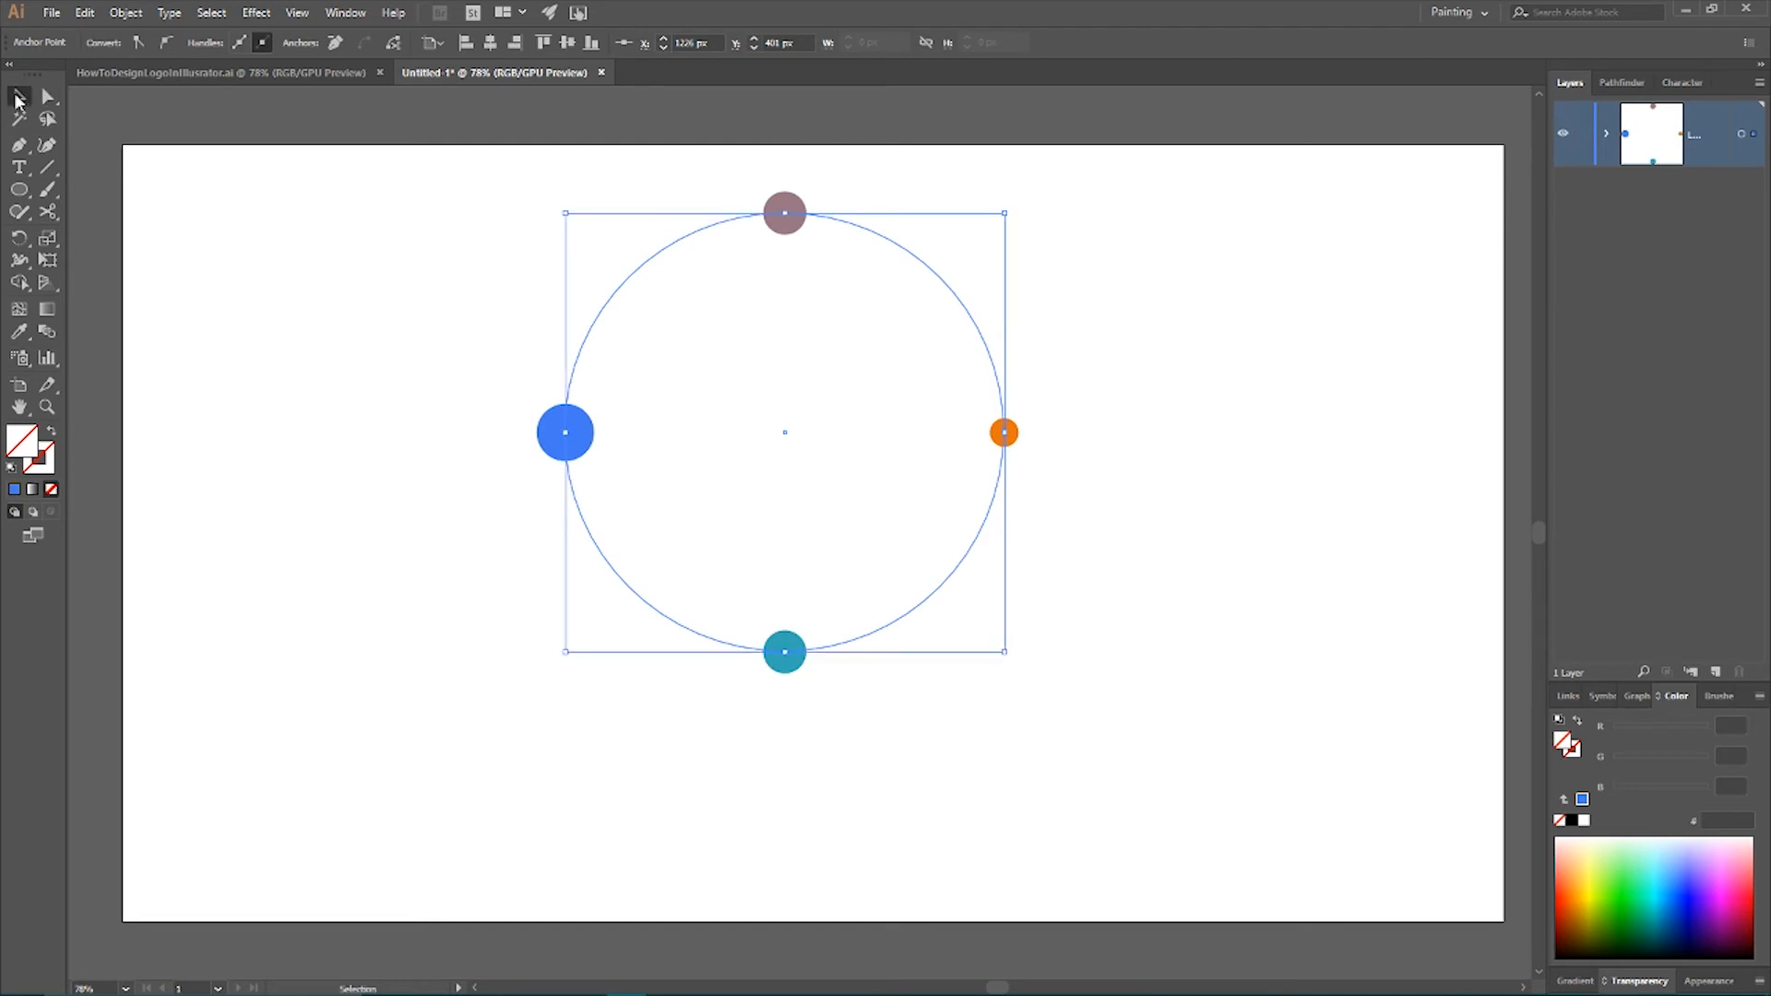
mouse_move(582, 372)
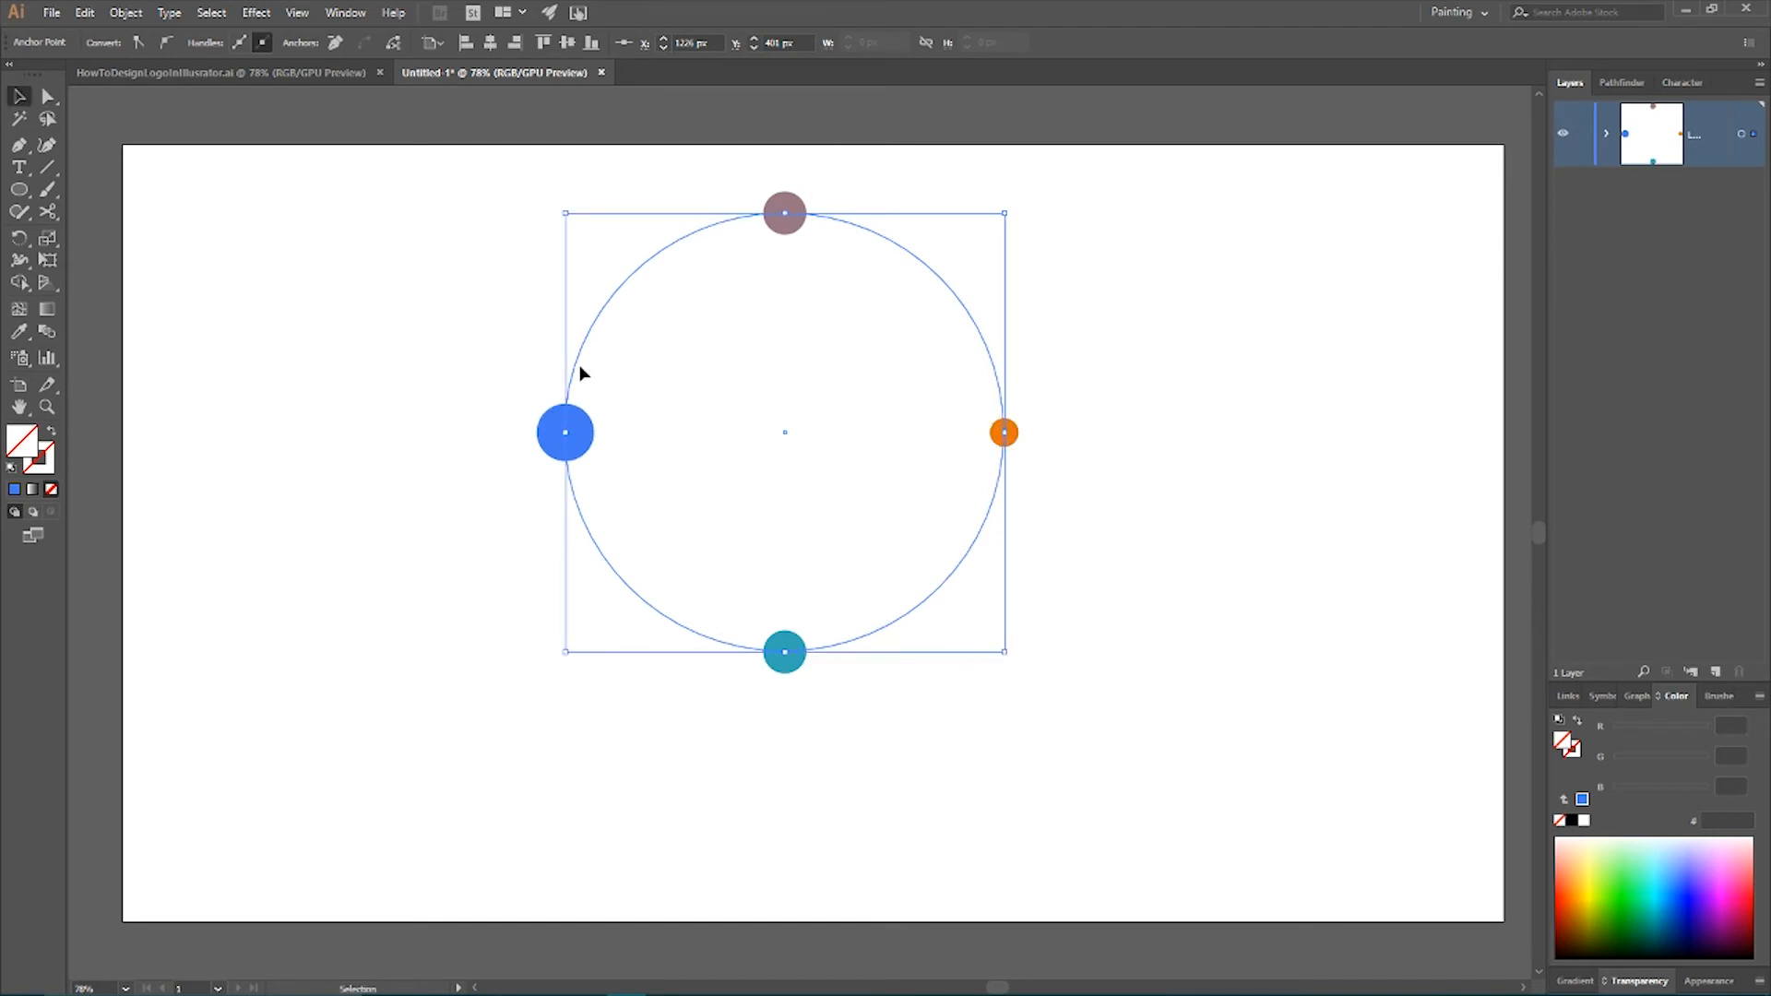
Set the blend spacing to 5 specified steps in Blend Options and confirm
left_click(126, 12)
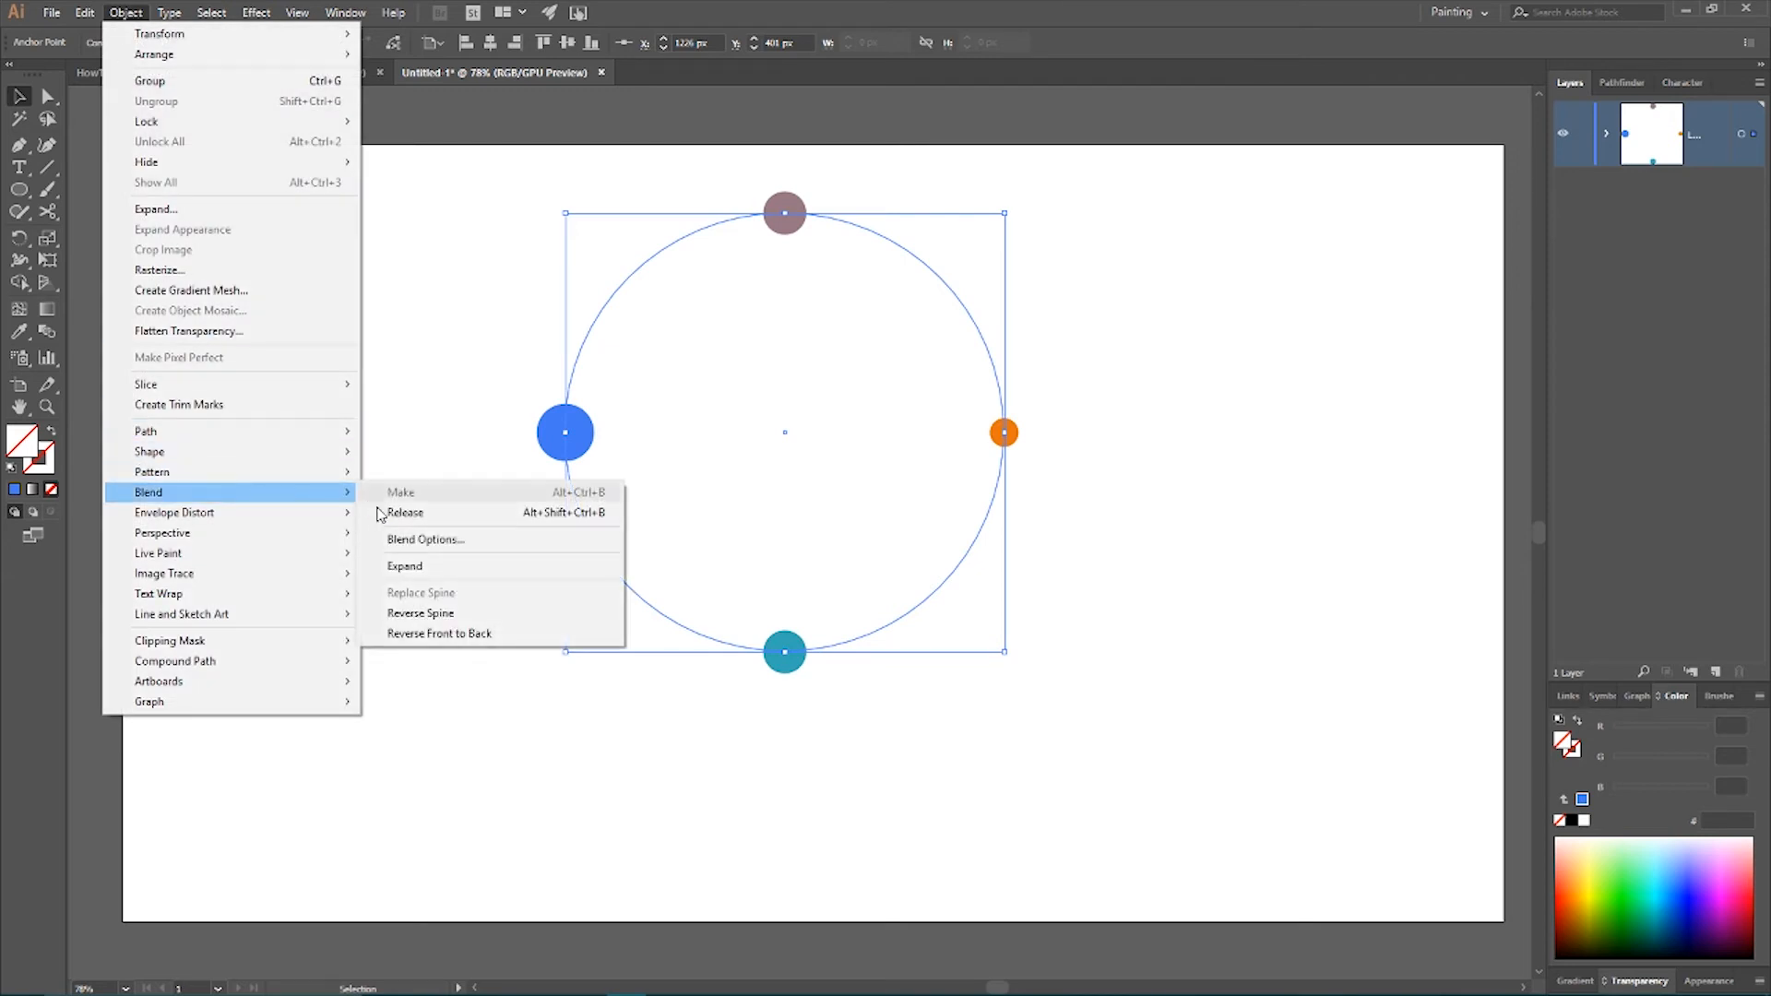
mouse_move(428, 539)
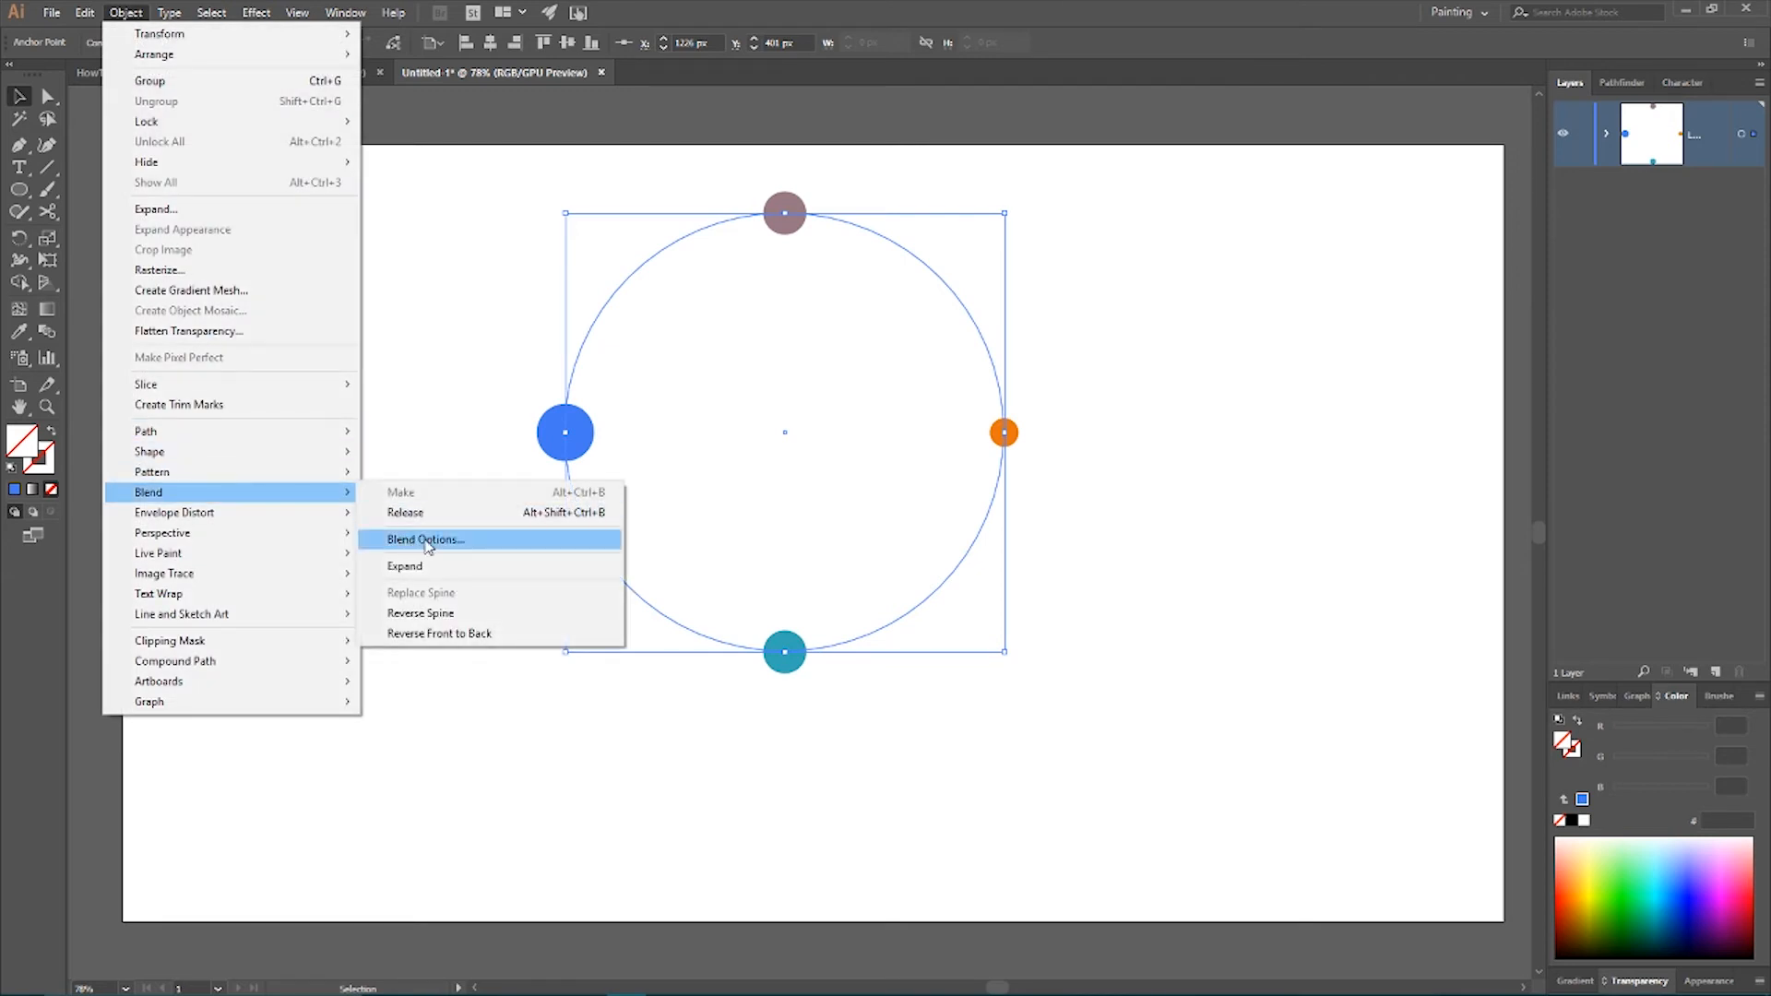
mouse_move(458, 545)
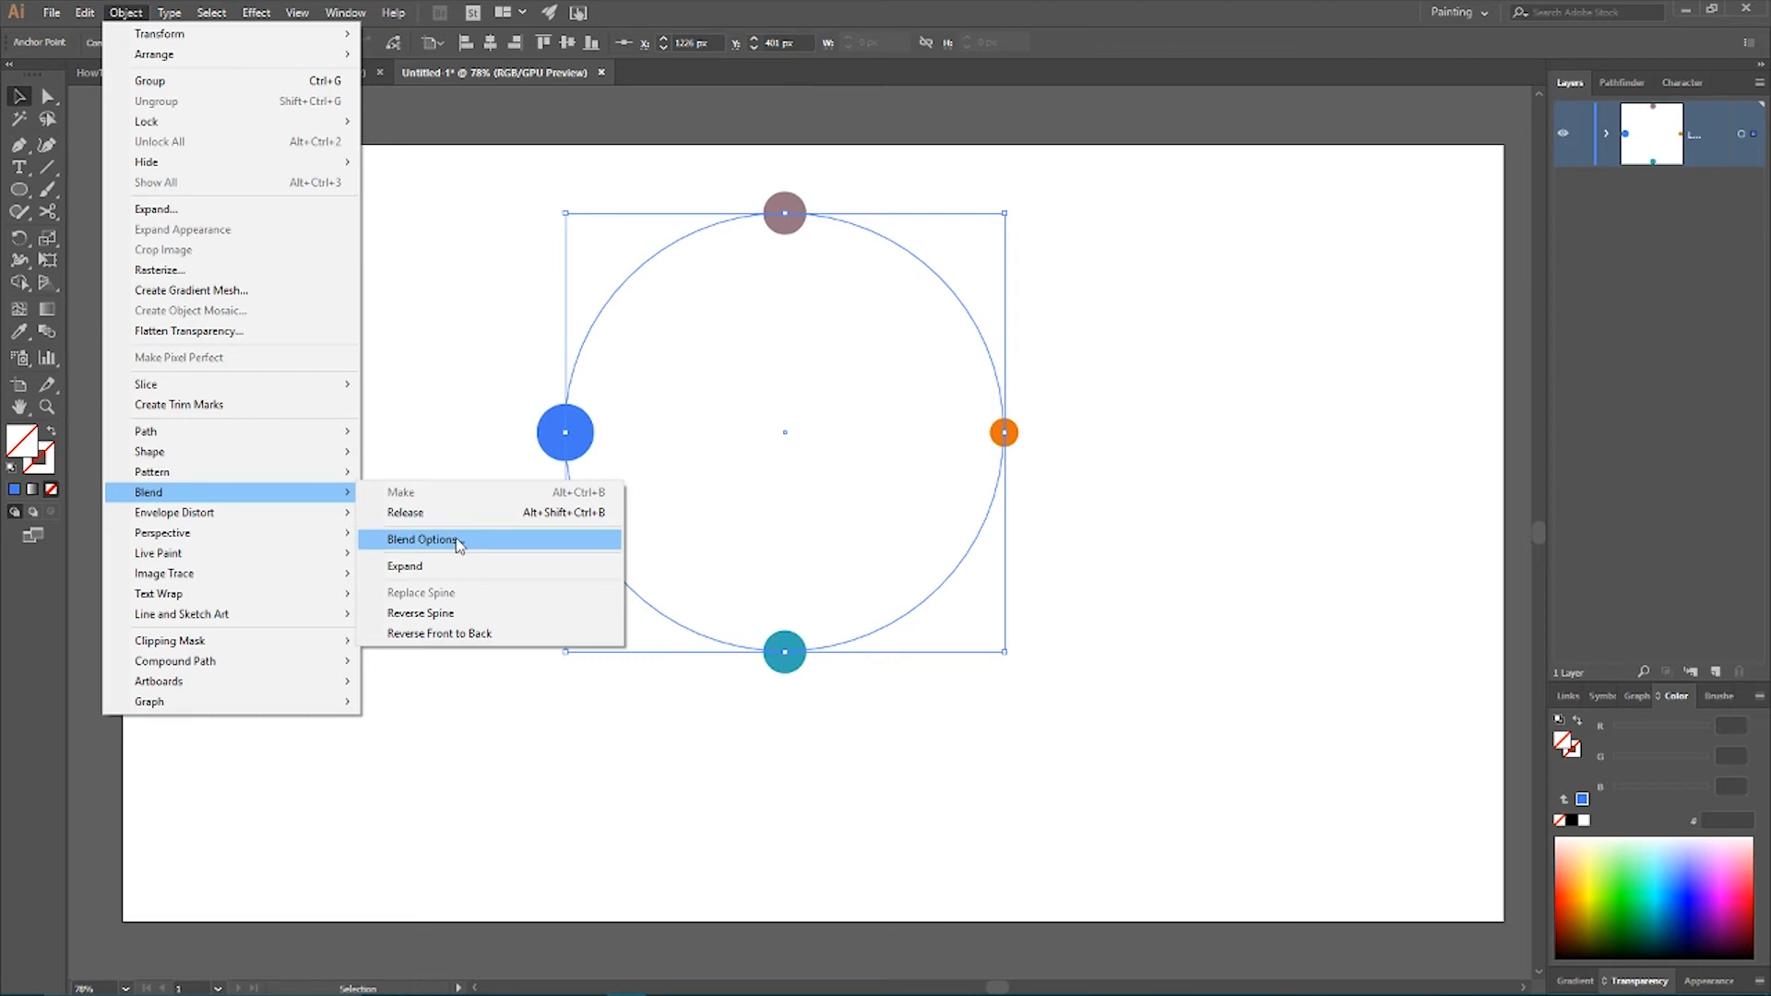
left_click(421, 539)
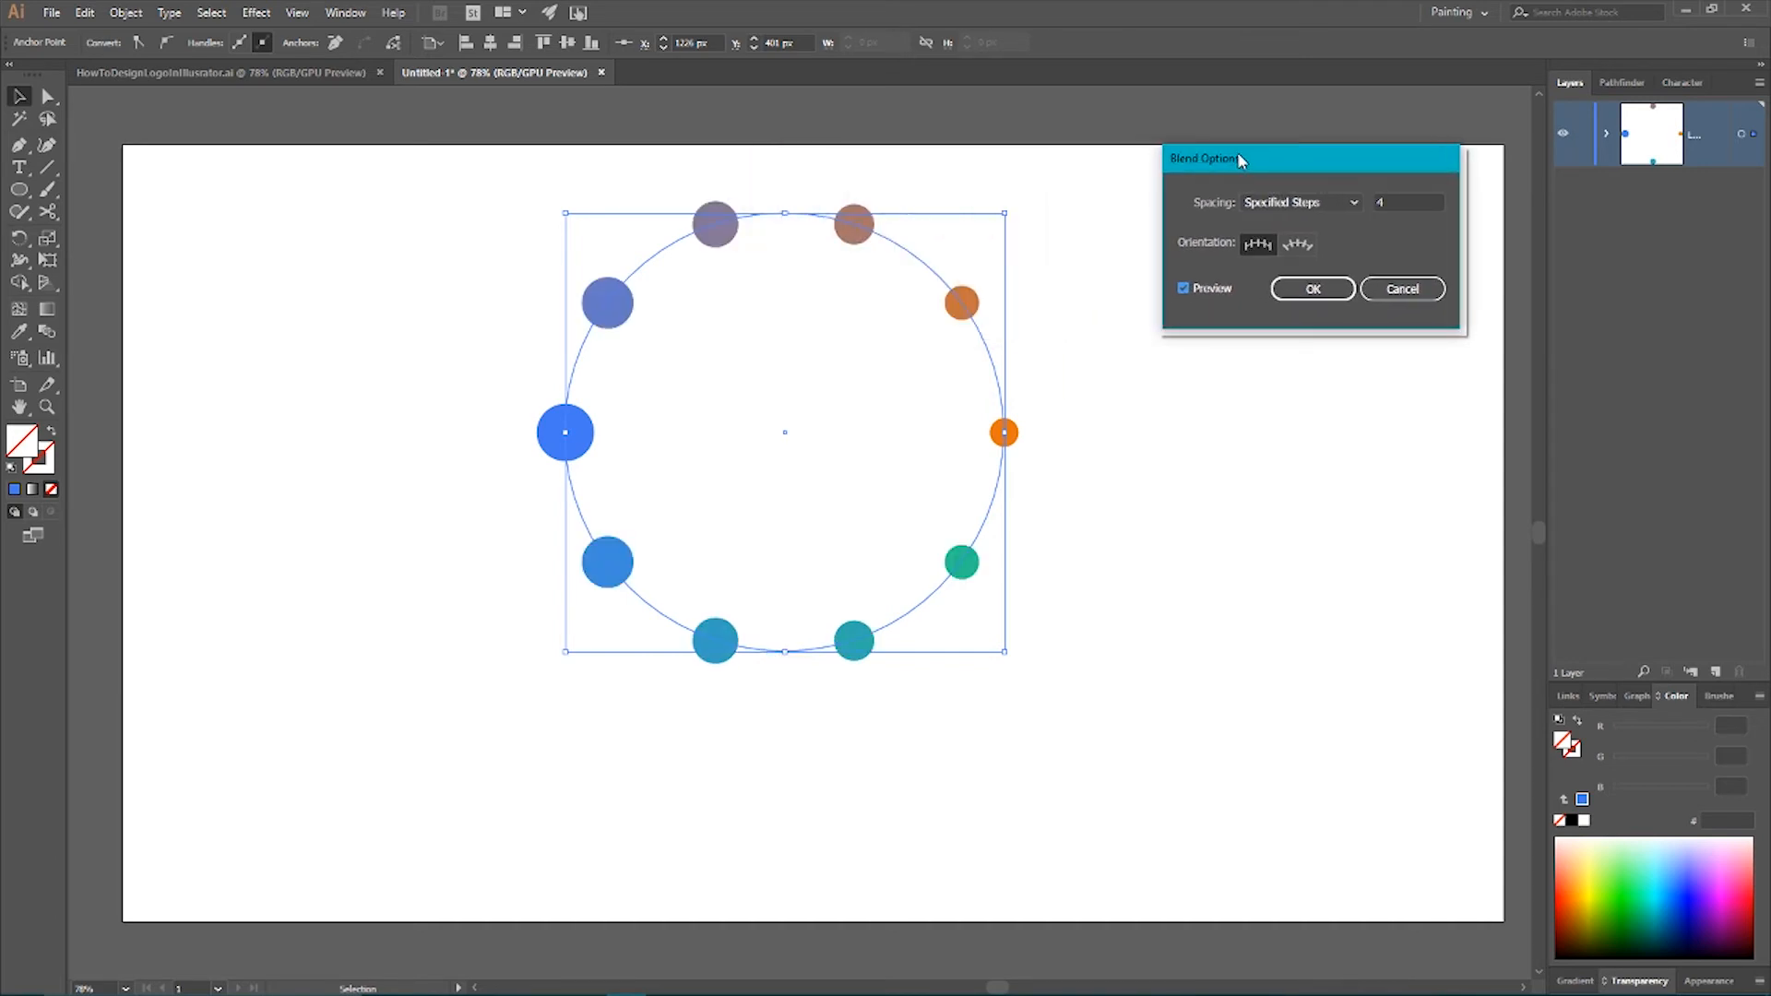
left_click(1406, 202)
type("5")
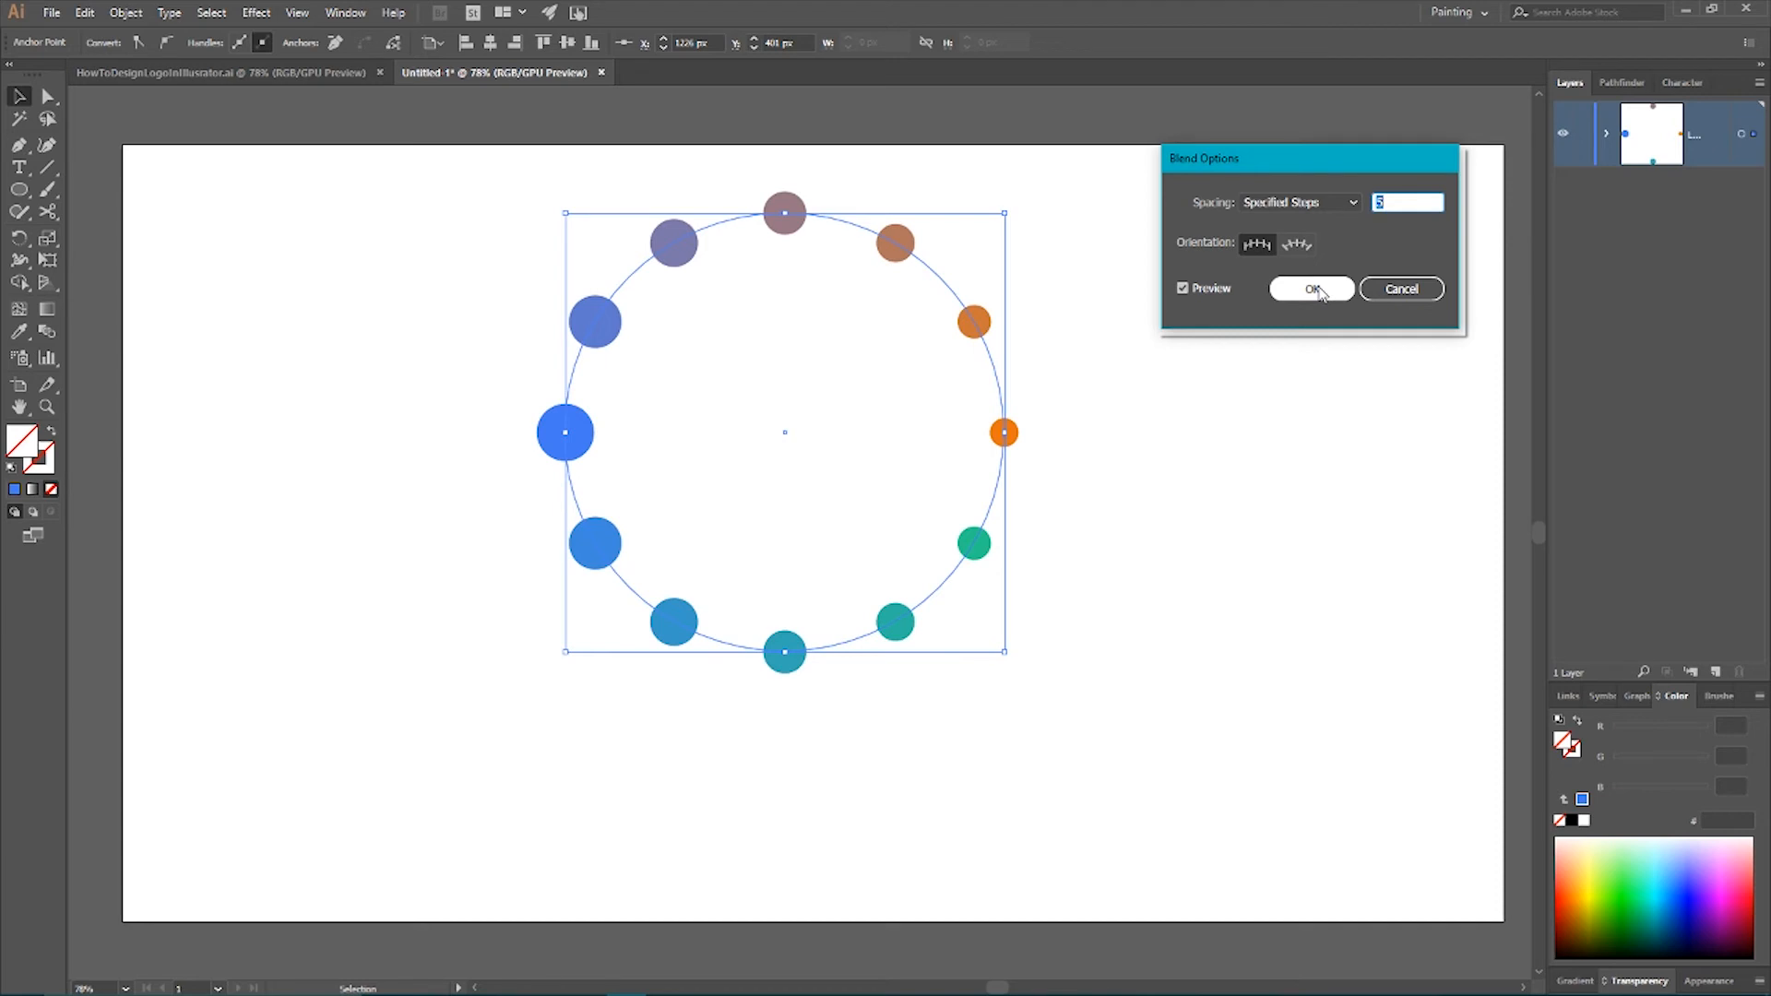
left_click(1312, 288)
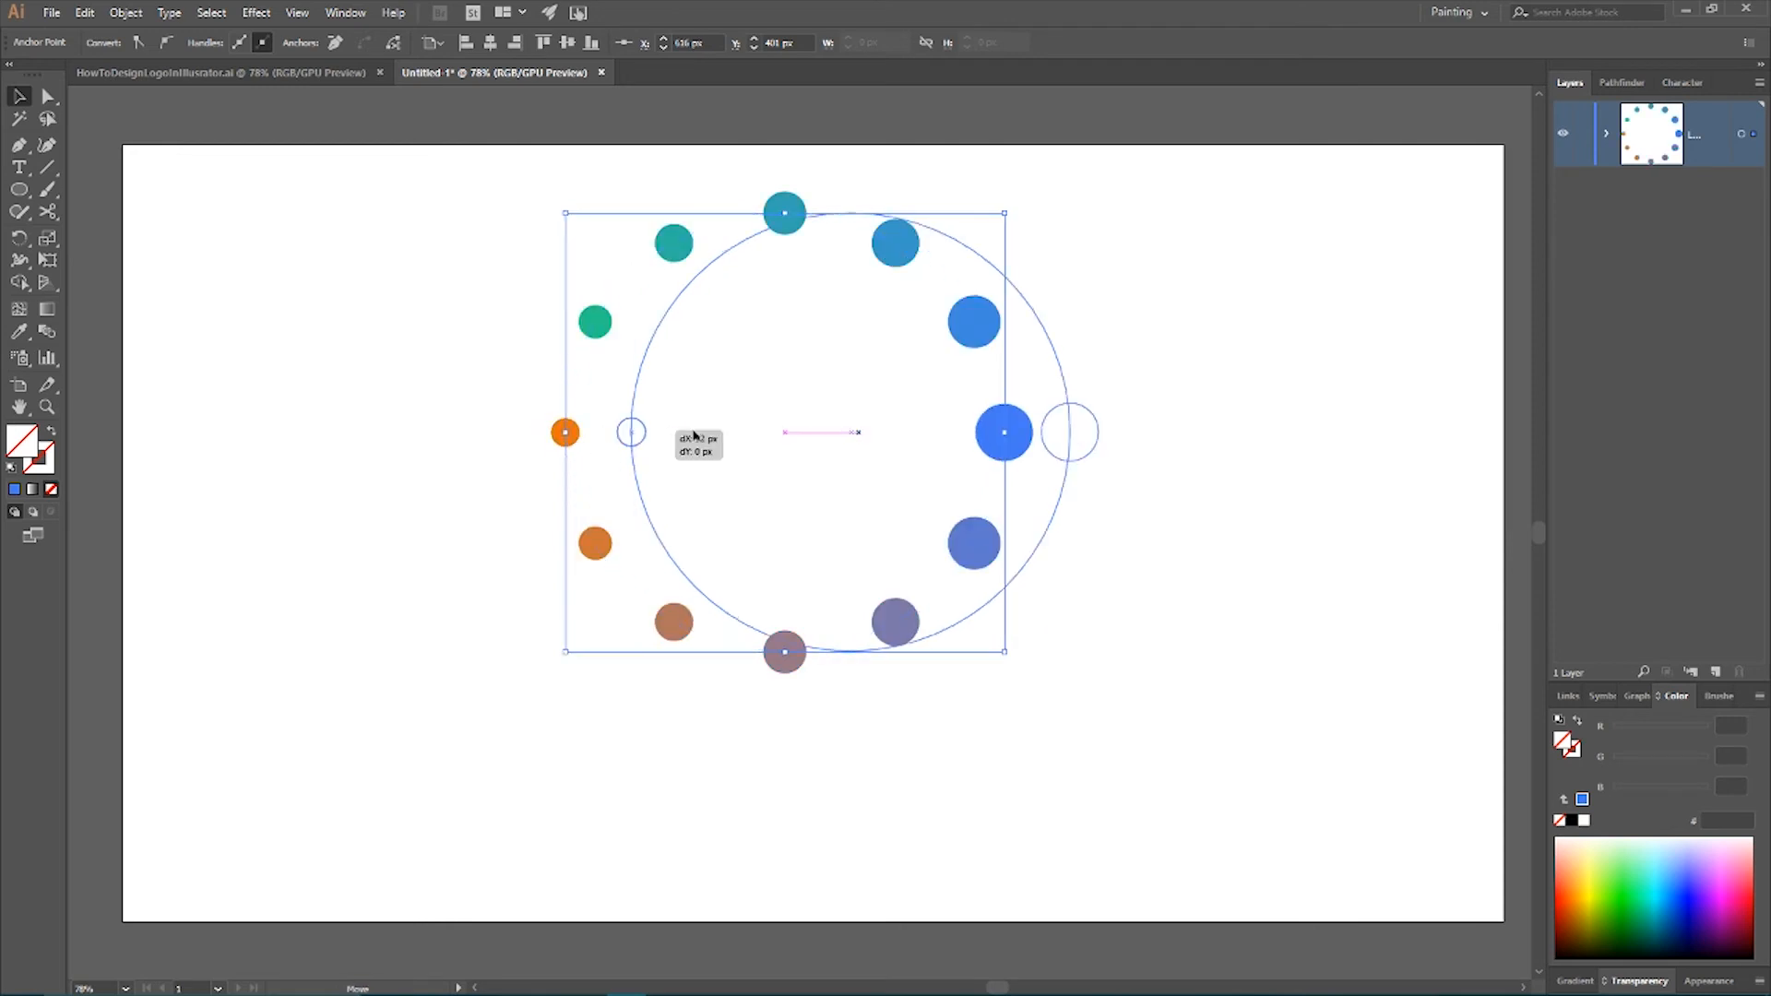
Mirror the dot ring and shift it right, adding smaller inner arcs
left_click(125, 12)
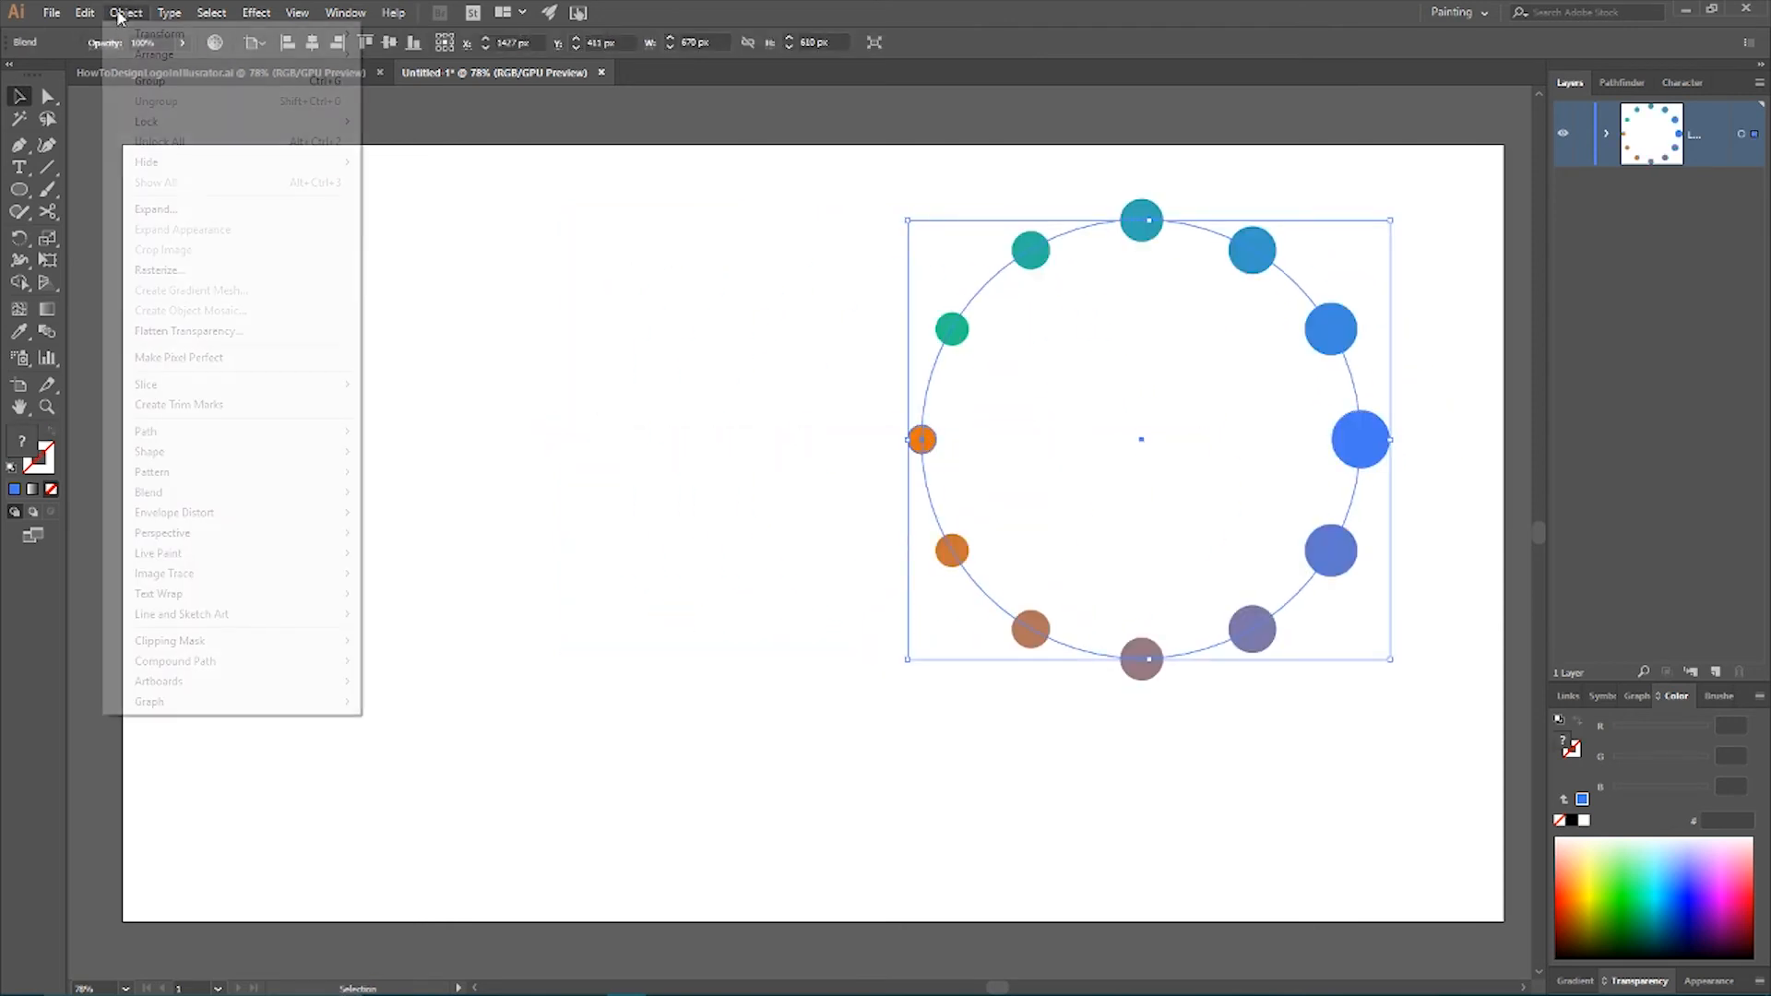
mouse_move(192, 497)
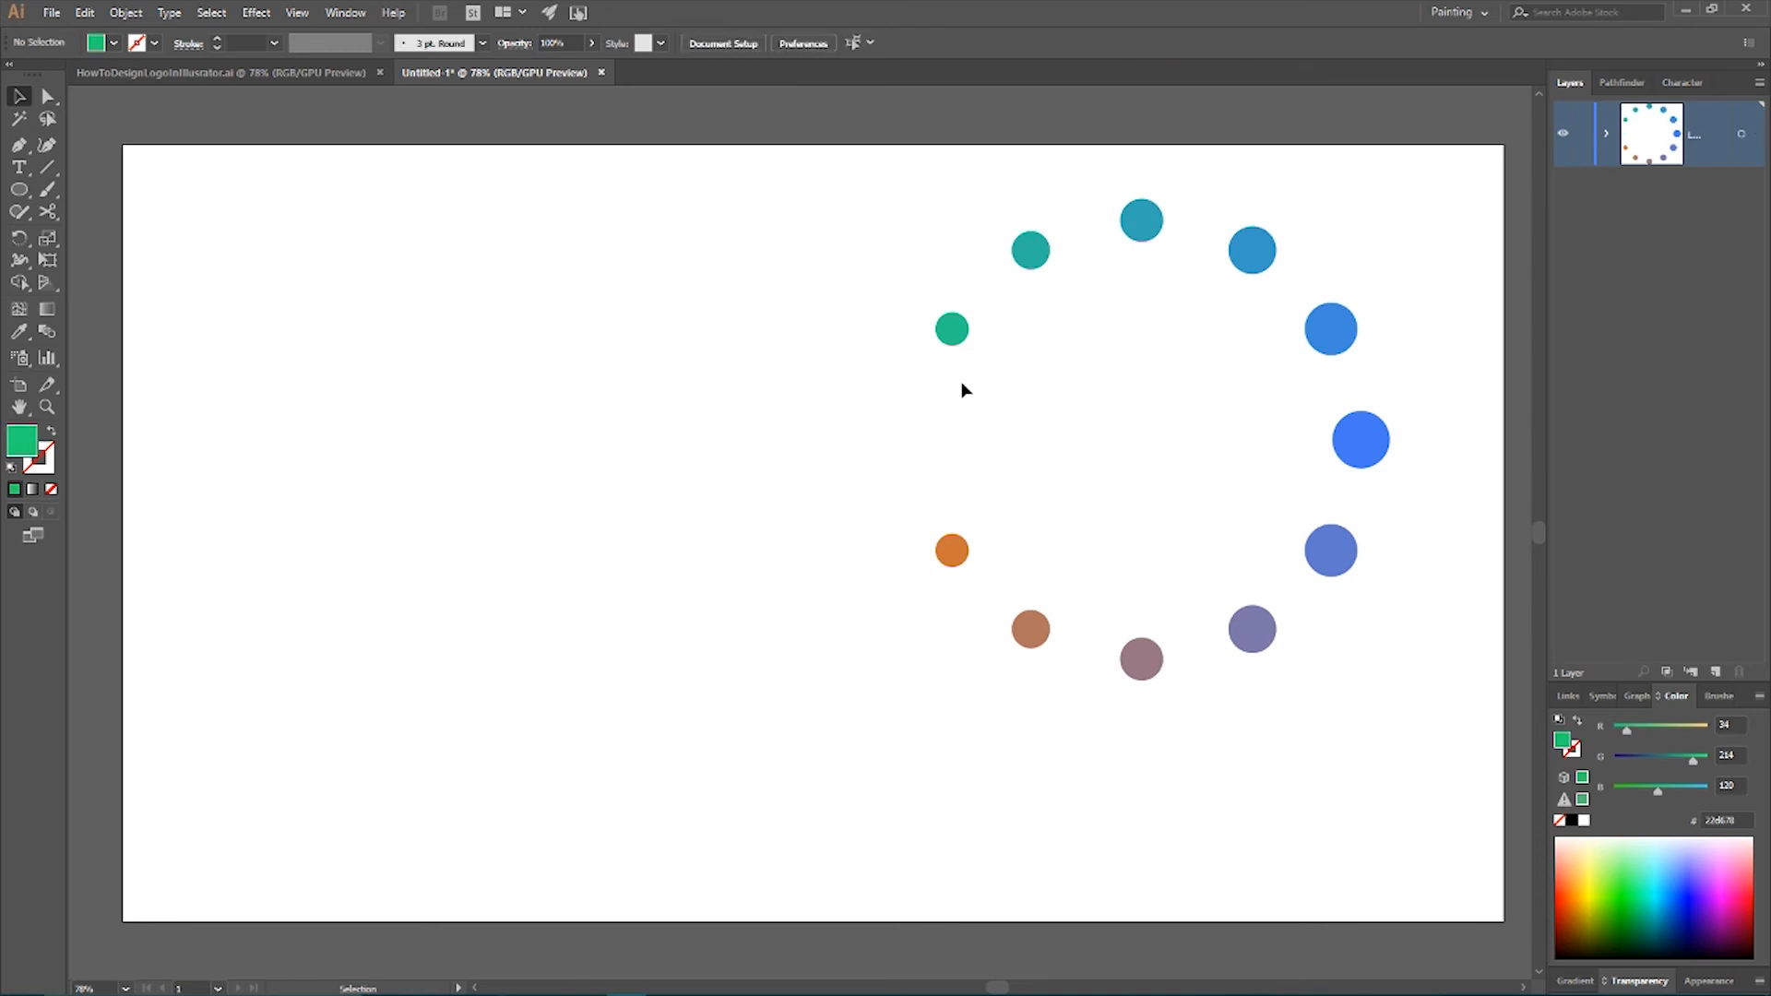
mouse_move(925, 433)
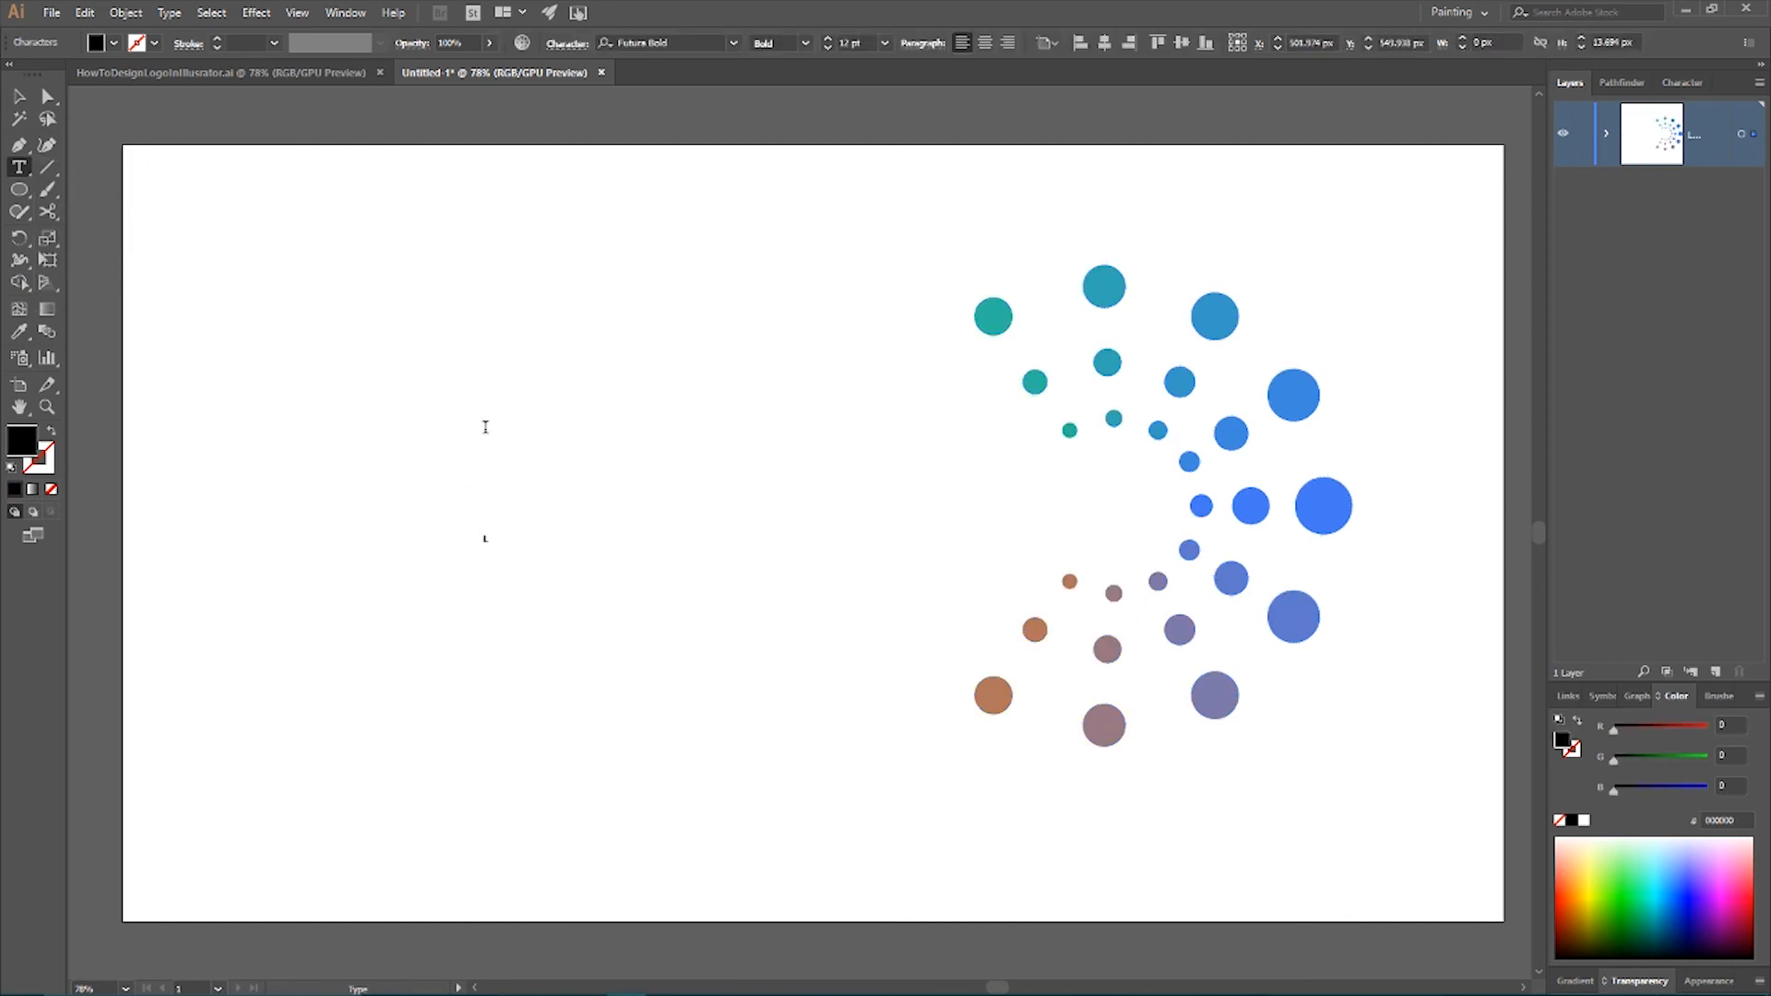
Type 'LogoPro' in Futura Bold and set 180 tracking in the Character panel
type("Logo")
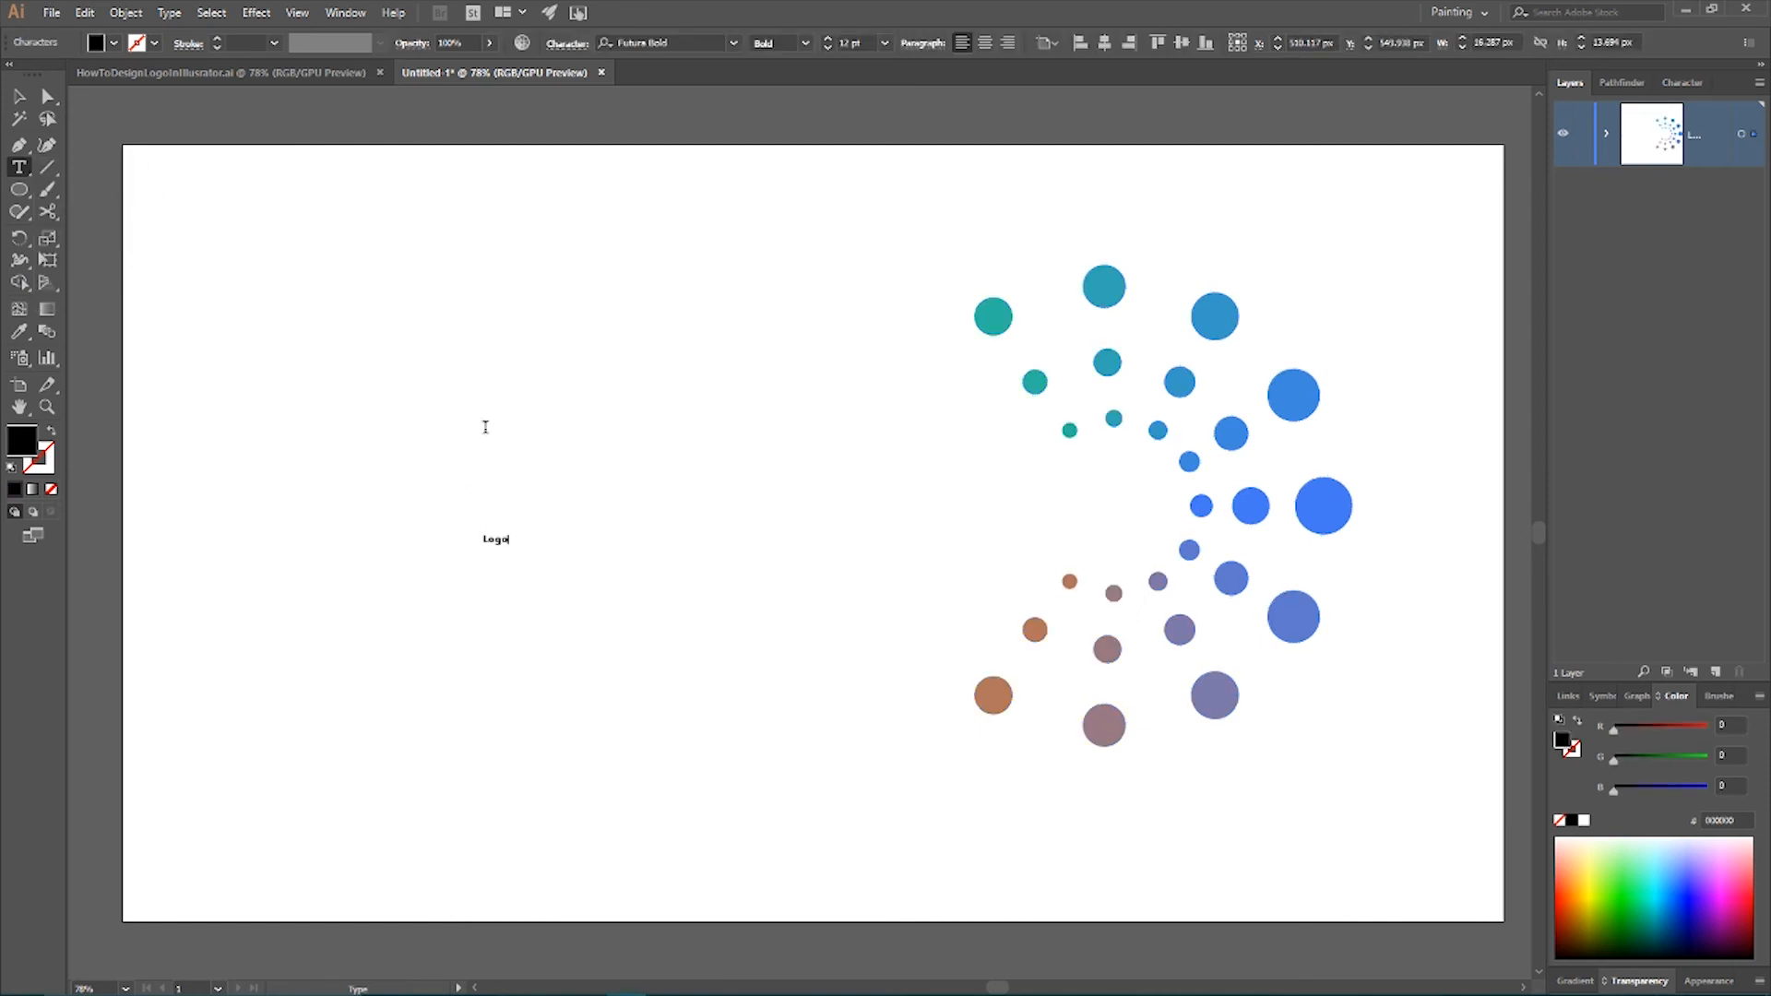
type("Pro")
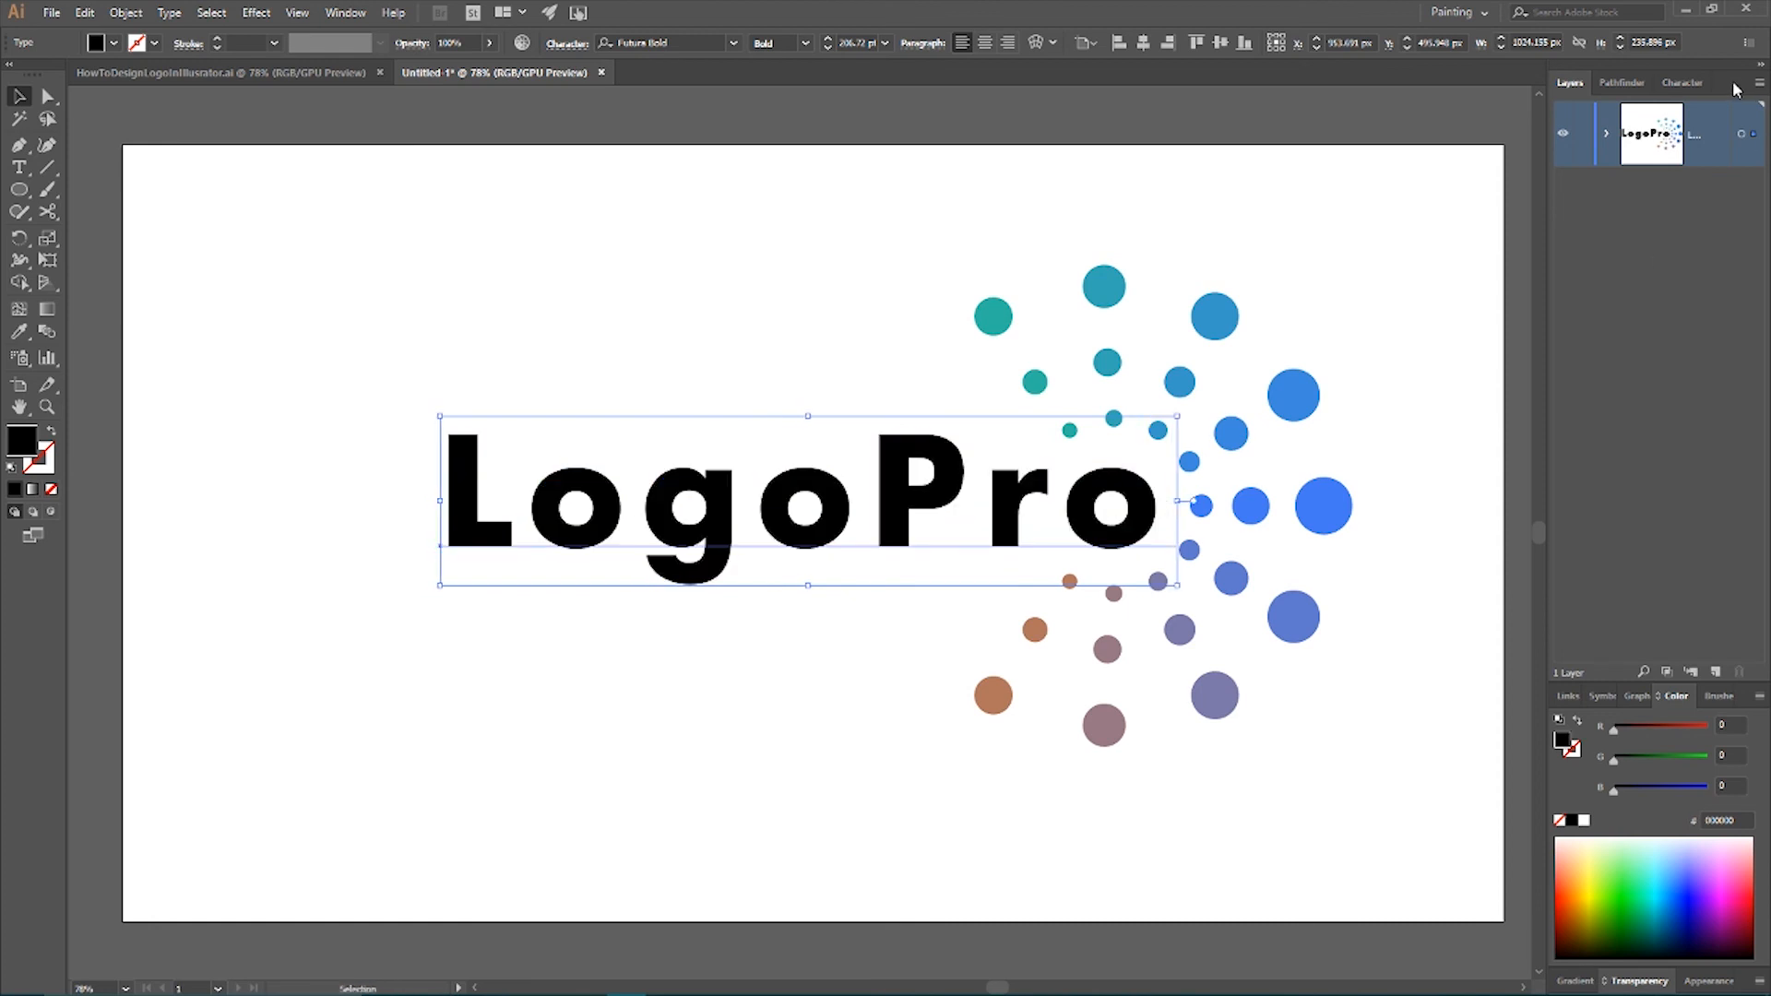
left_click(1686, 82)
type("150")
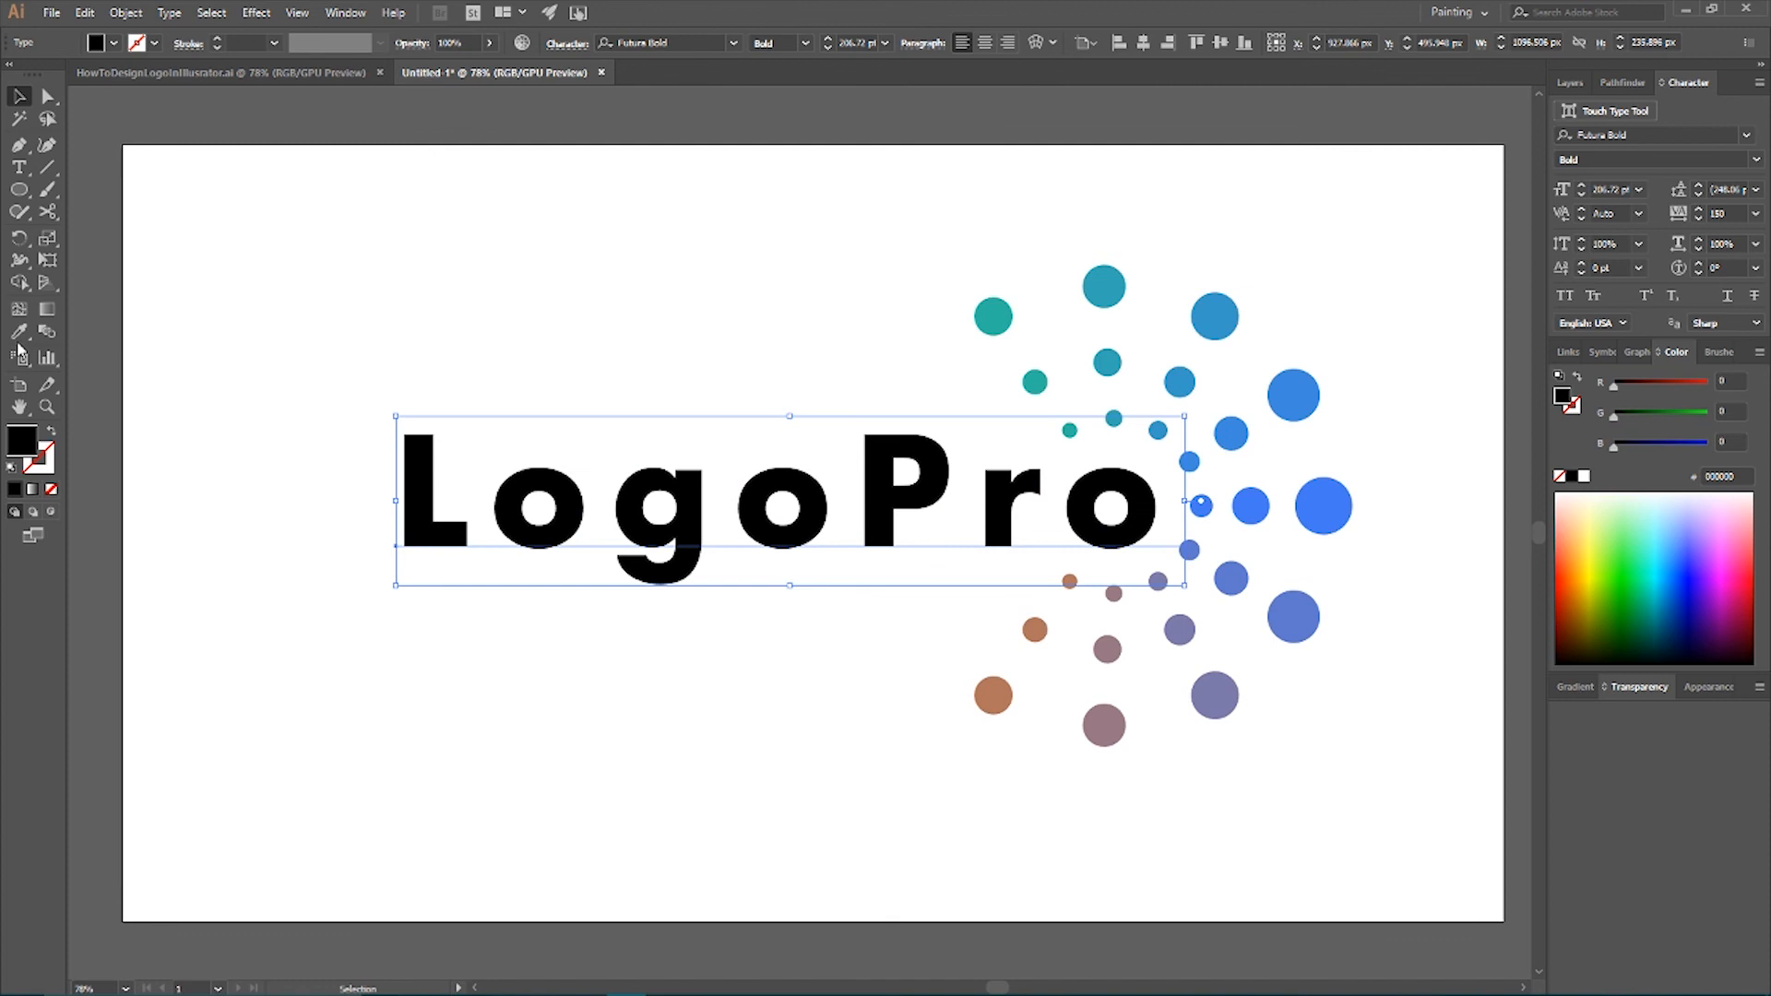
Sample a blue dot with the Eyedropper and darken the text fill to navy
left_click(1322, 497)
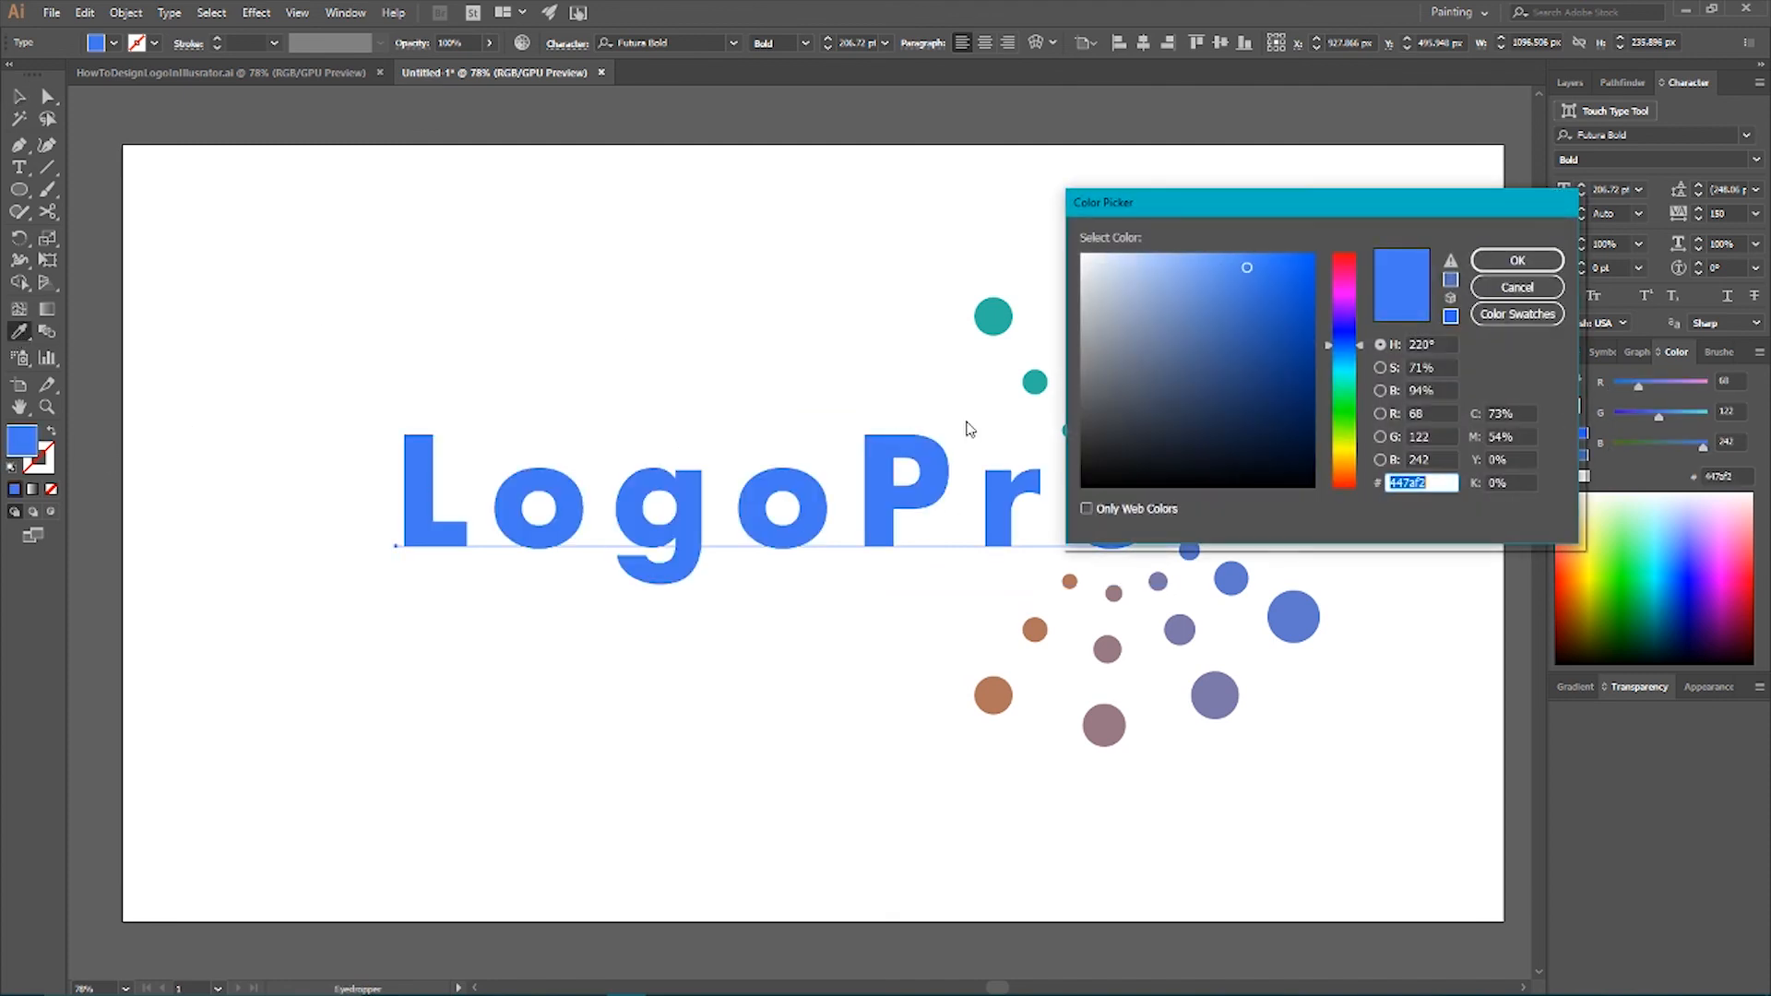
left_click(1188, 387)
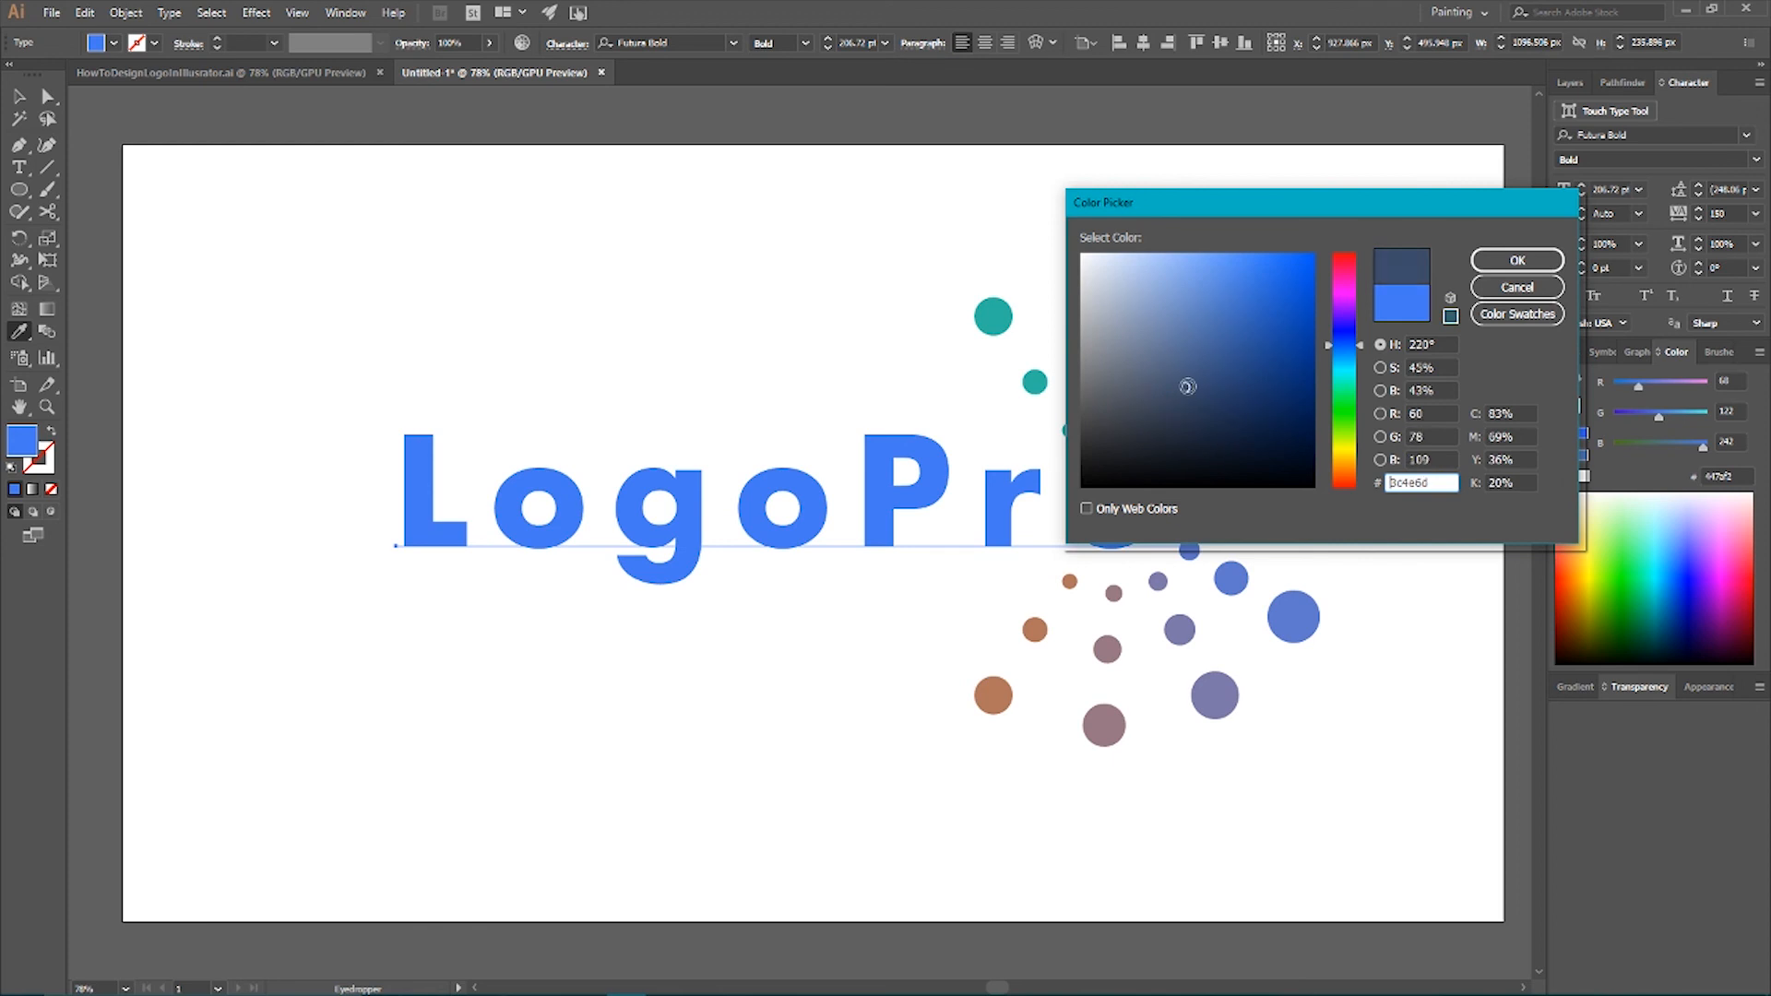
left_click(1516, 260)
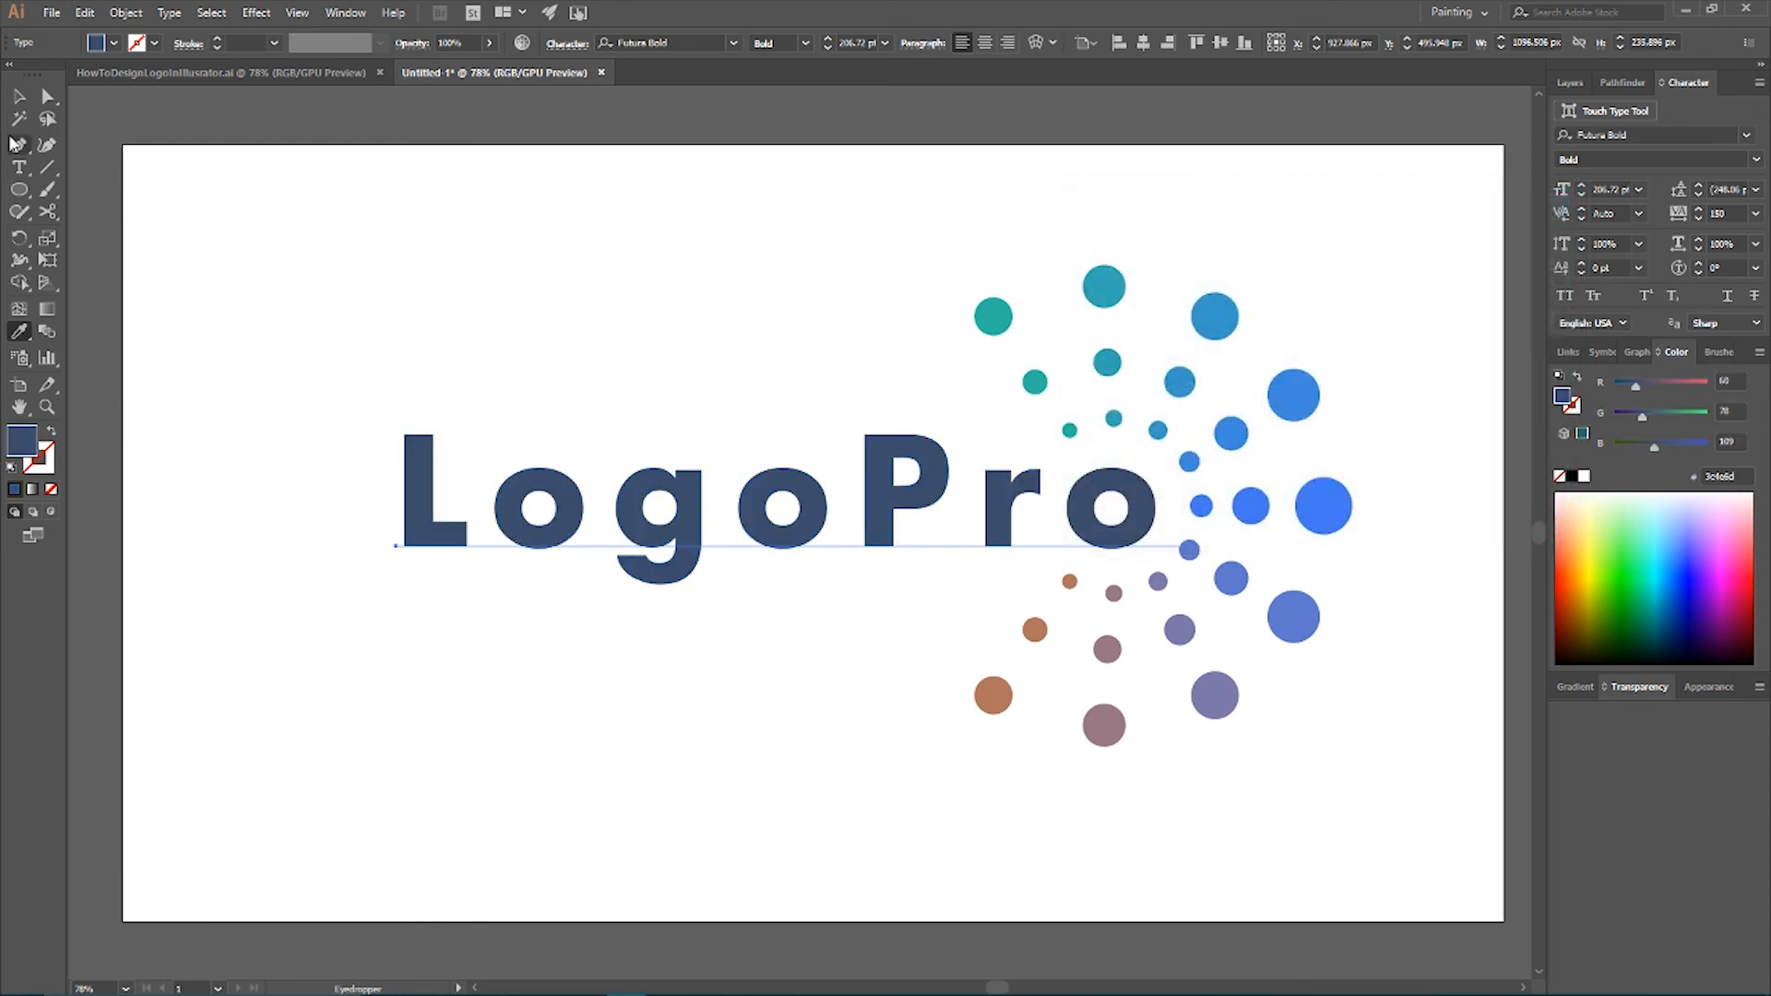